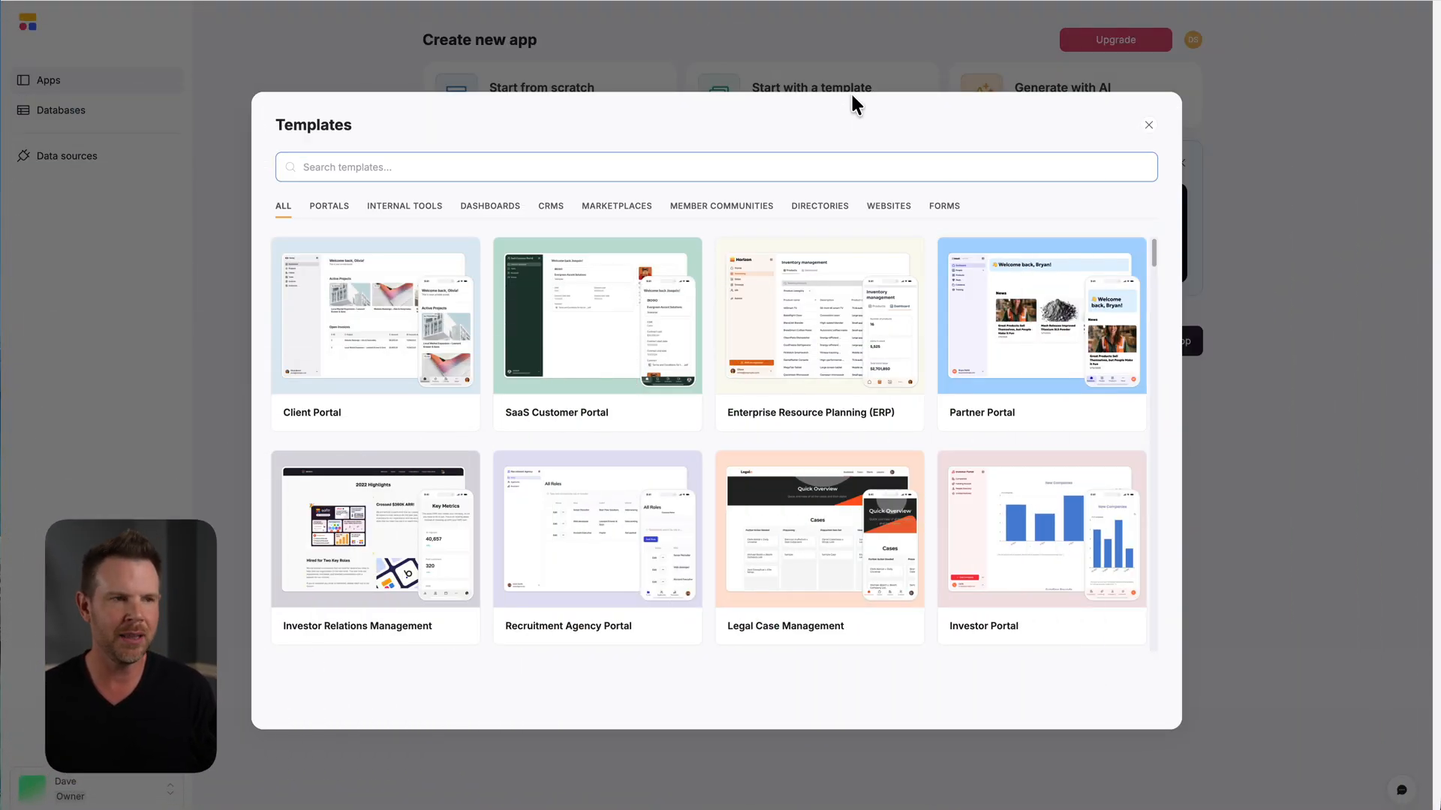
mouse_move(894, 157)
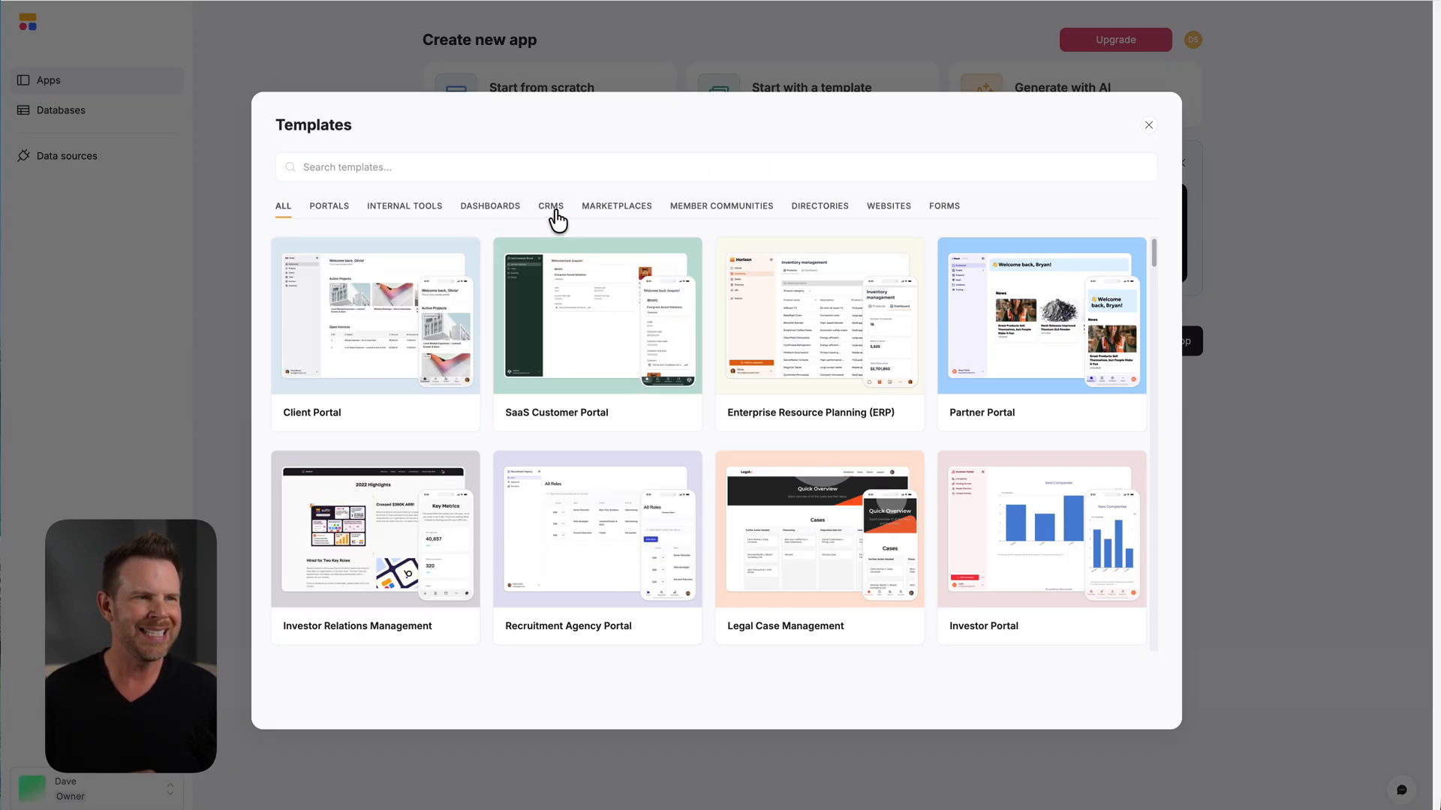
Filter the template gallery to the Forms category after a look at CRM templates.
left_click(550, 206)
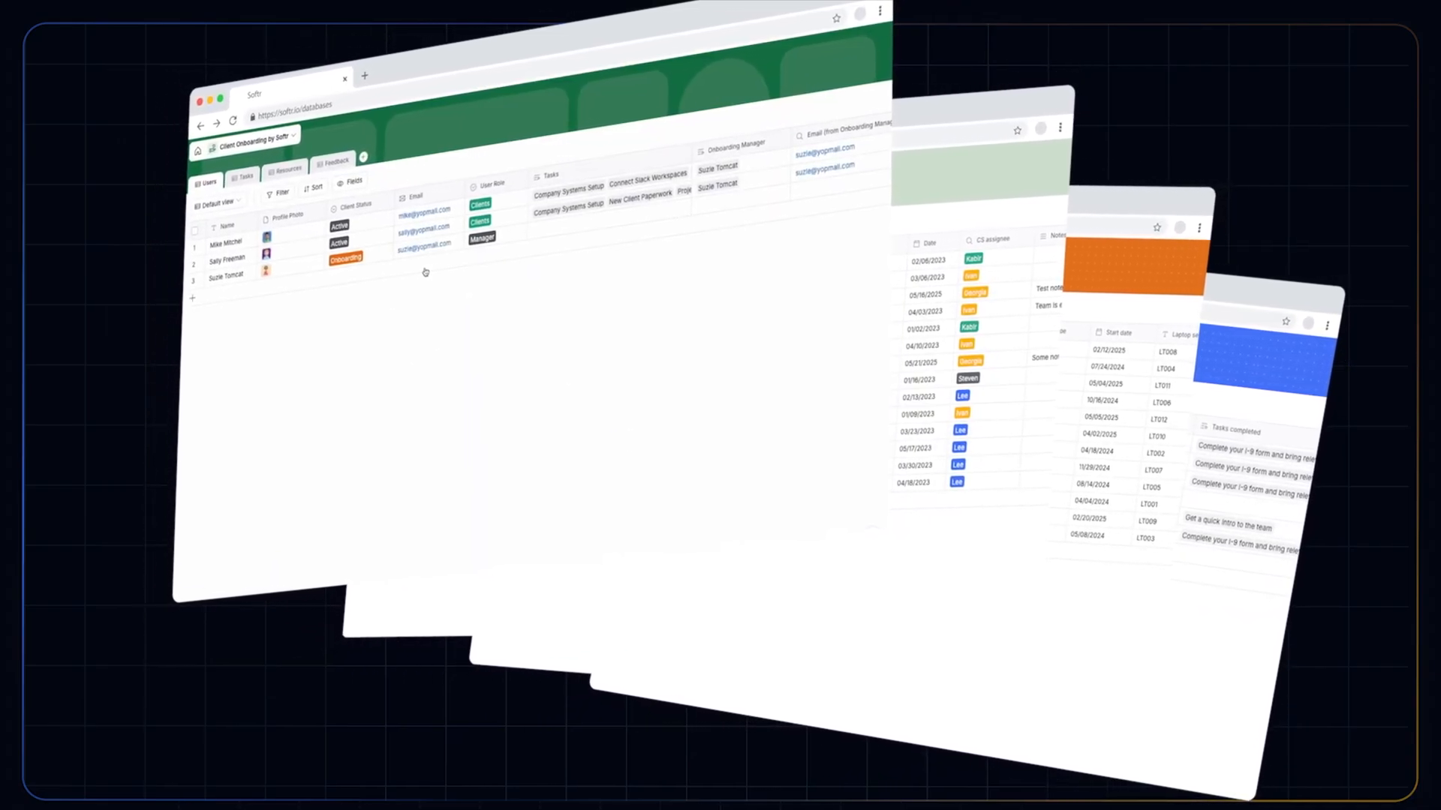
left_click(944, 205)
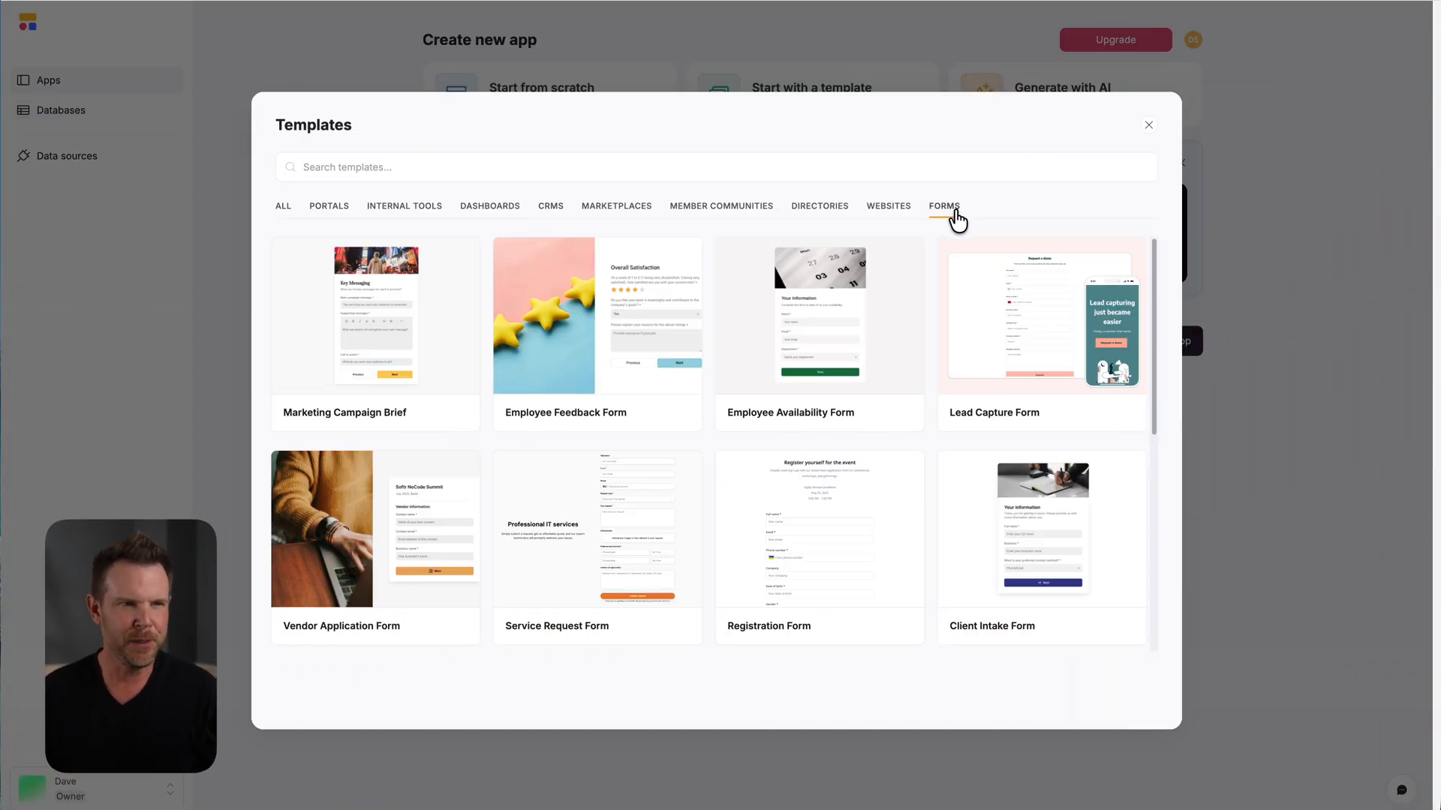
Preview the Project Request Form template and create a new app from it.
scroll("down", 3)
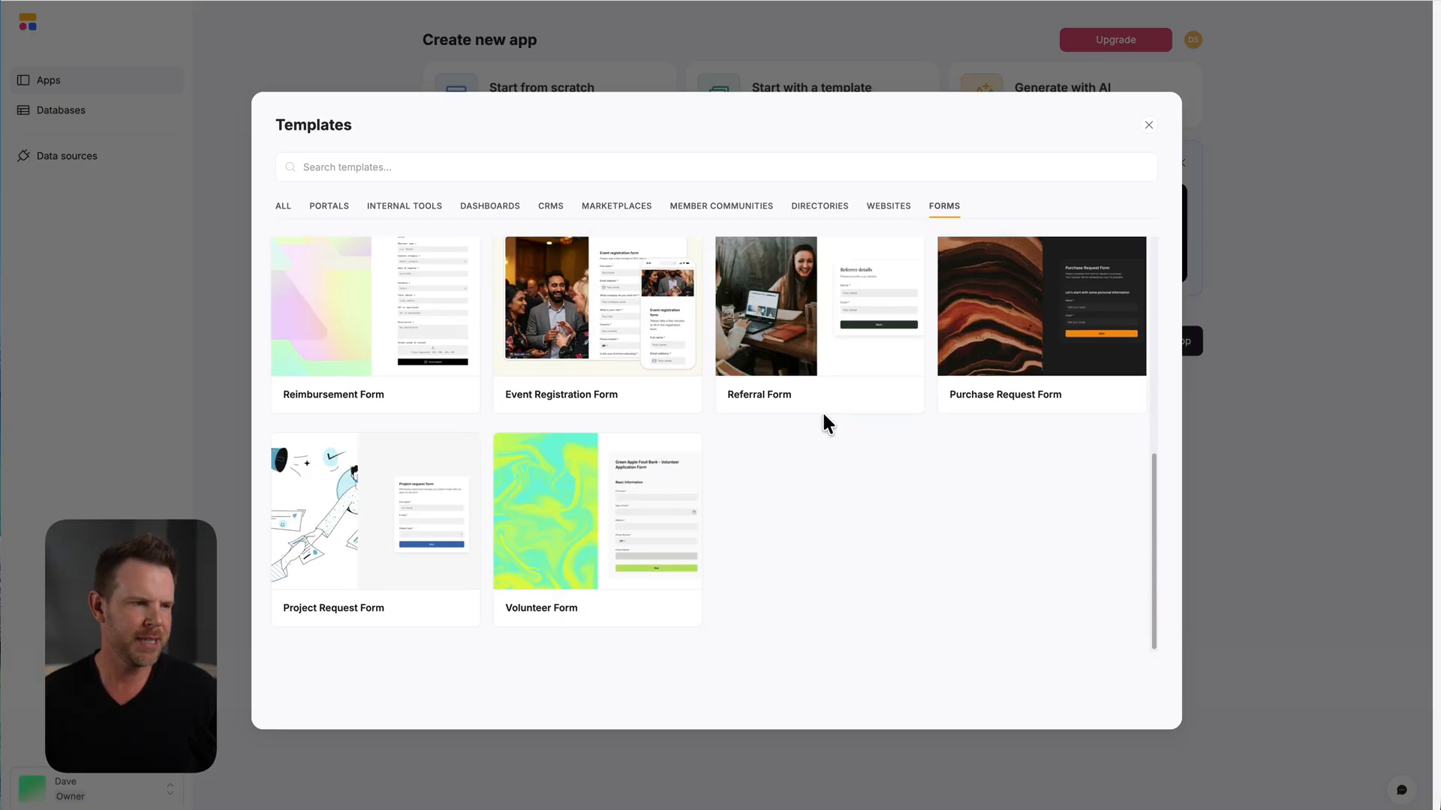
mouse_move(386, 584)
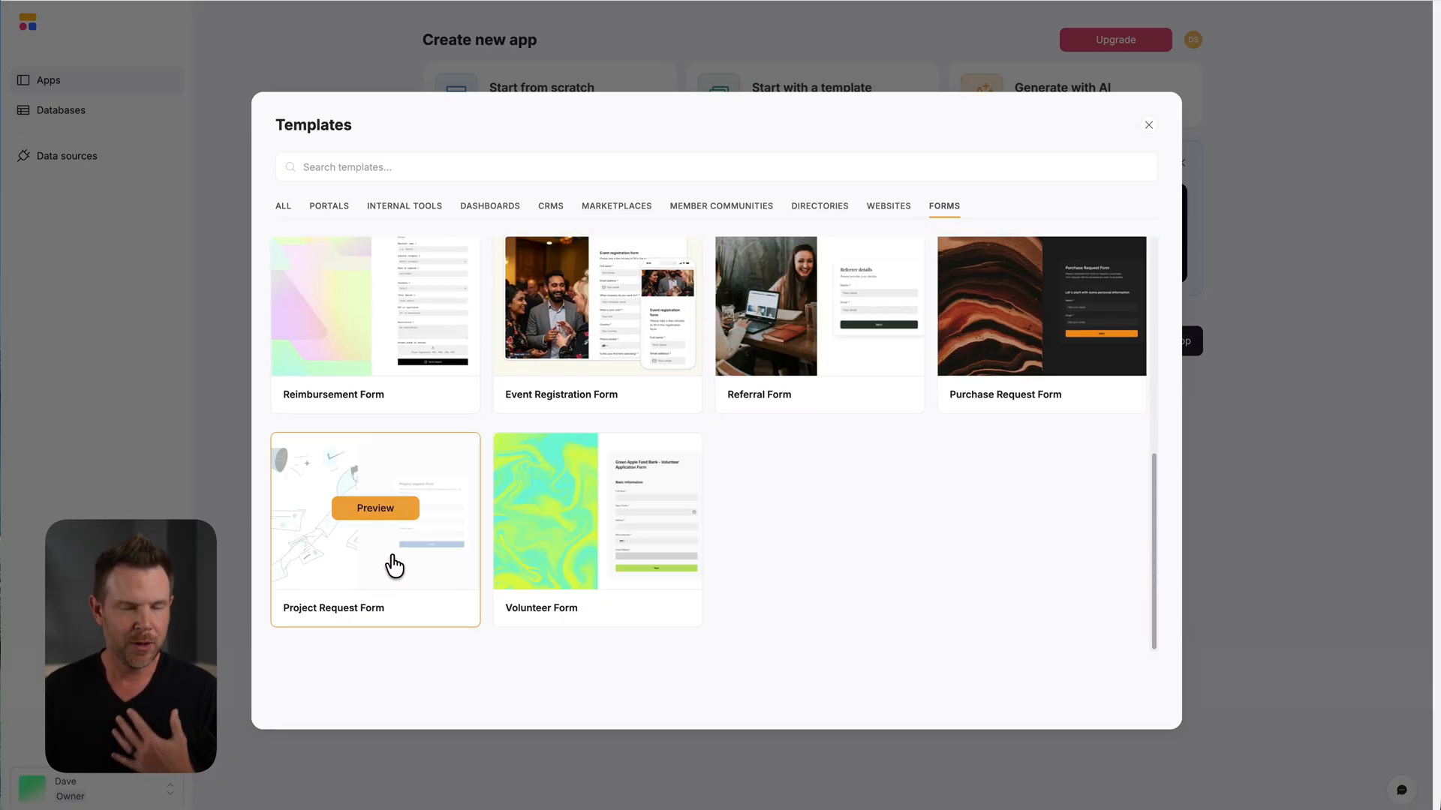
left_click(375, 509)
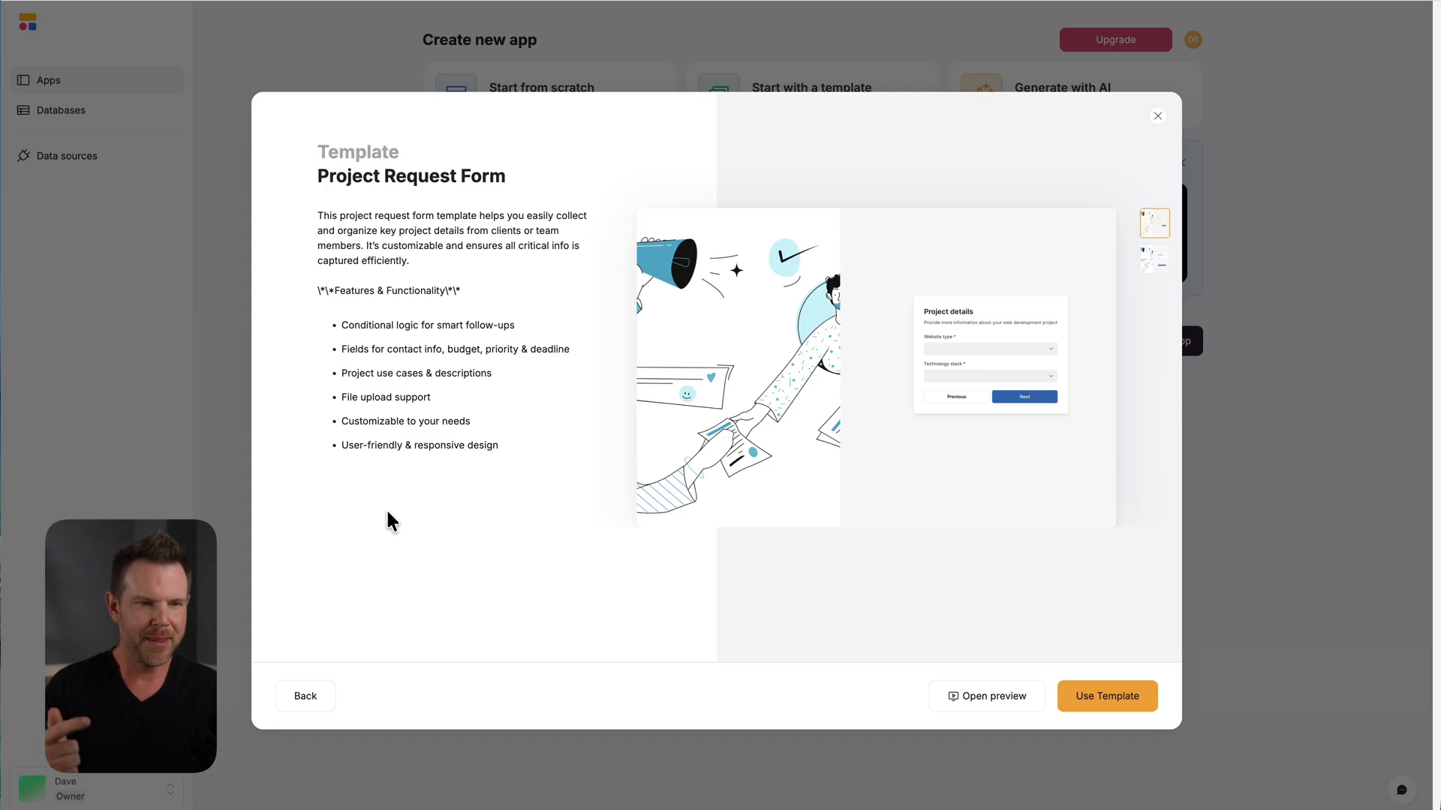
left_click(1106, 695)
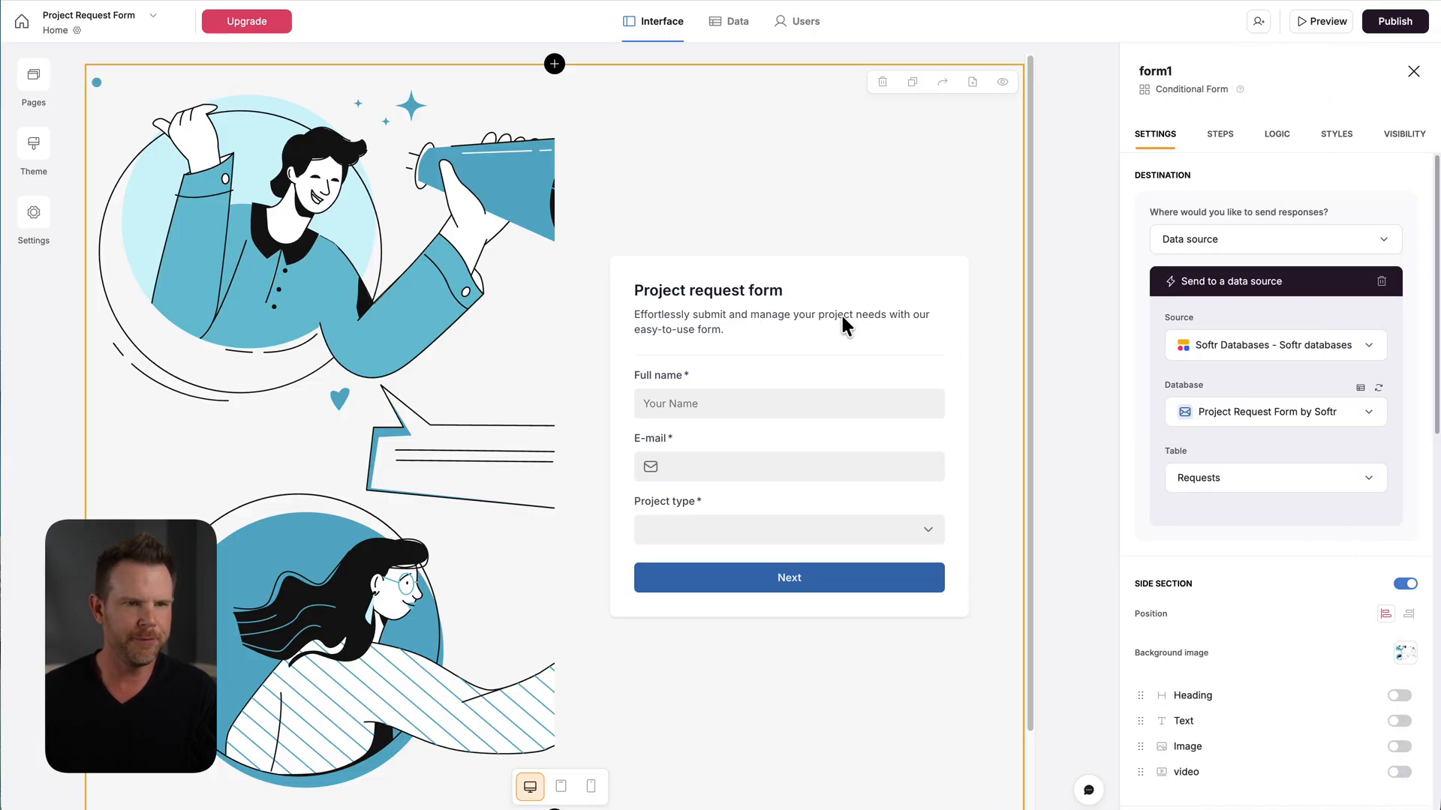
Review the form's Logic step flow, then launch the live visitor preview.
left_click(1275, 134)
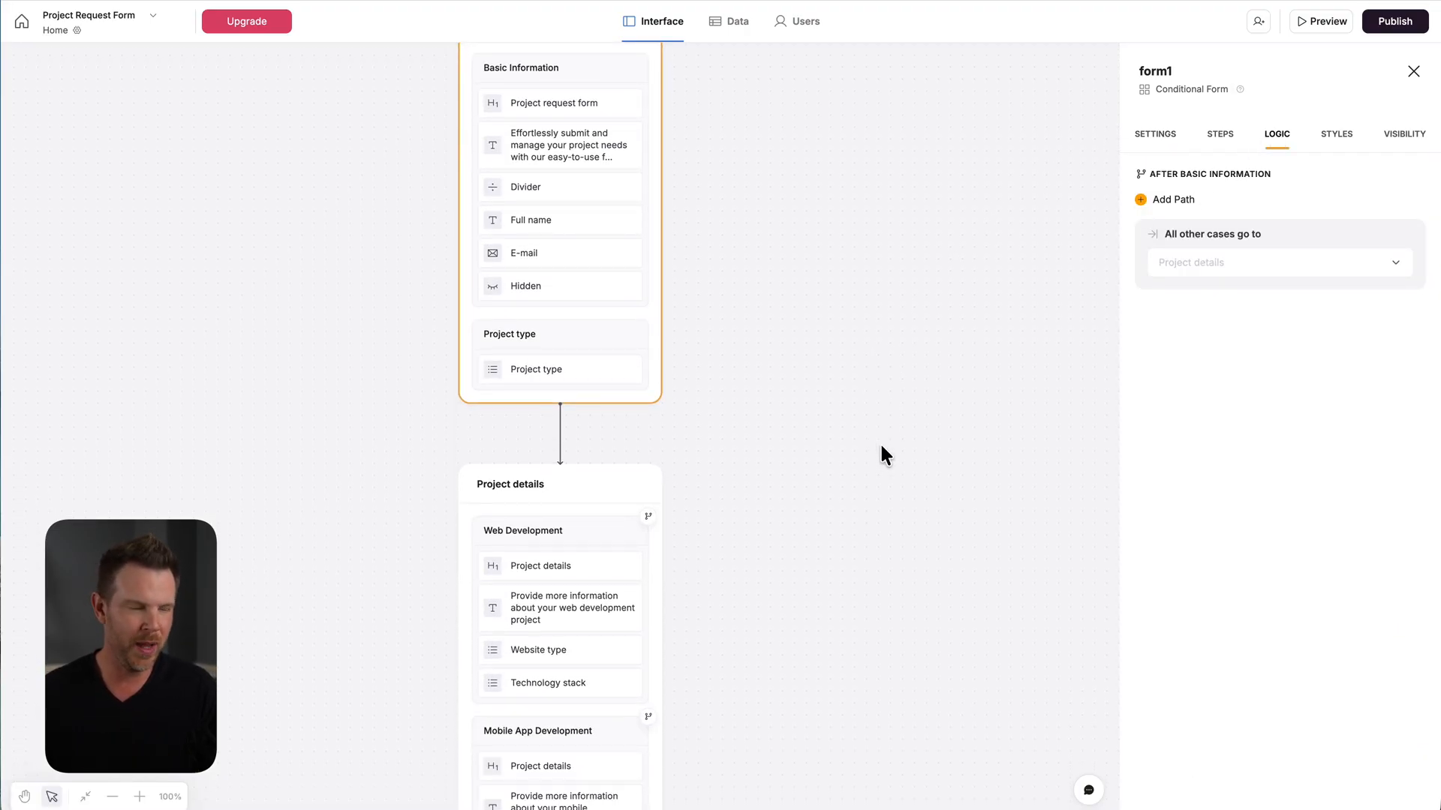
scroll("down", 3)
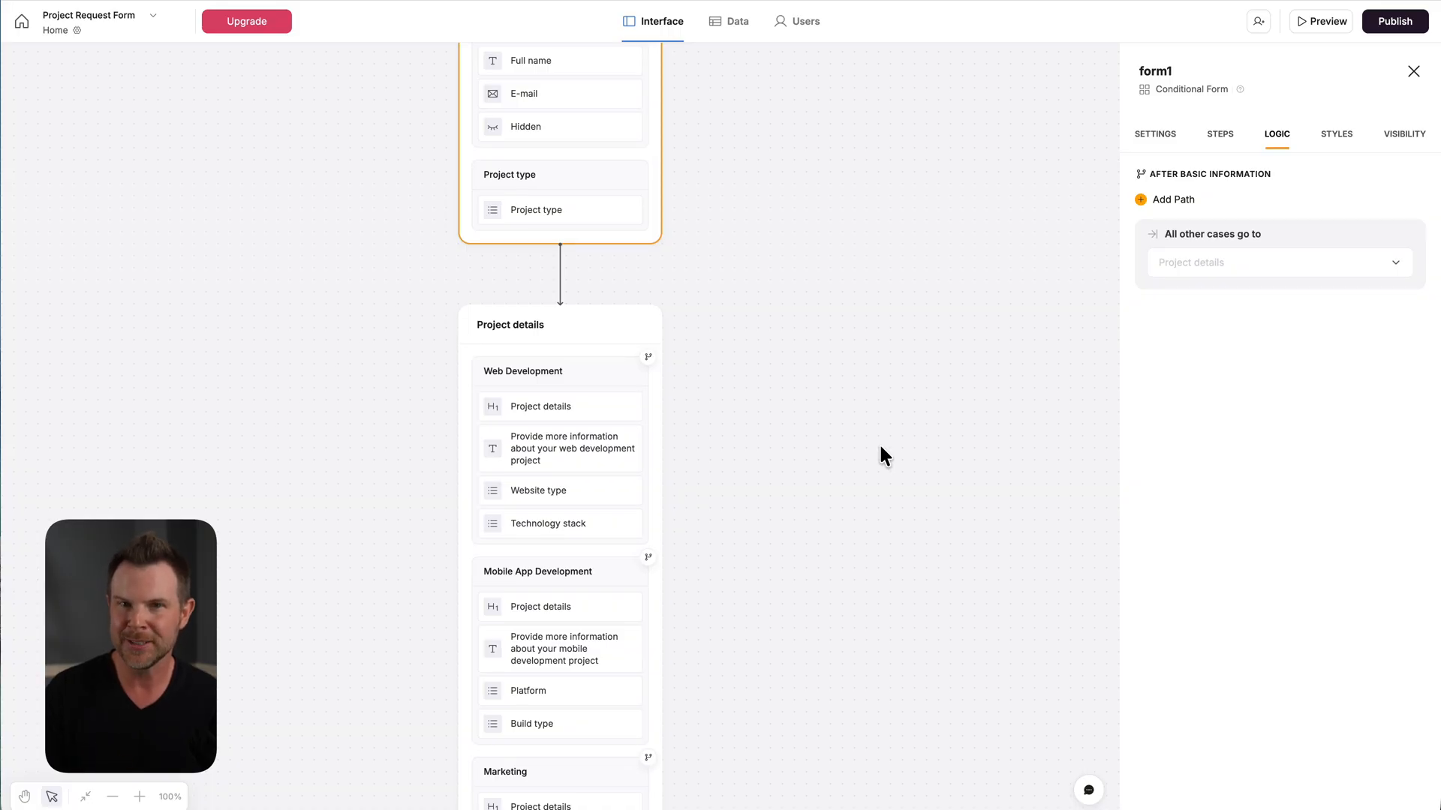
left_click(1320, 19)
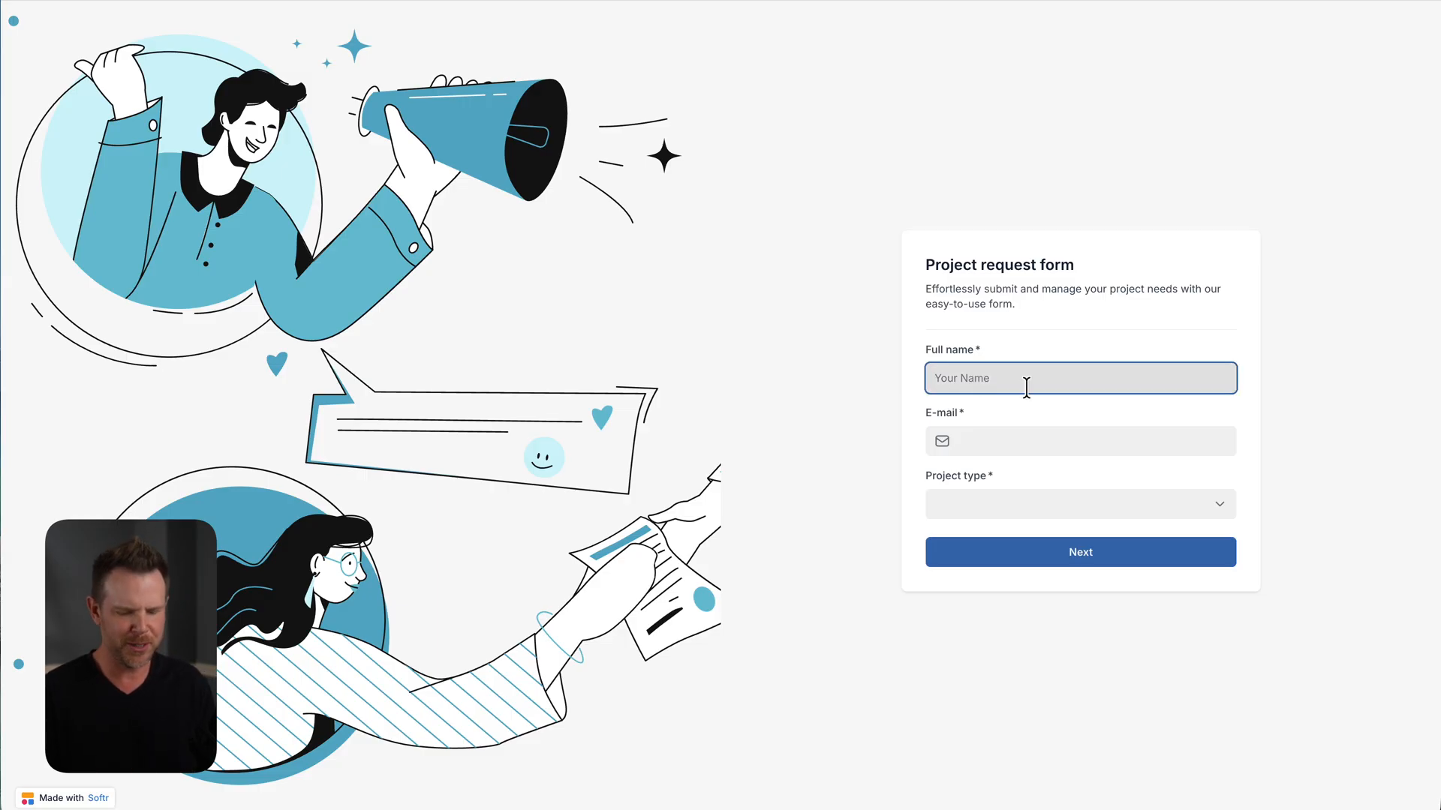
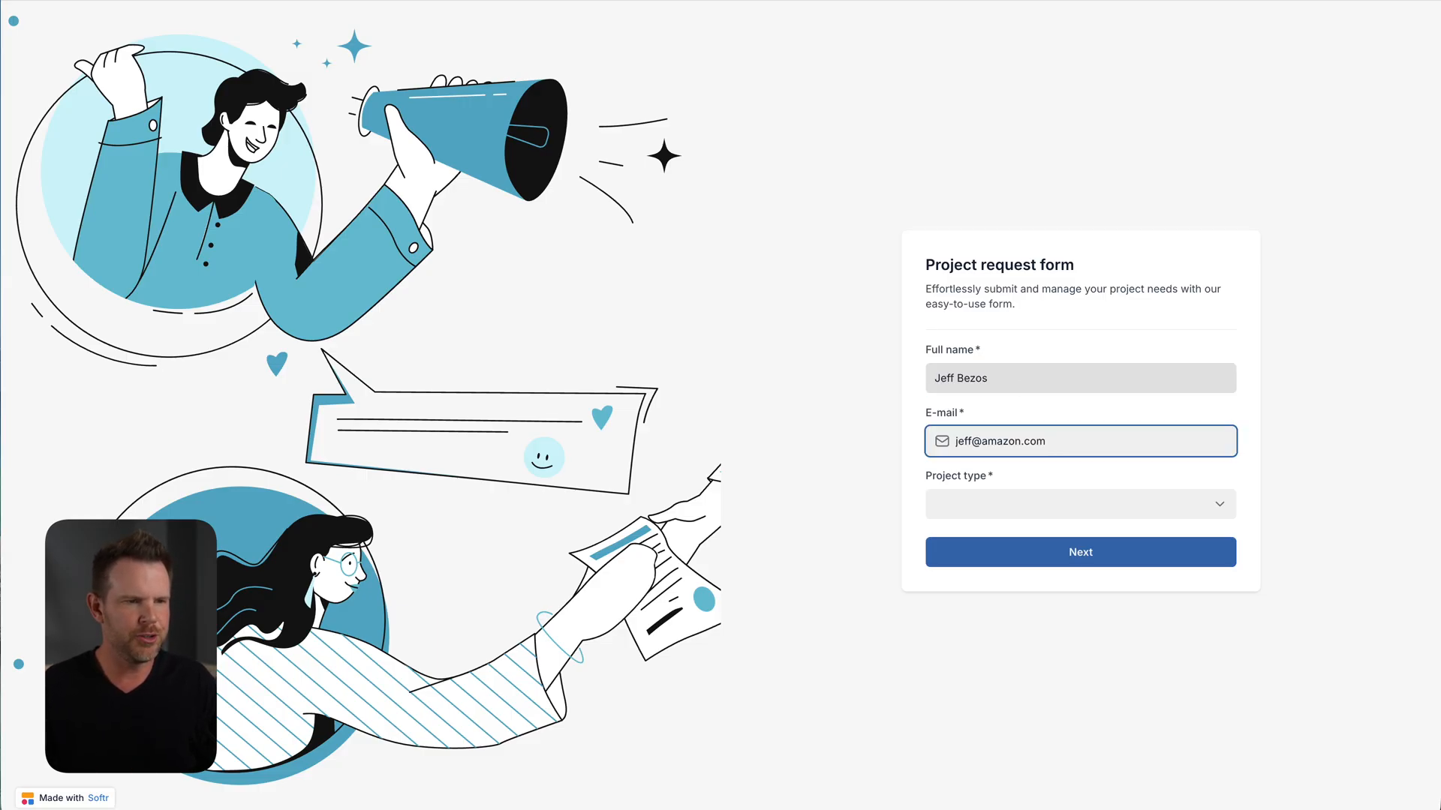
left_click(1079, 504)
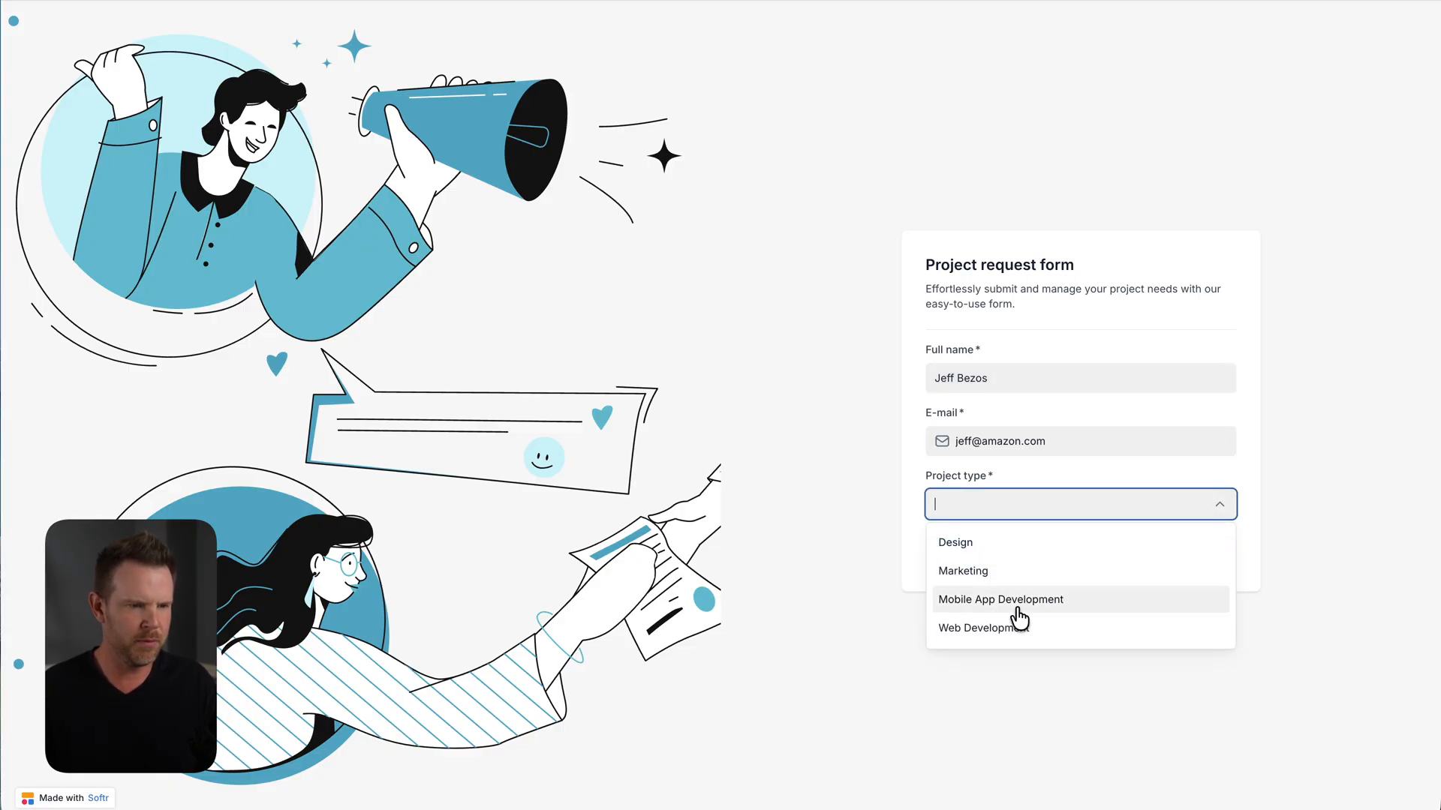
left_click(963, 570)
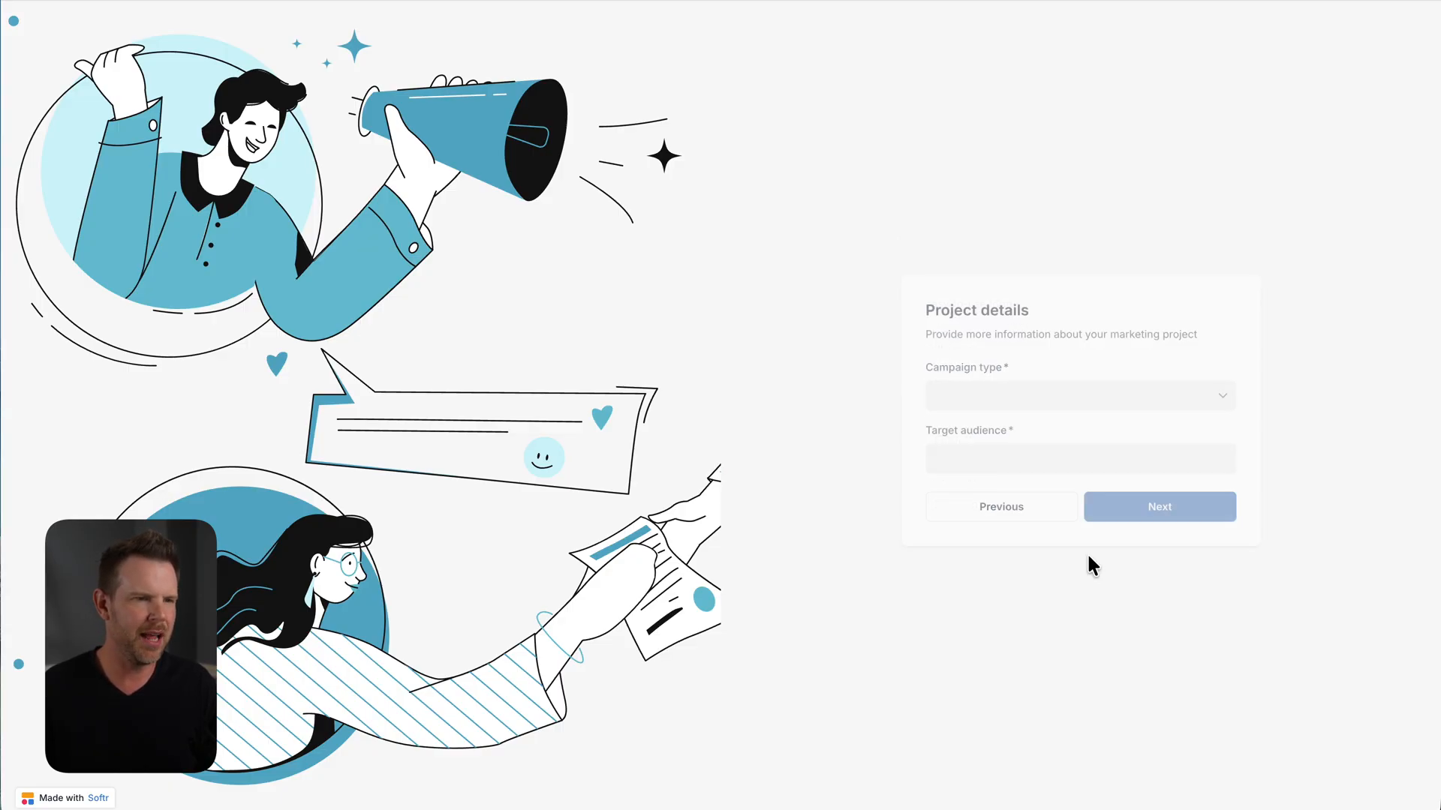
left_click(1079, 459)
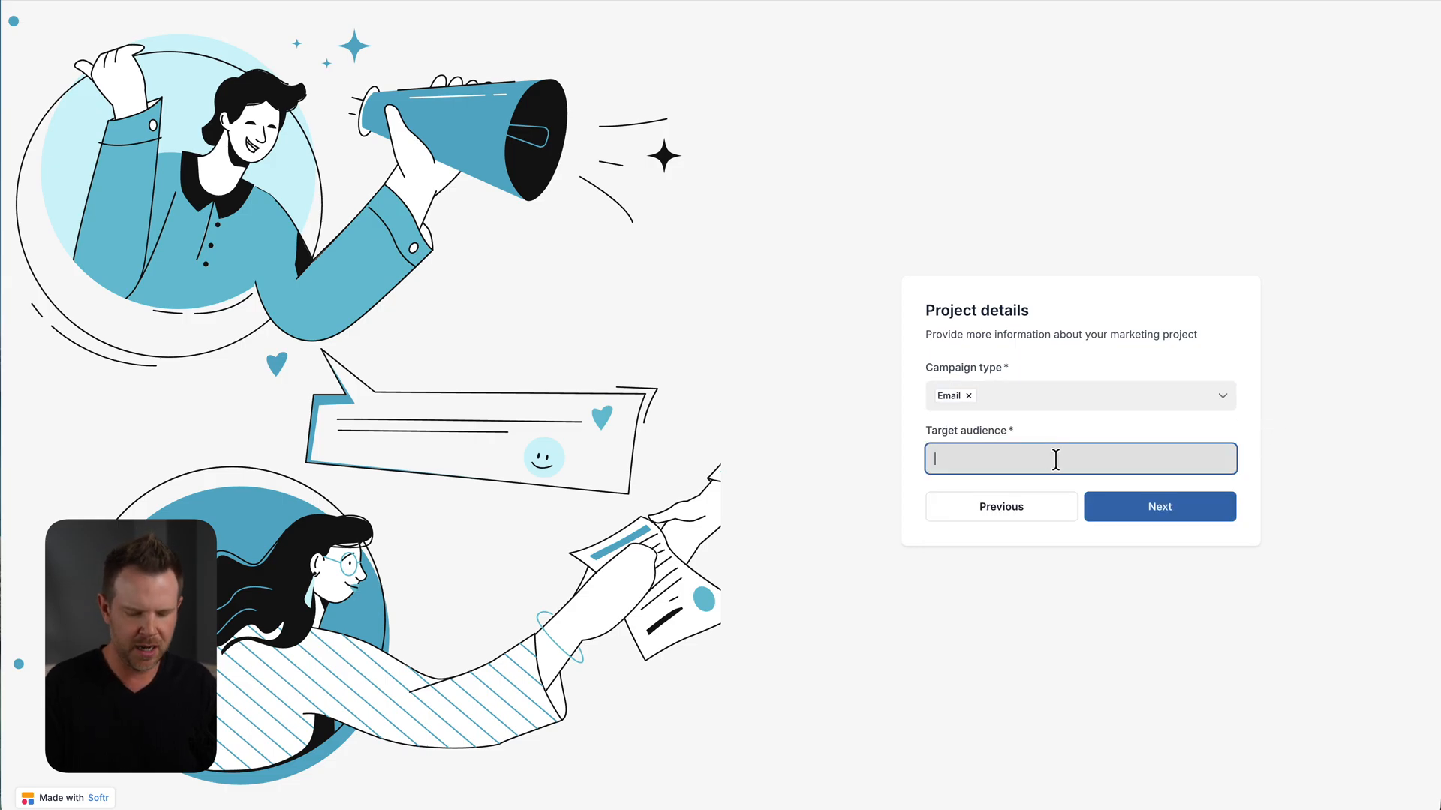
type("Ev")
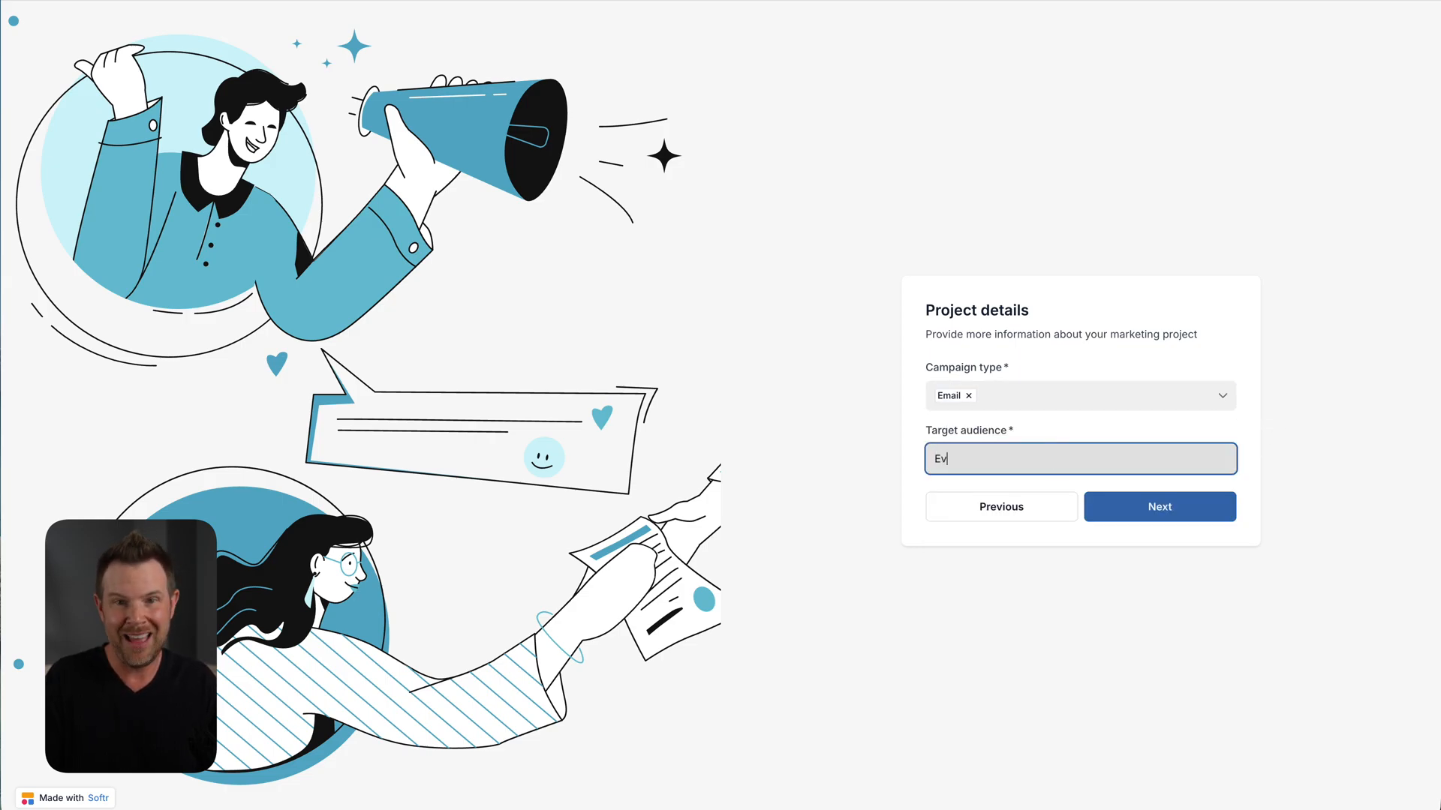
left_click(1158, 505)
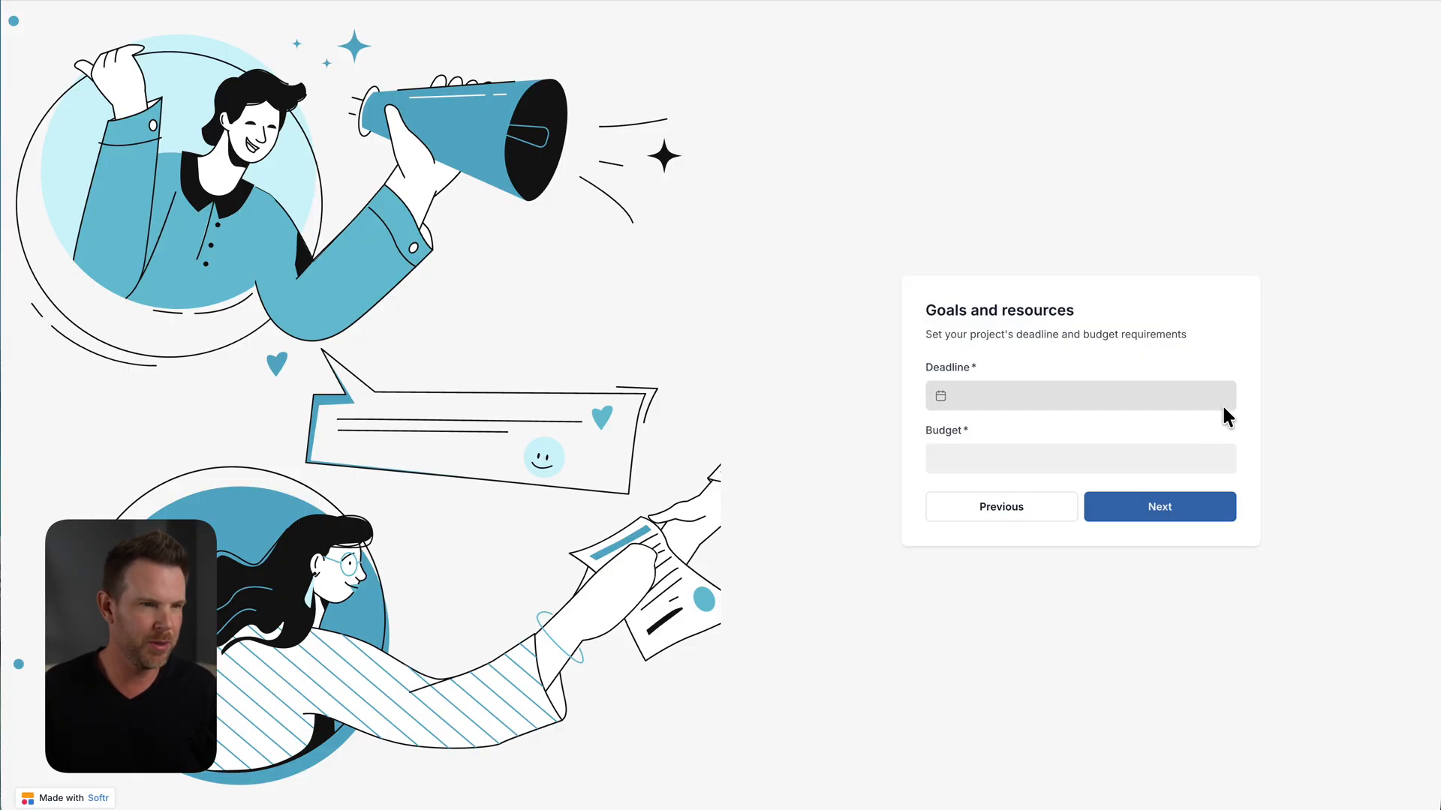
mouse_move(1186, 402)
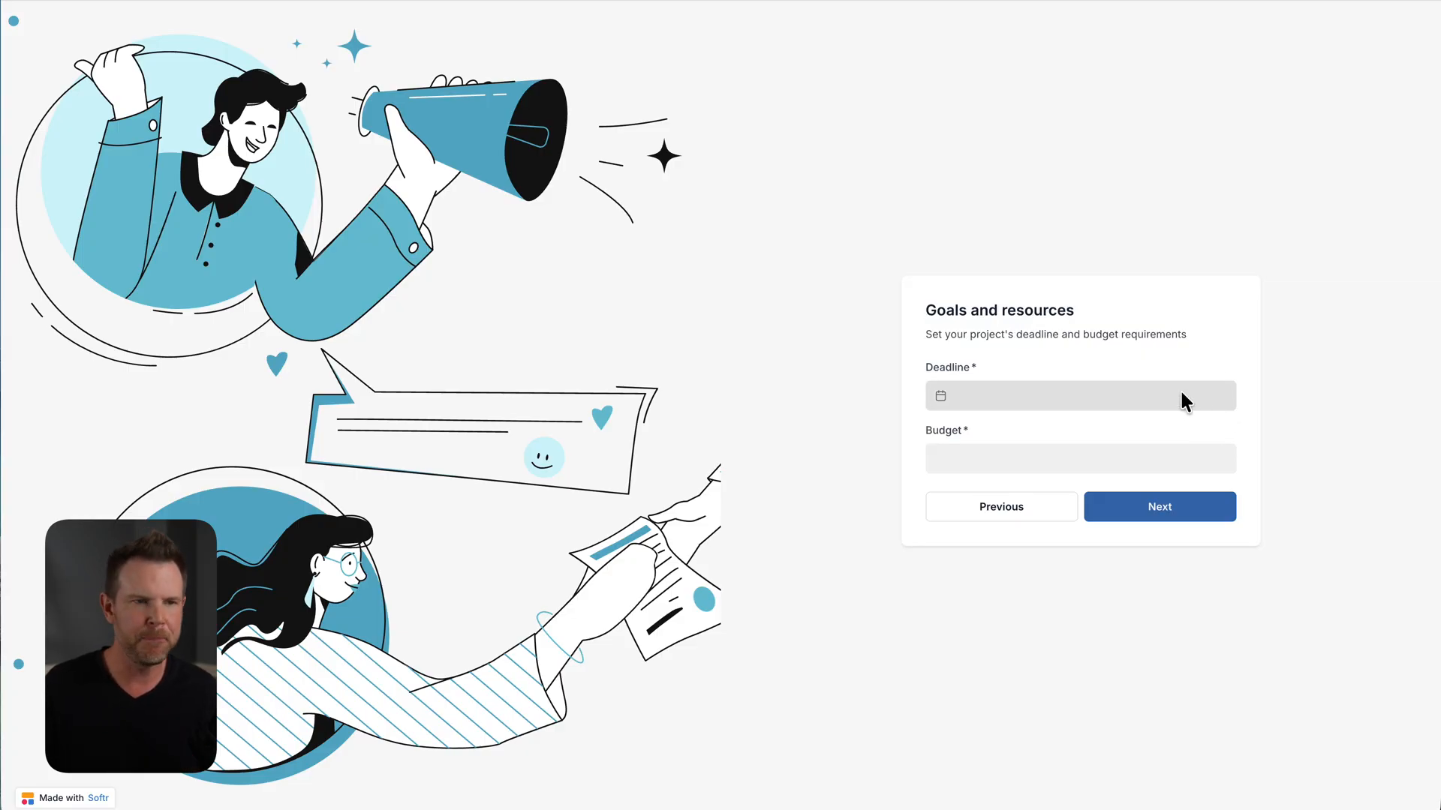
Set the deadline from the calendar and a budget of 3000, then continue.
left_click(1079, 395)
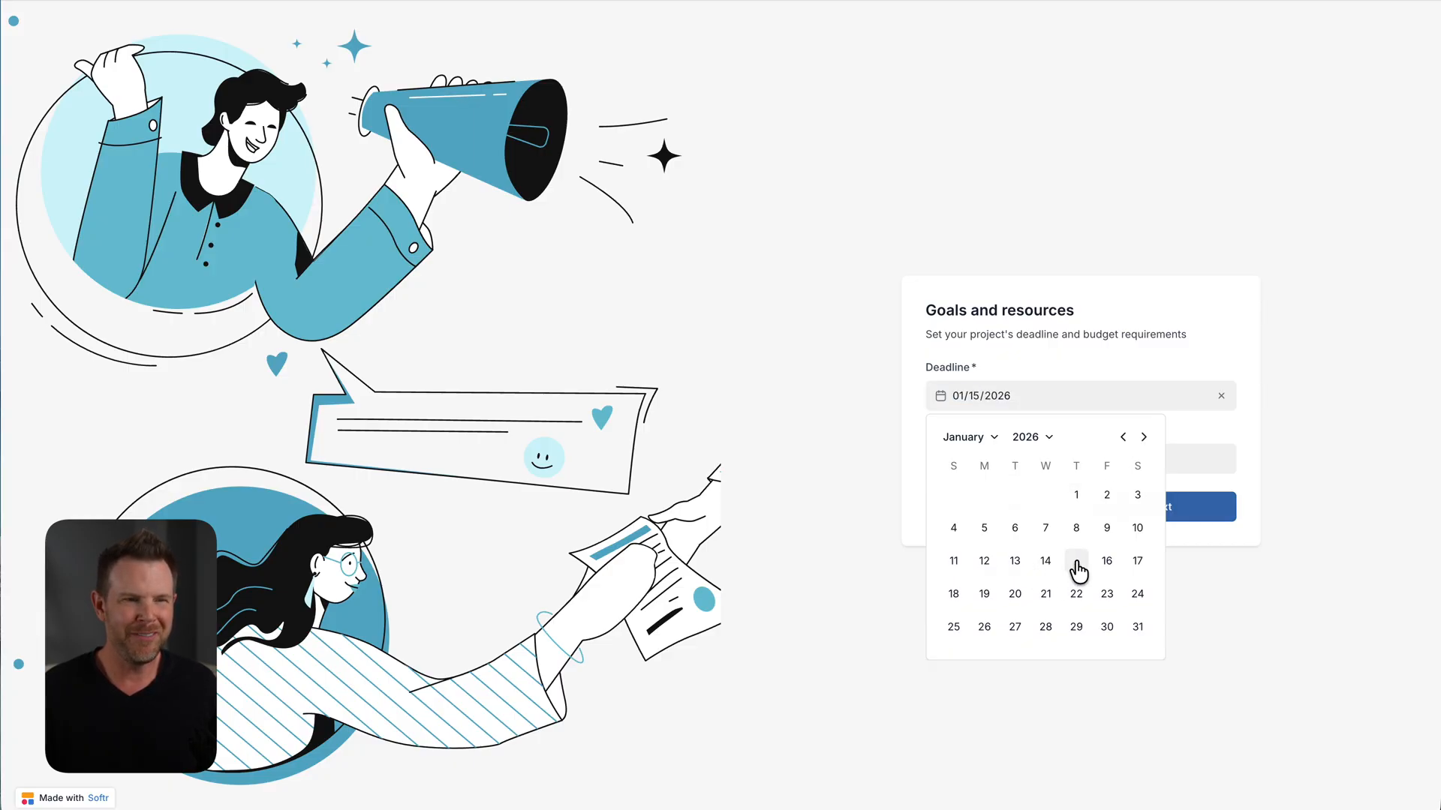
left_click(1074, 560)
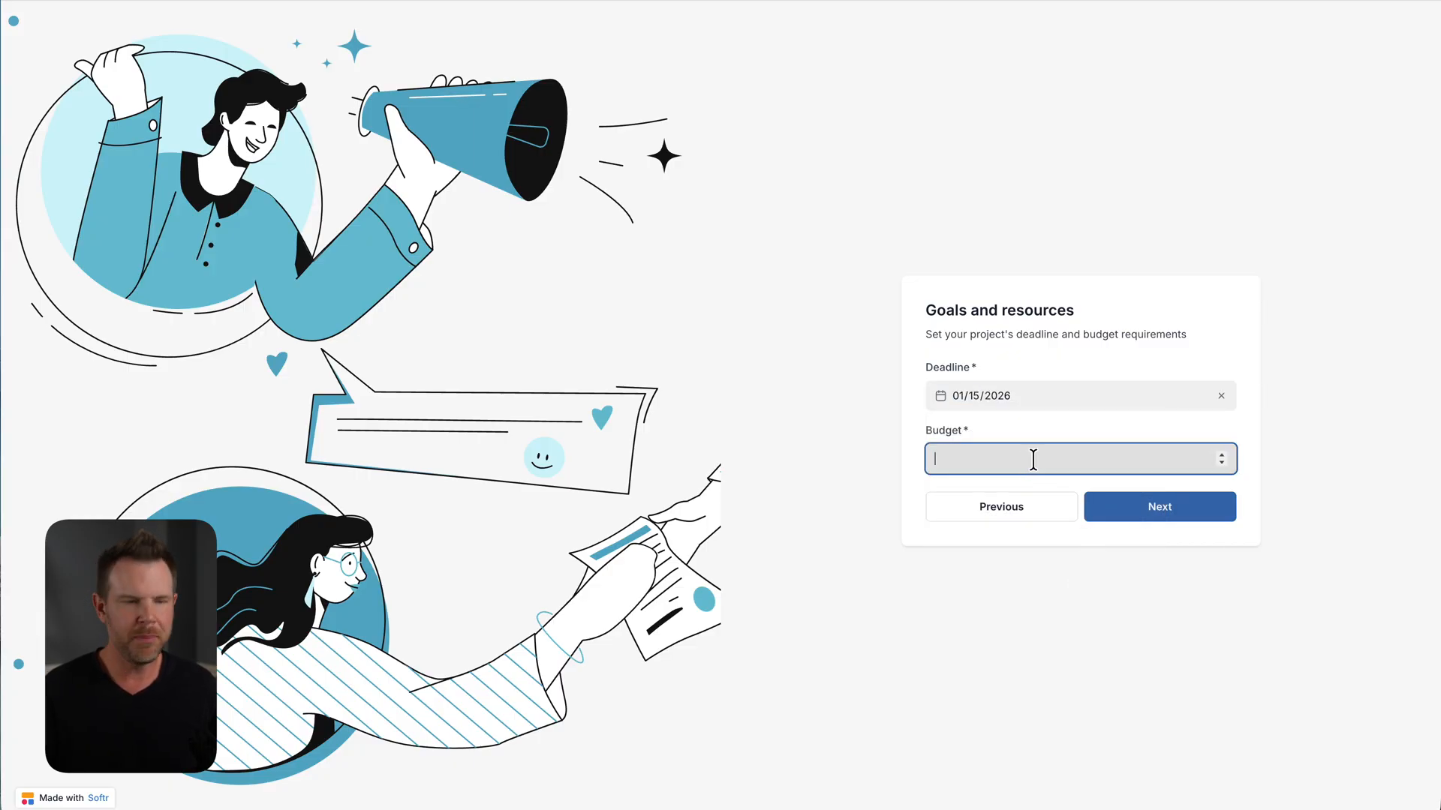
type("3000")
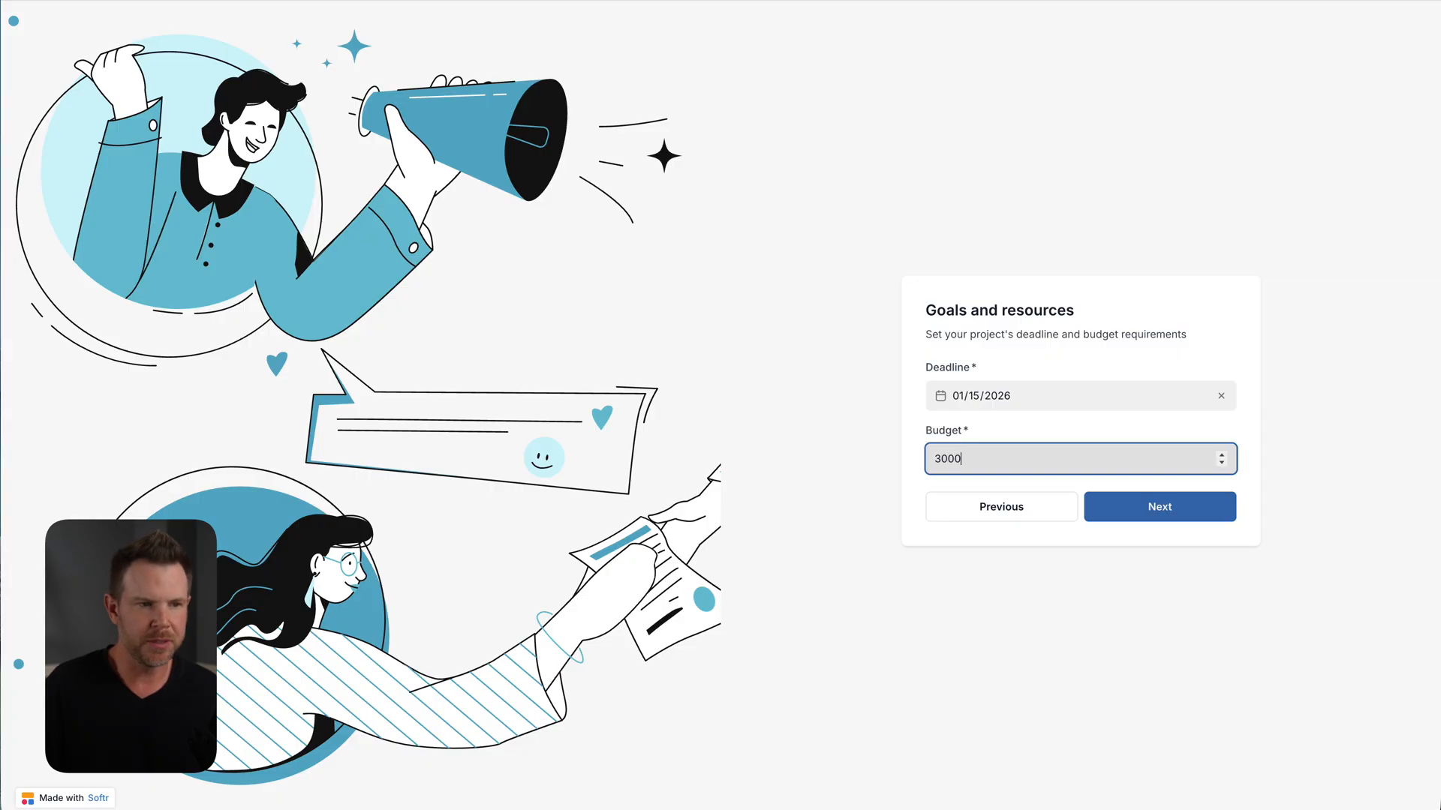
left_click(1159, 506)
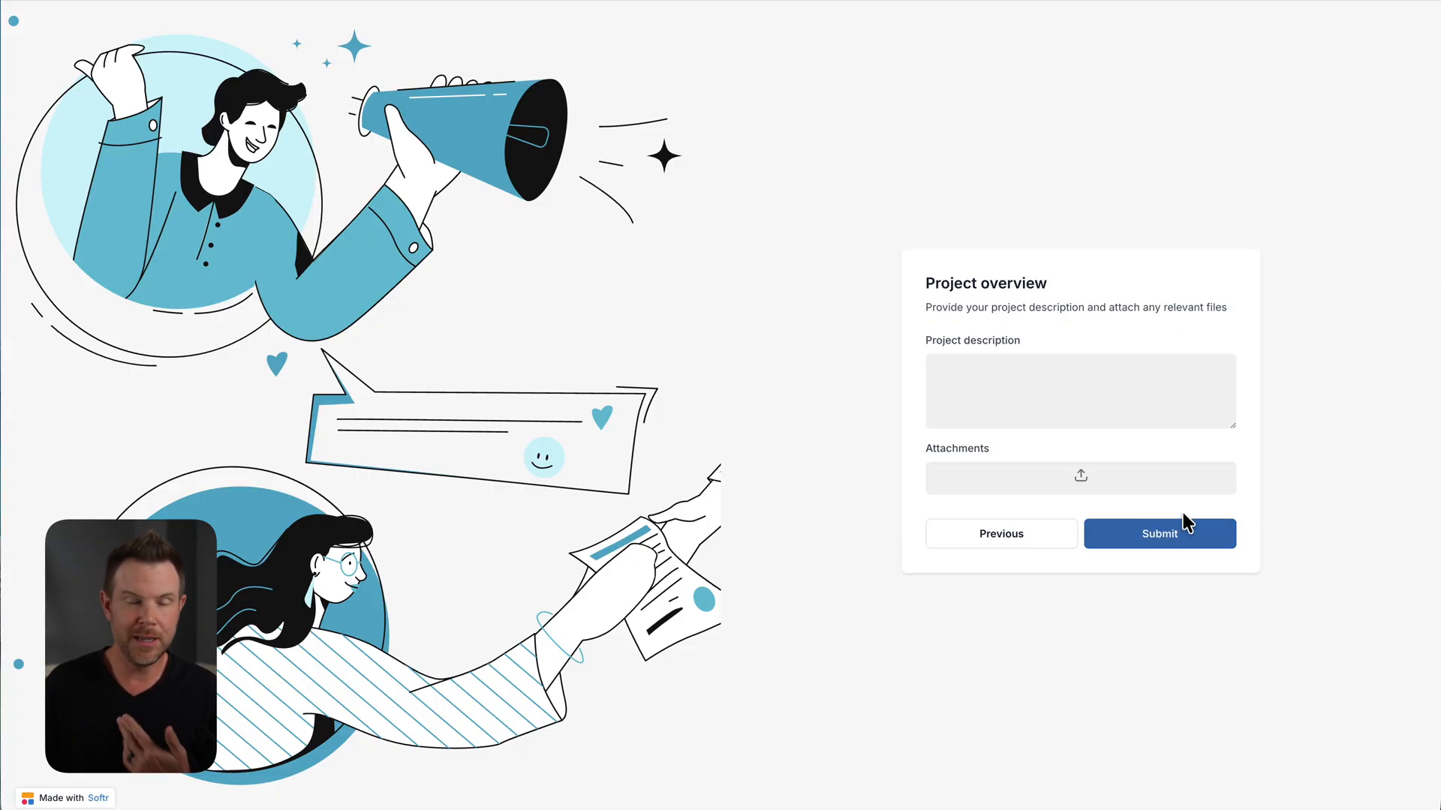
mouse_move(1181, 470)
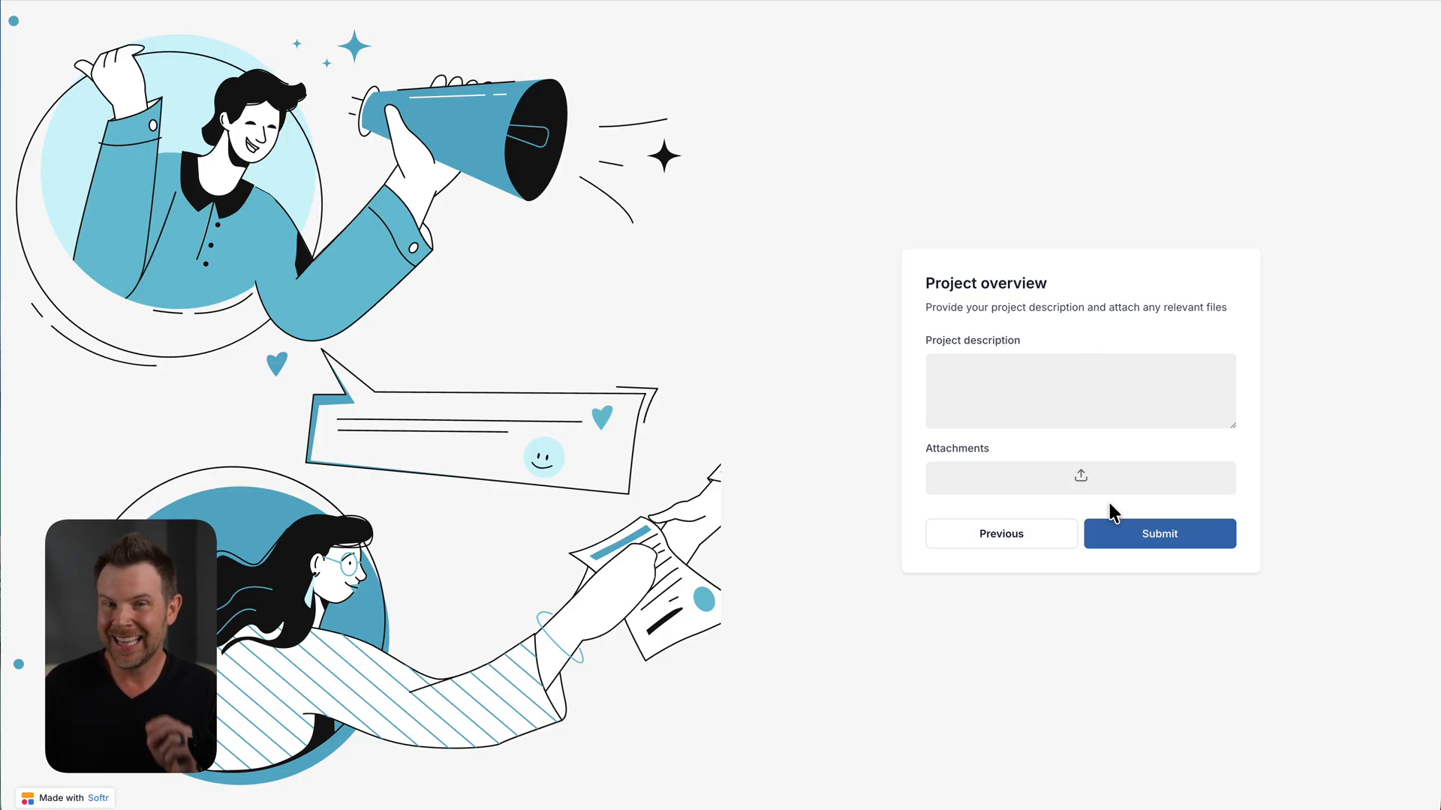
Describe the Amazon Fire email project request and submit the form.
left_click(1079, 390)
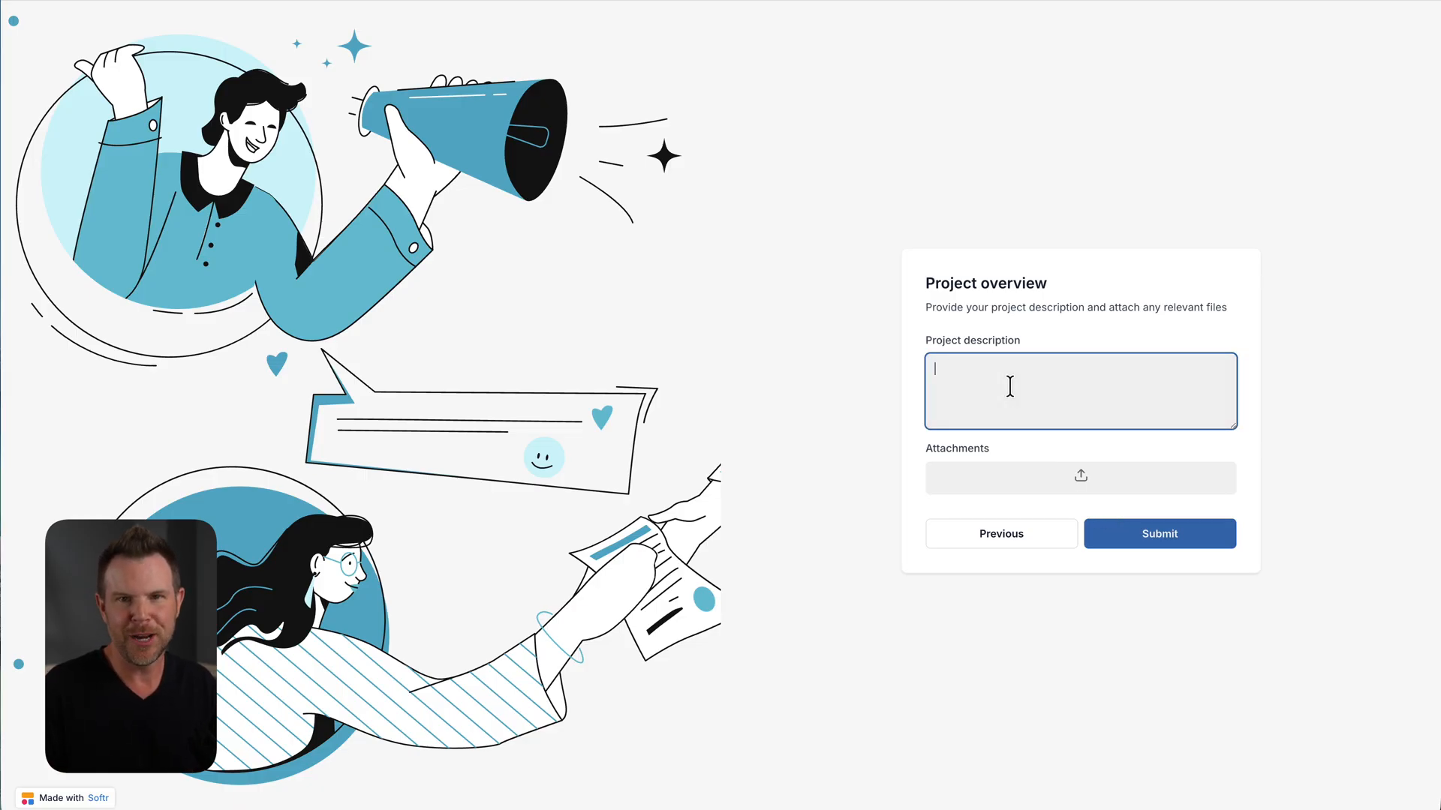
type("We're looking for an agency to draft and code emails for our new Amazon Fire line of cell phones that we're bringing back due to popular demand.")
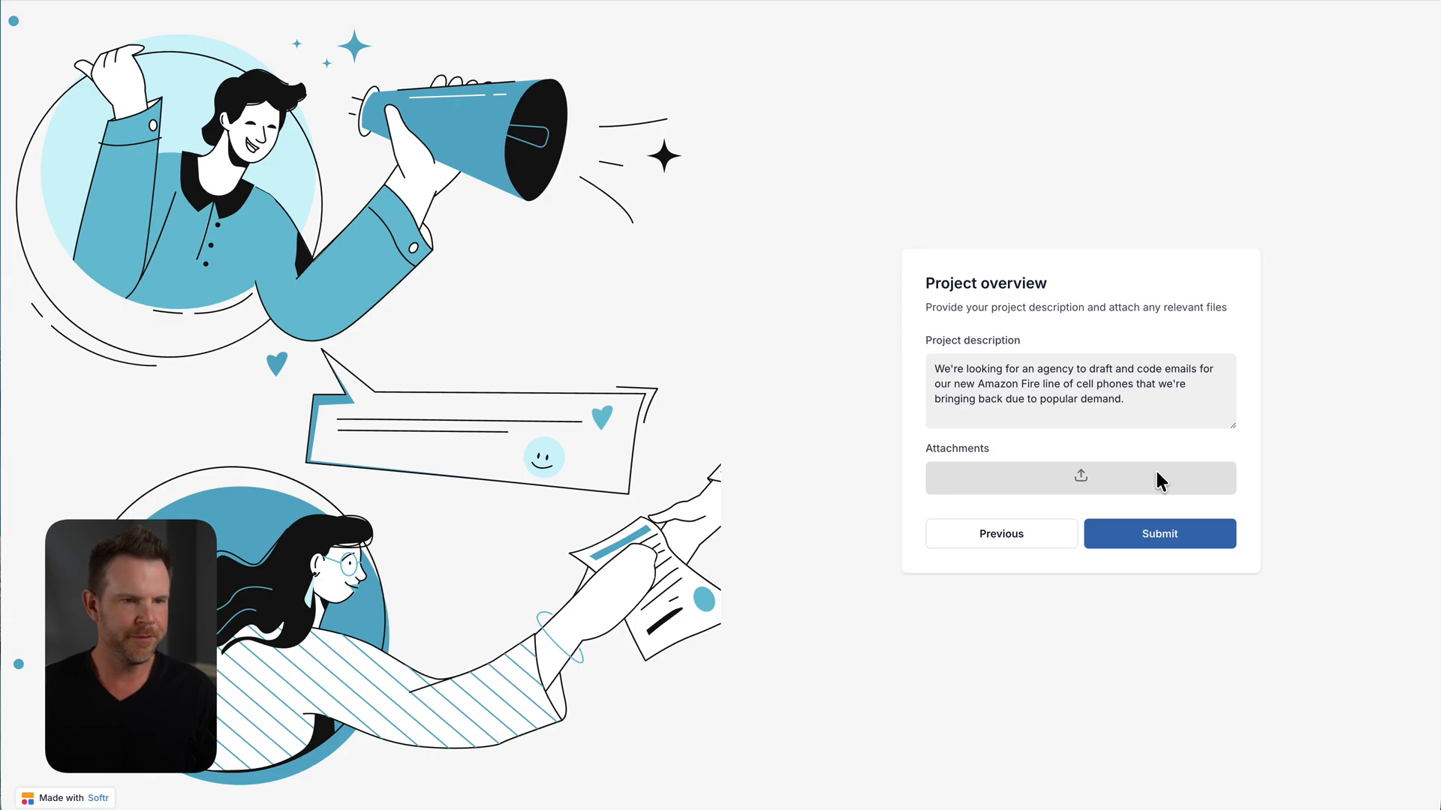
left_click(1159, 534)
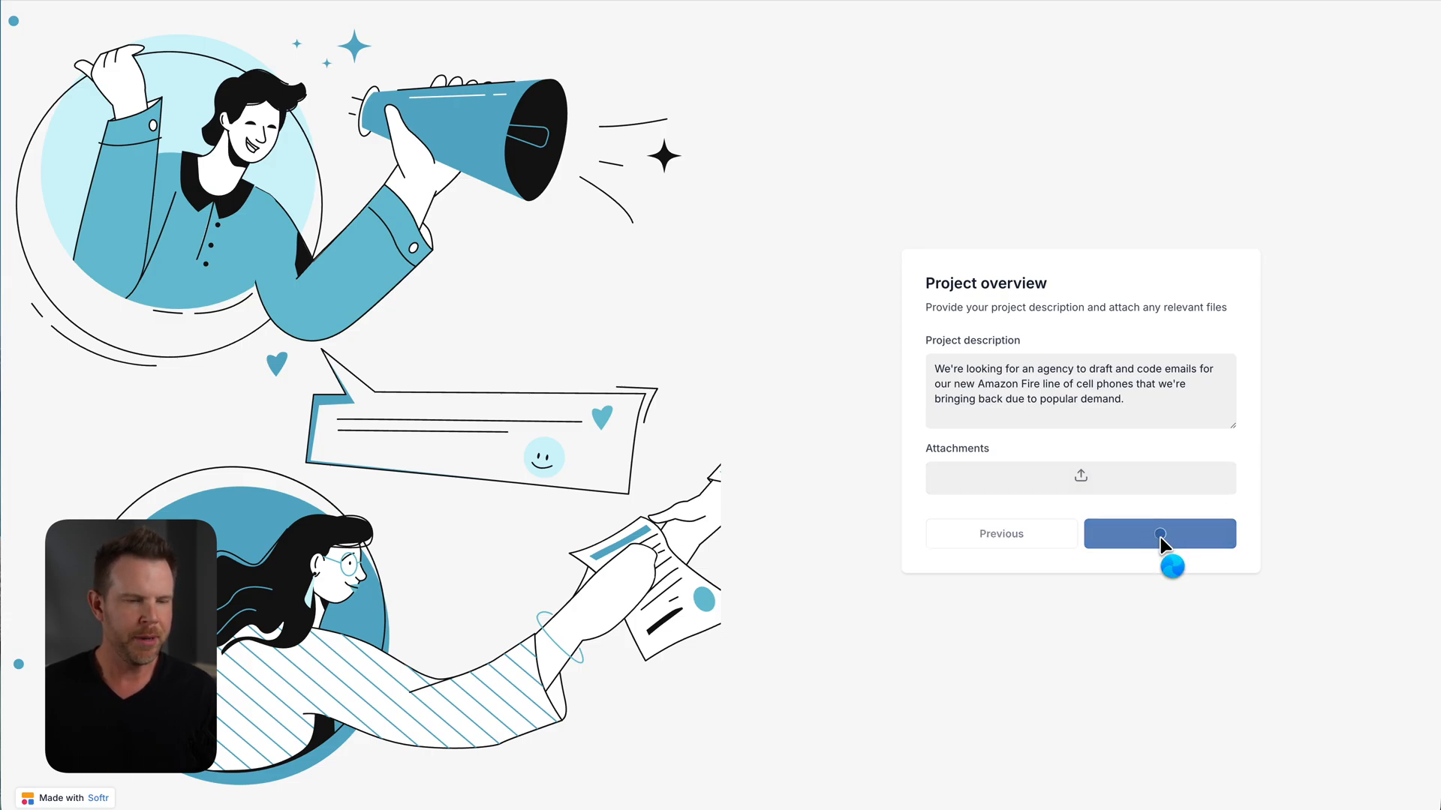
left_click(1159, 534)
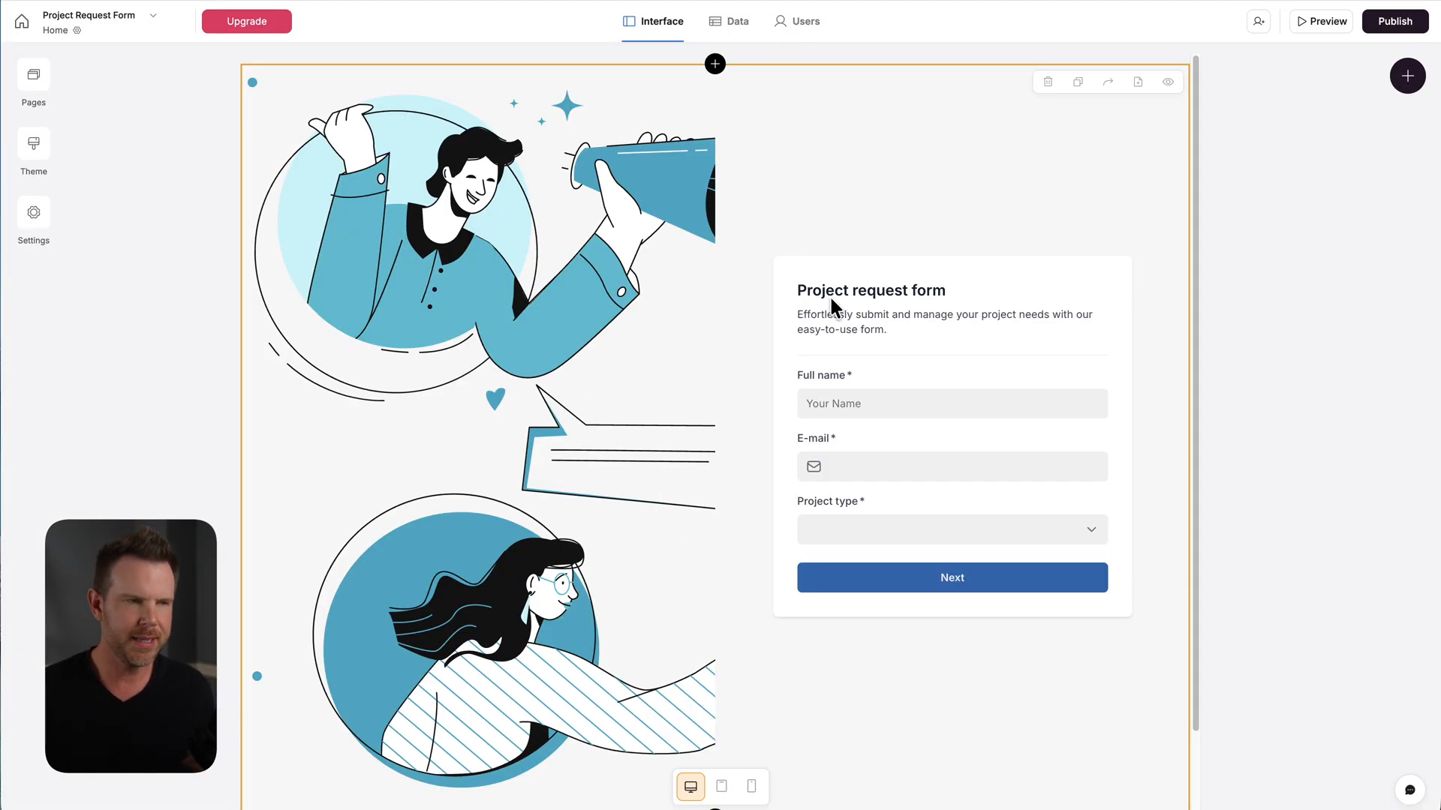
mouse_move(795, 257)
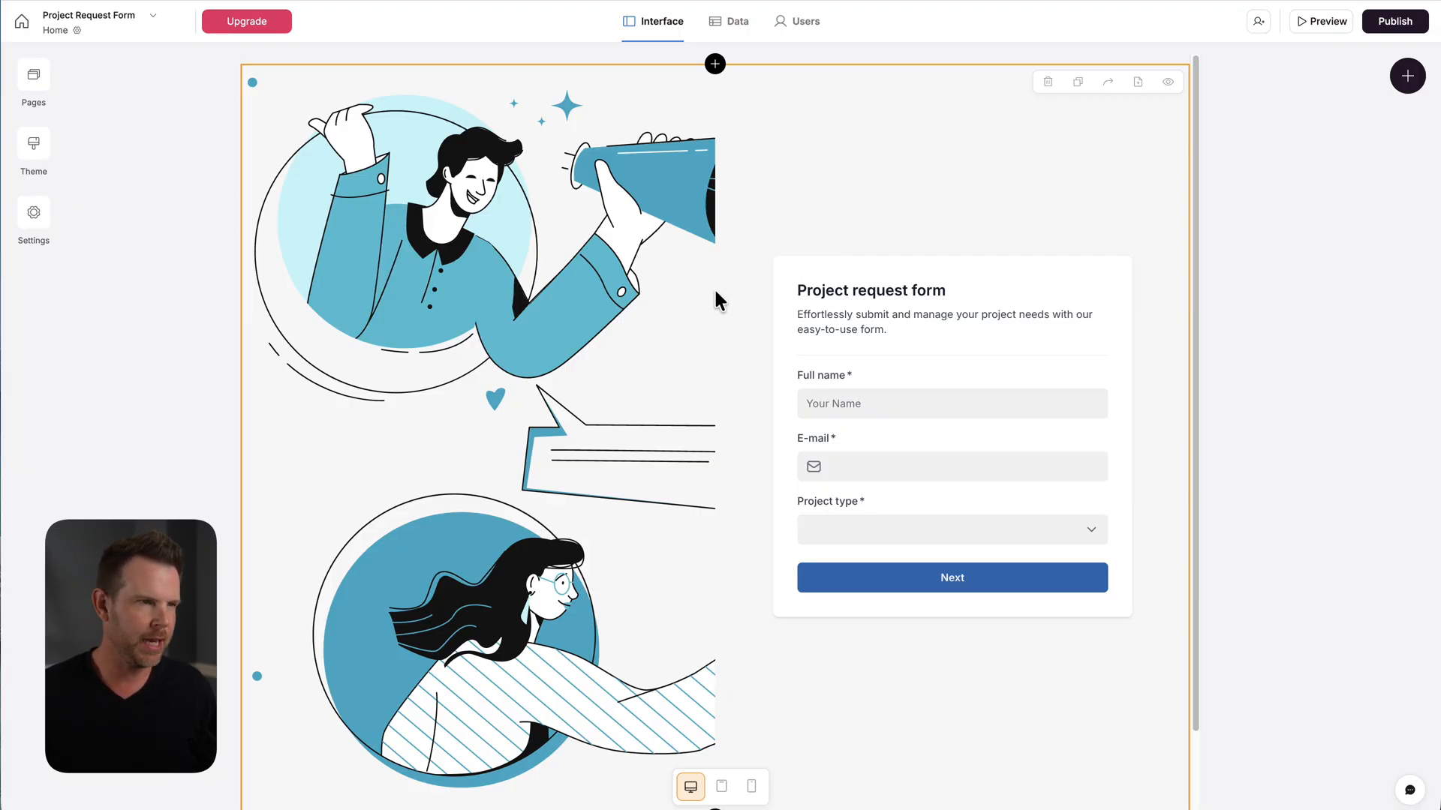
mouse_move(660, 240)
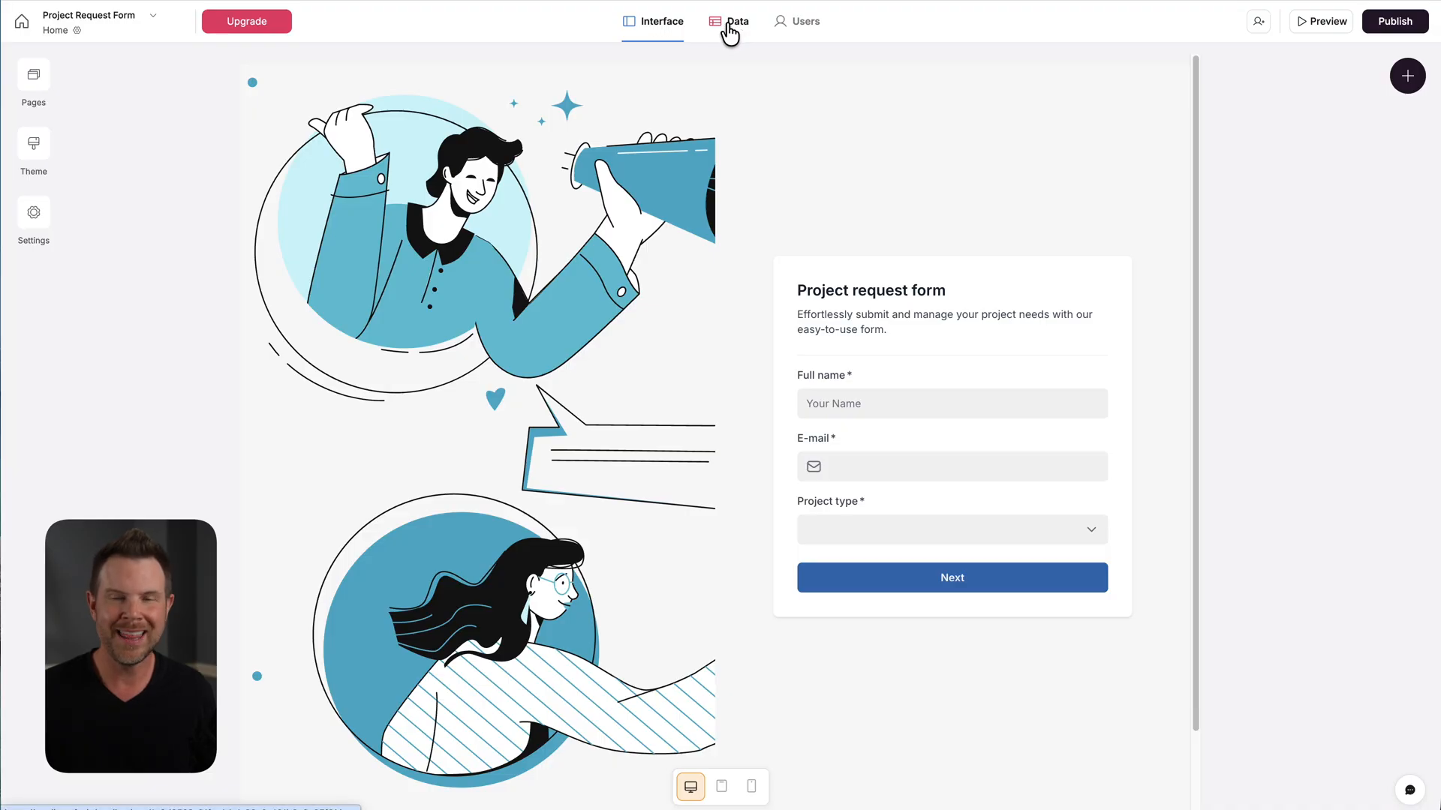
Show the Requests table of the Project Request Form database in the Data section.
left_click(734, 21)
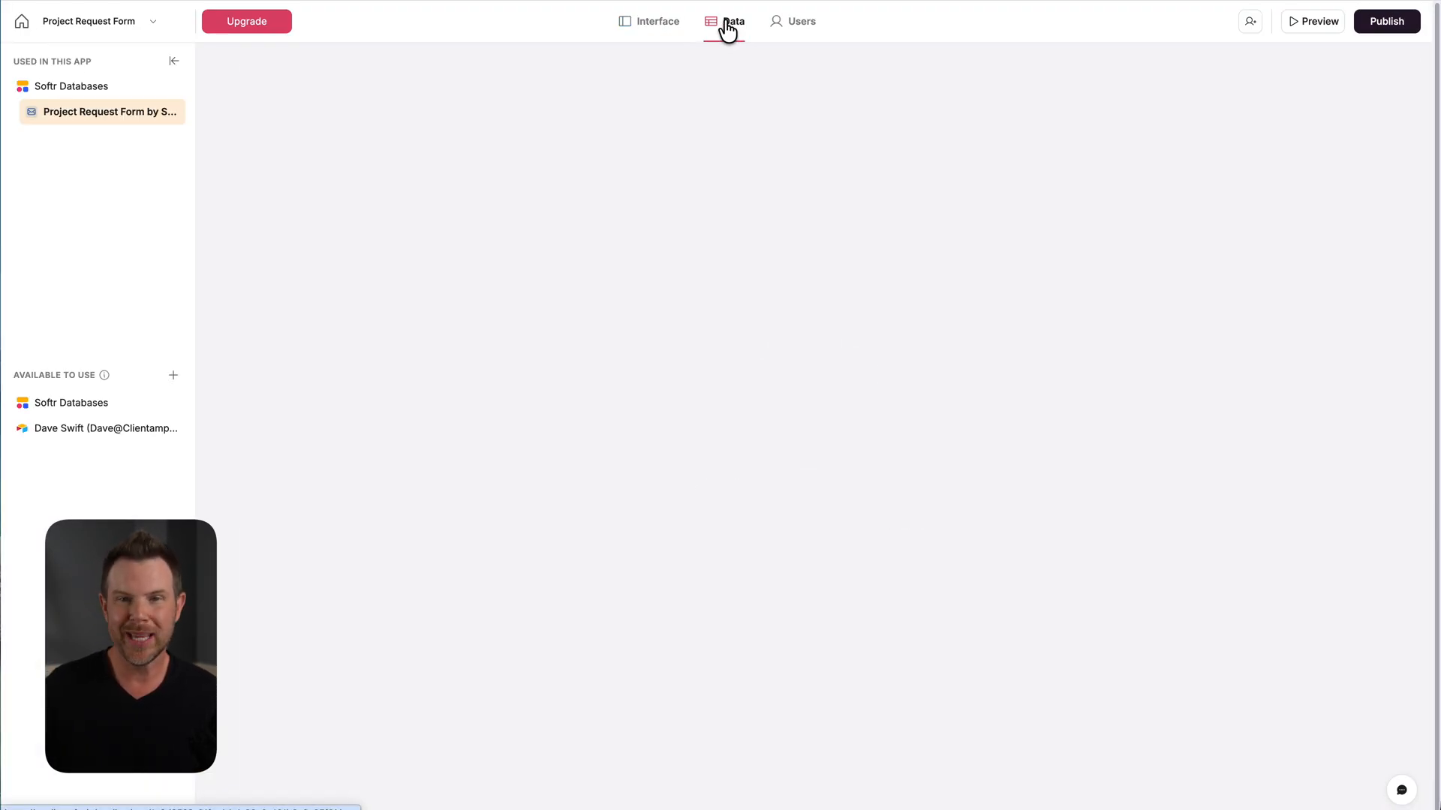
left_click(724, 21)
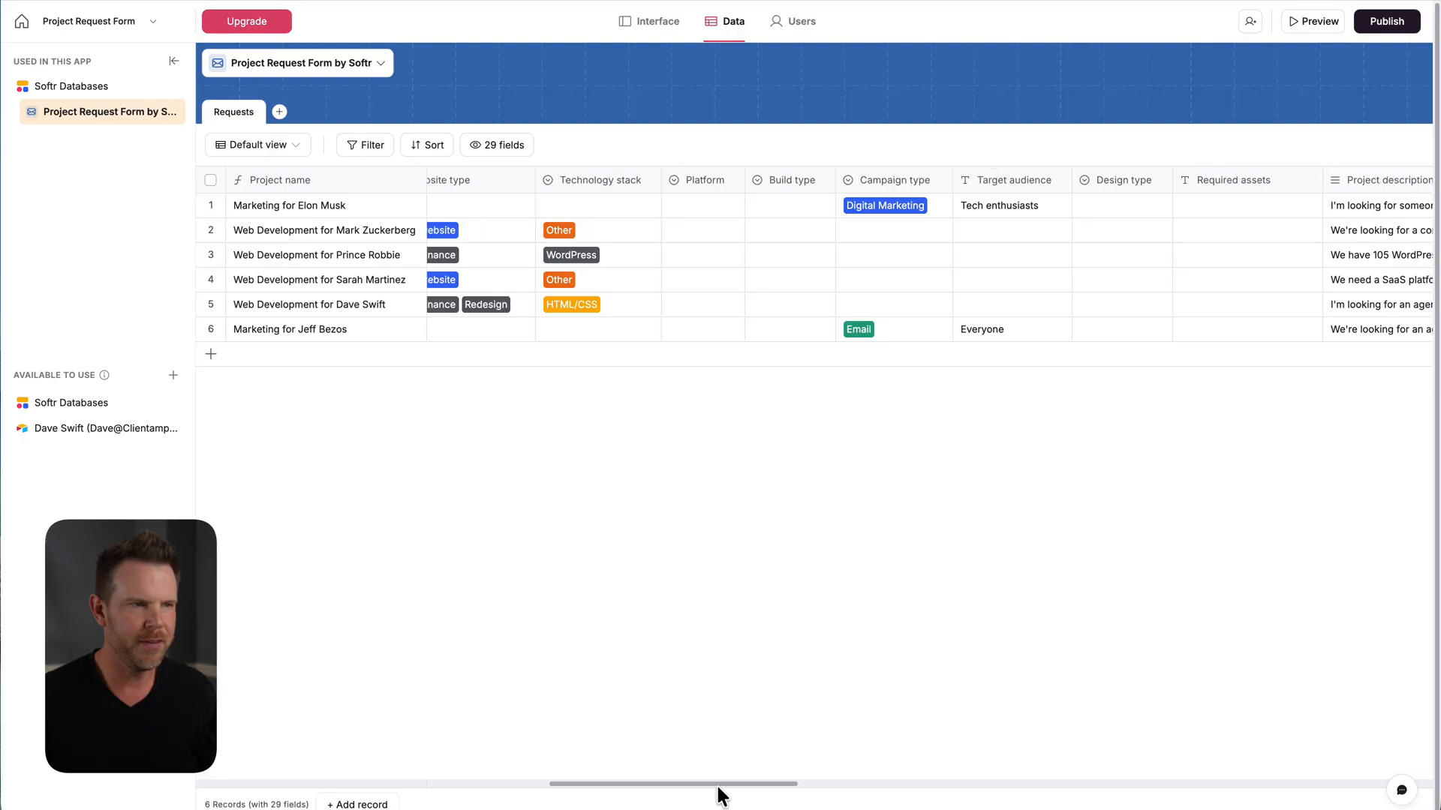
mouse_move(680, 200)
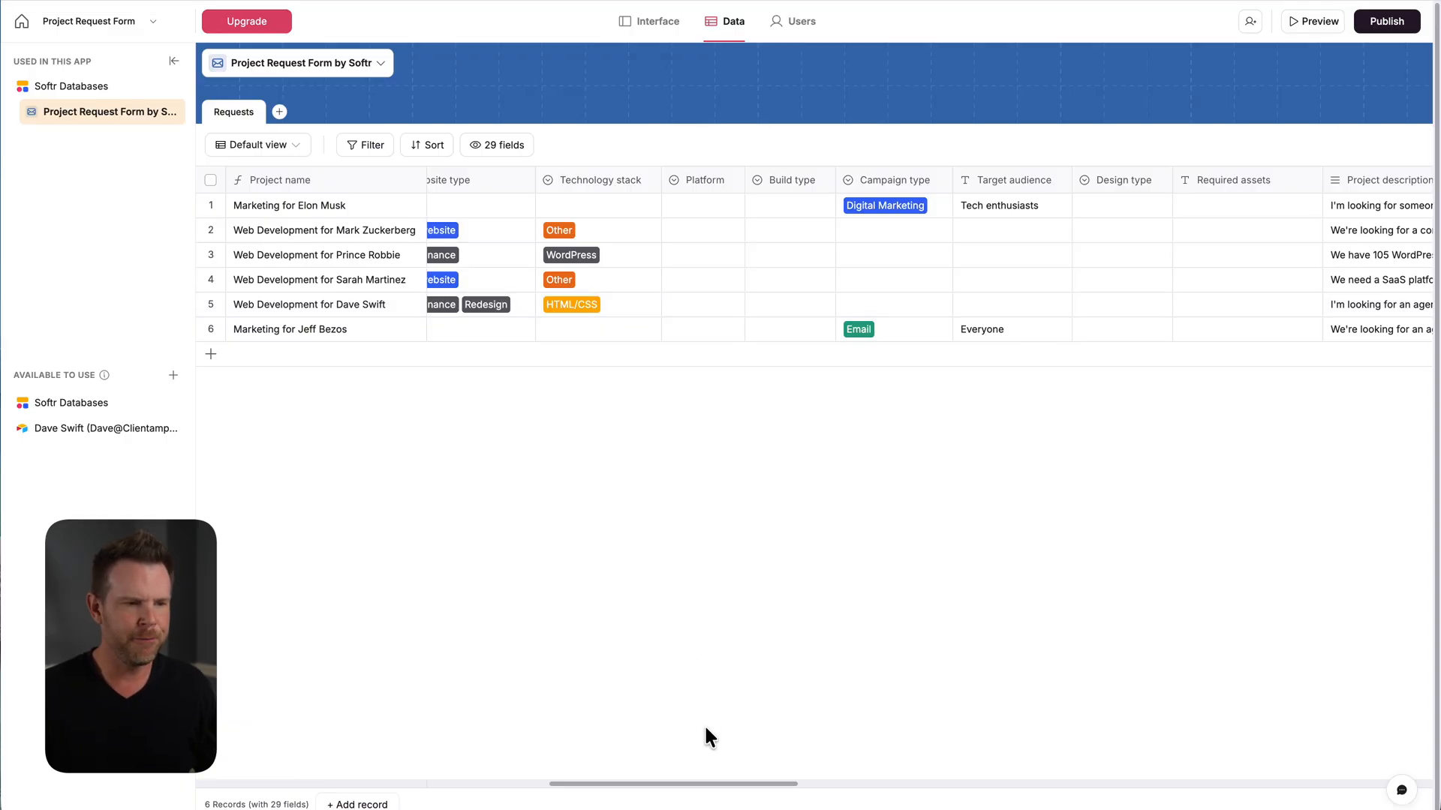
scroll("right", 3)
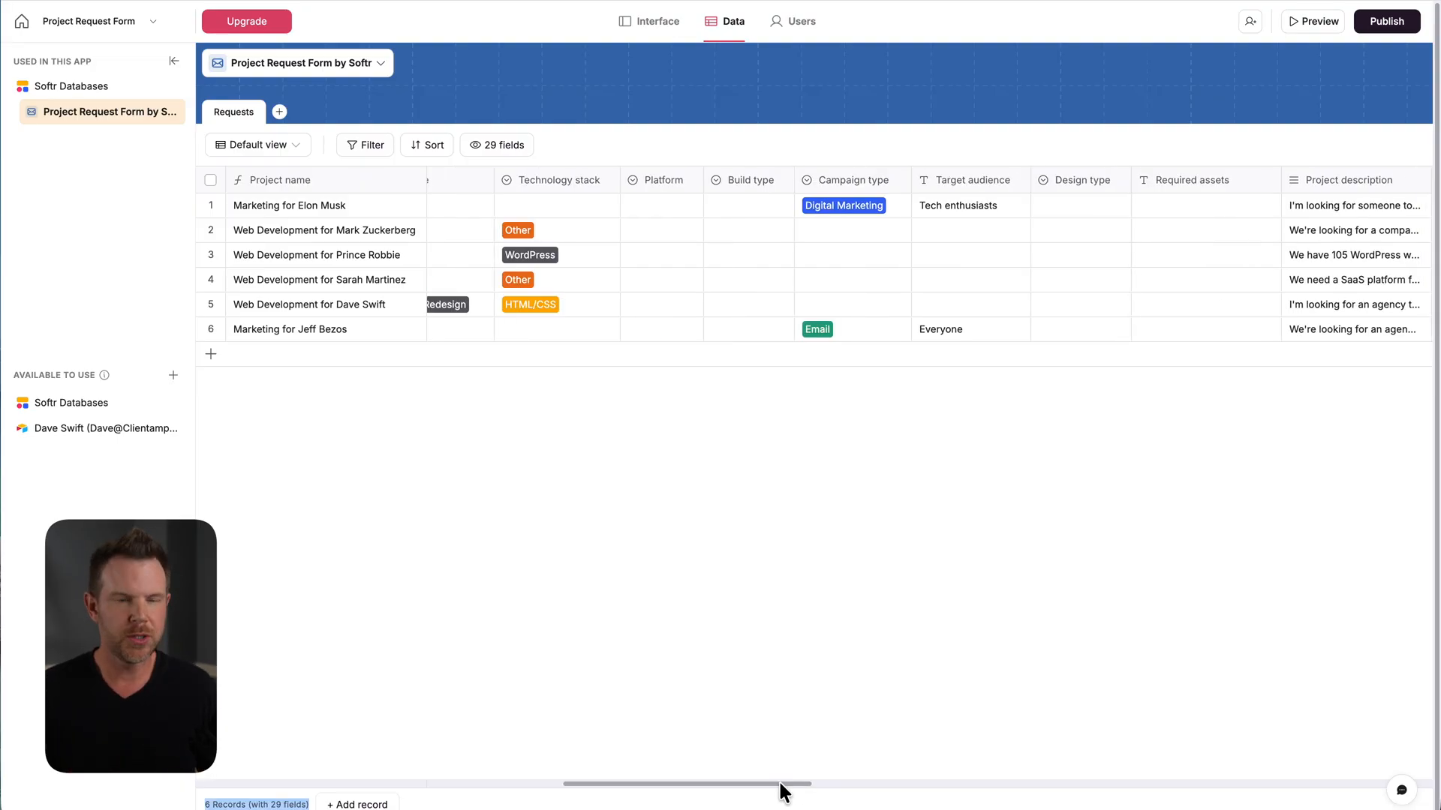
scroll("right", 3)
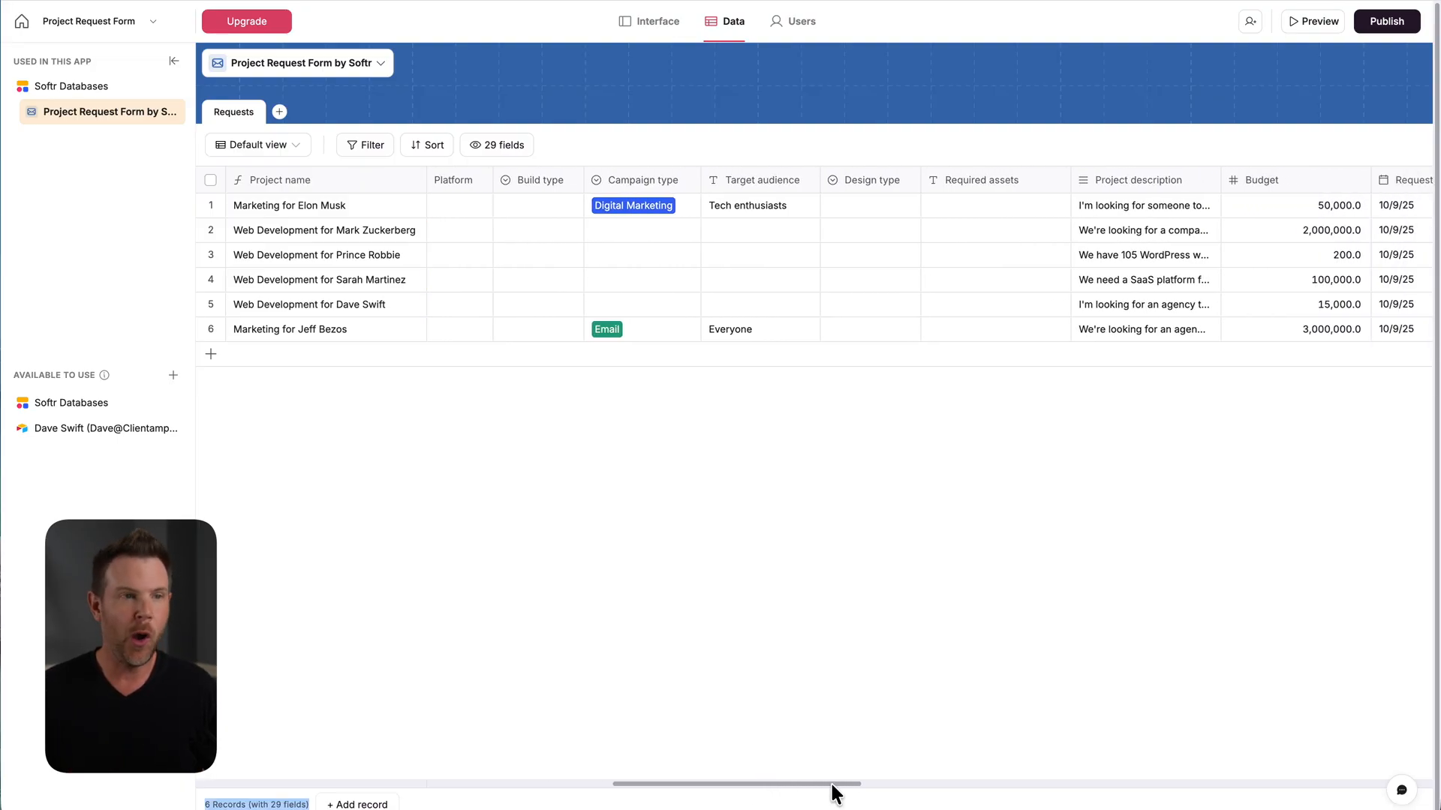
scroll("right", 3)
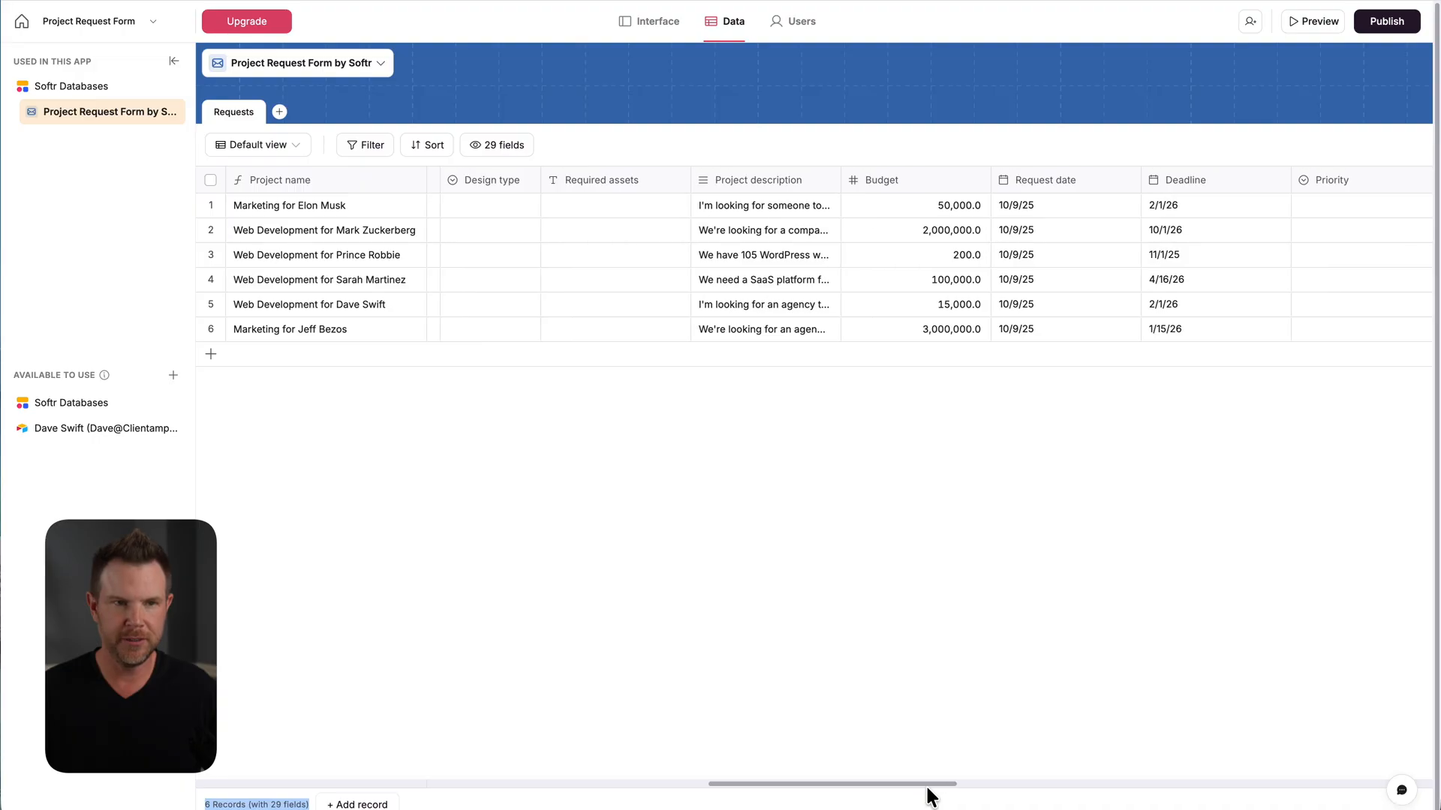
scroll("right", 3)
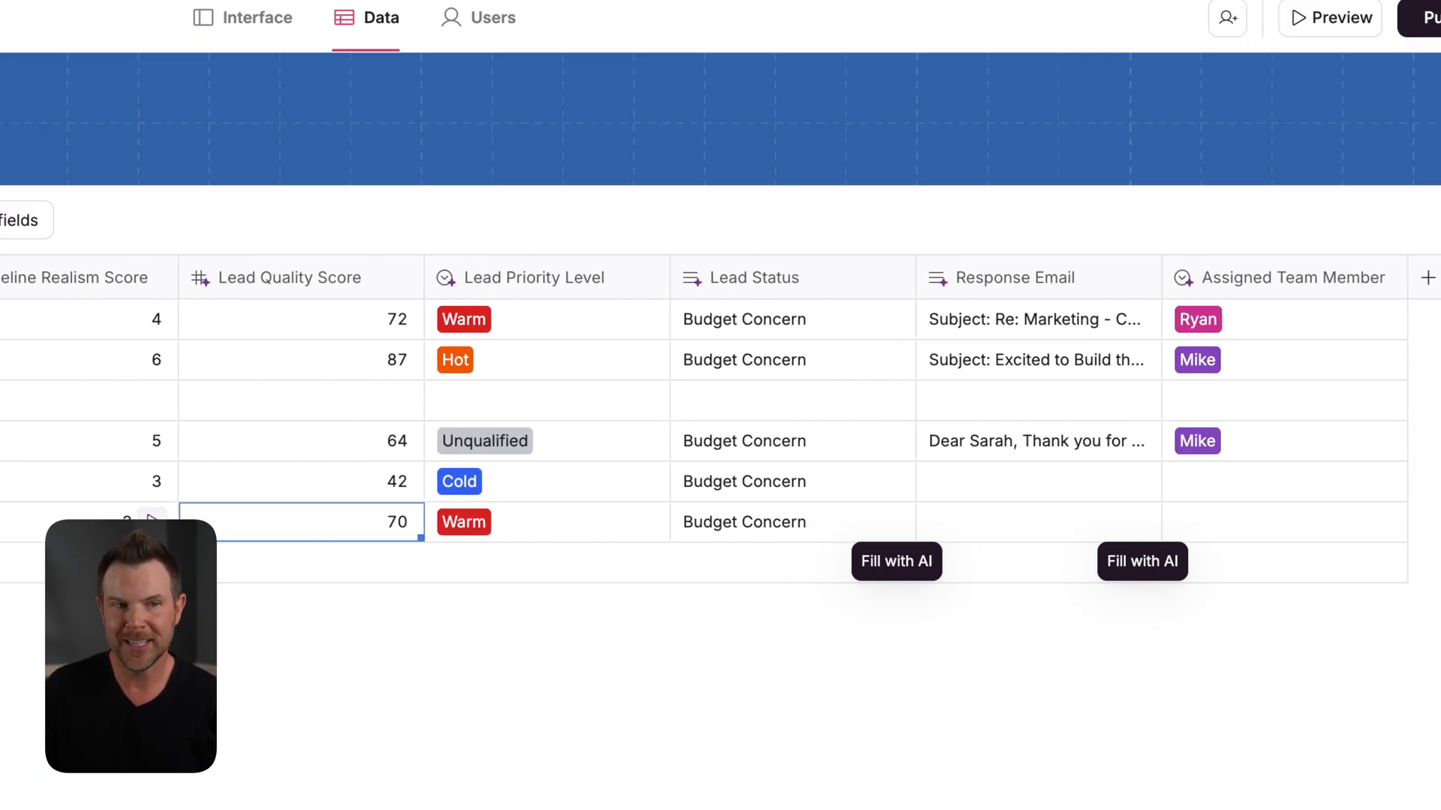
mouse_move(1065, 682)
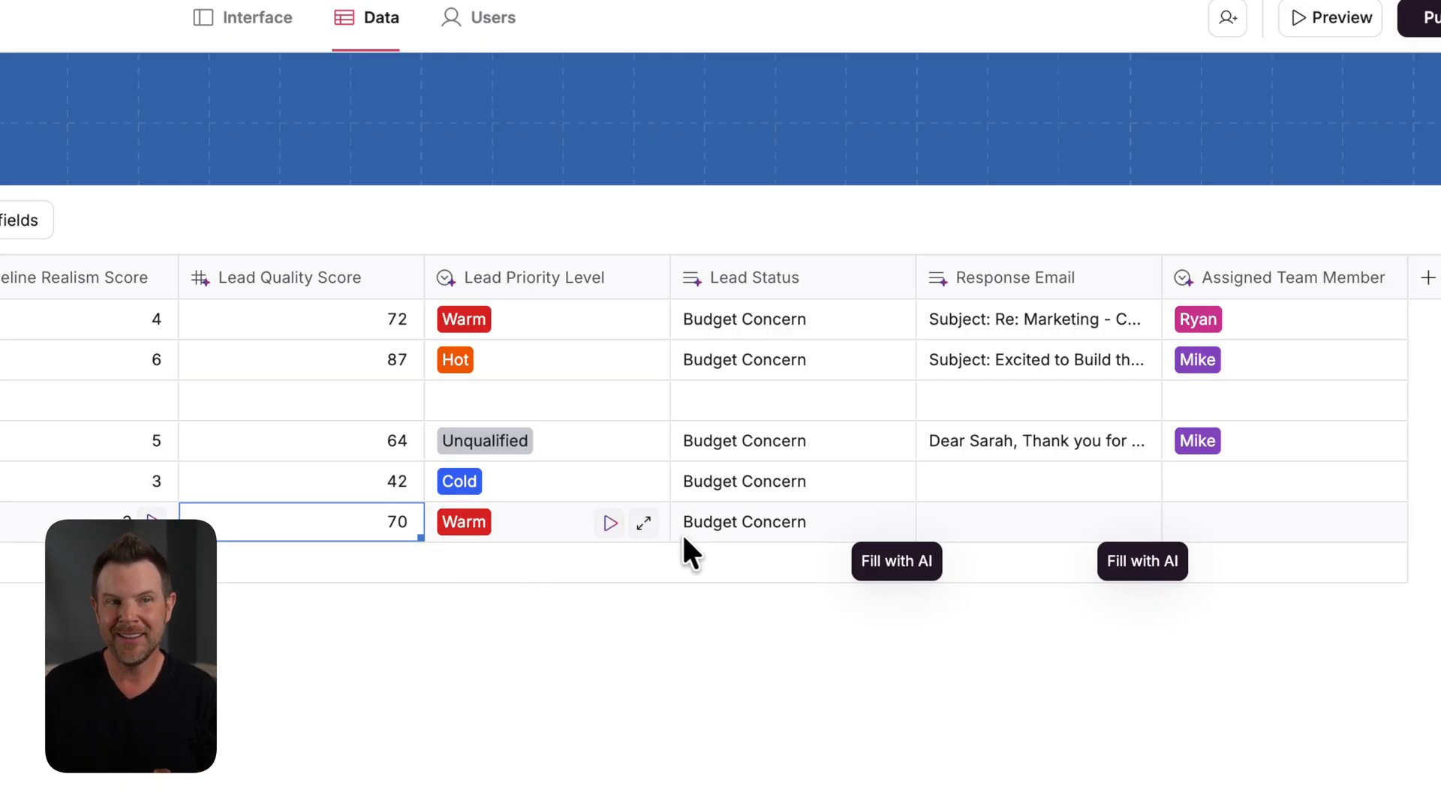
mouse_move(962, 546)
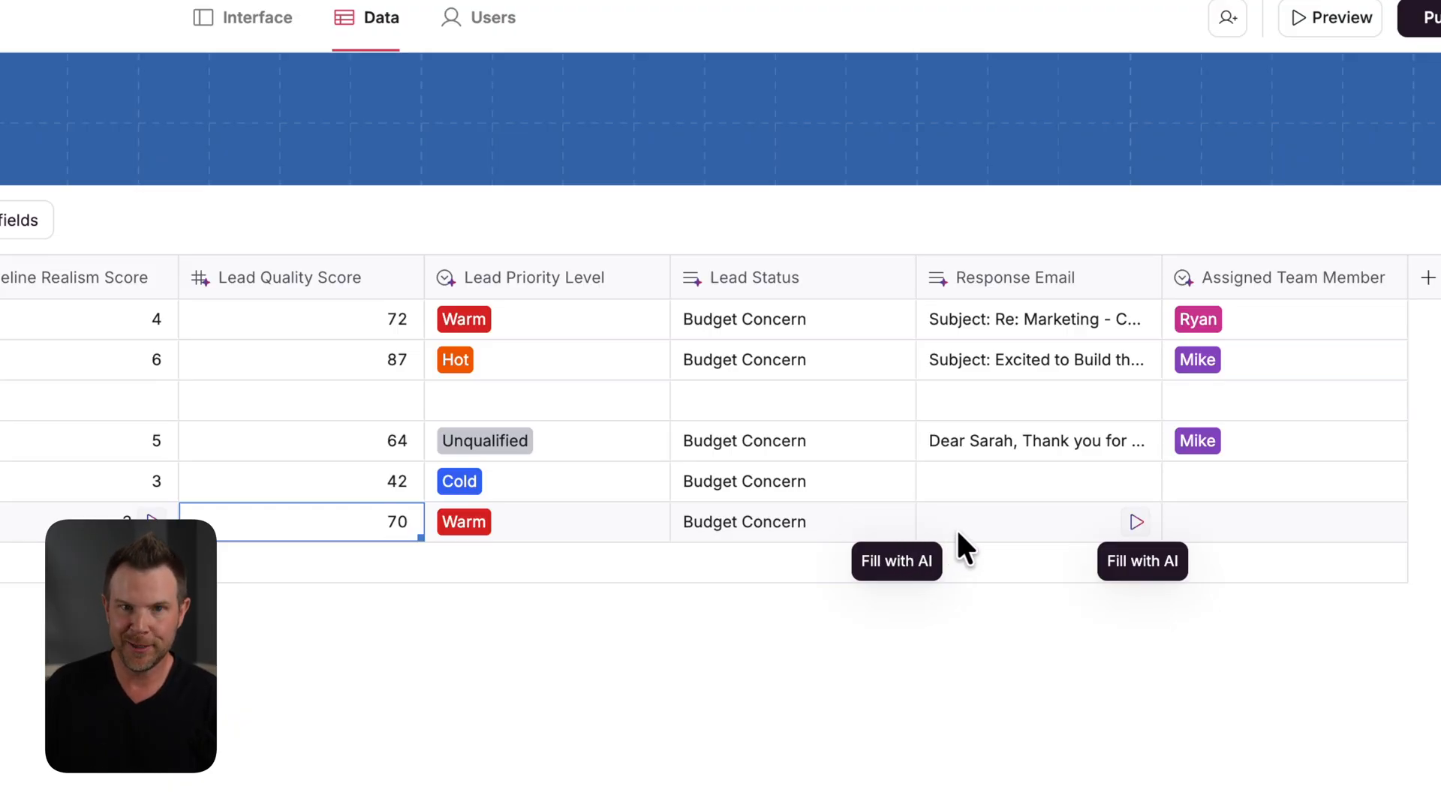
Return to the table start and expand the Lead Validation Check column's options menu.
left_click(1142, 562)
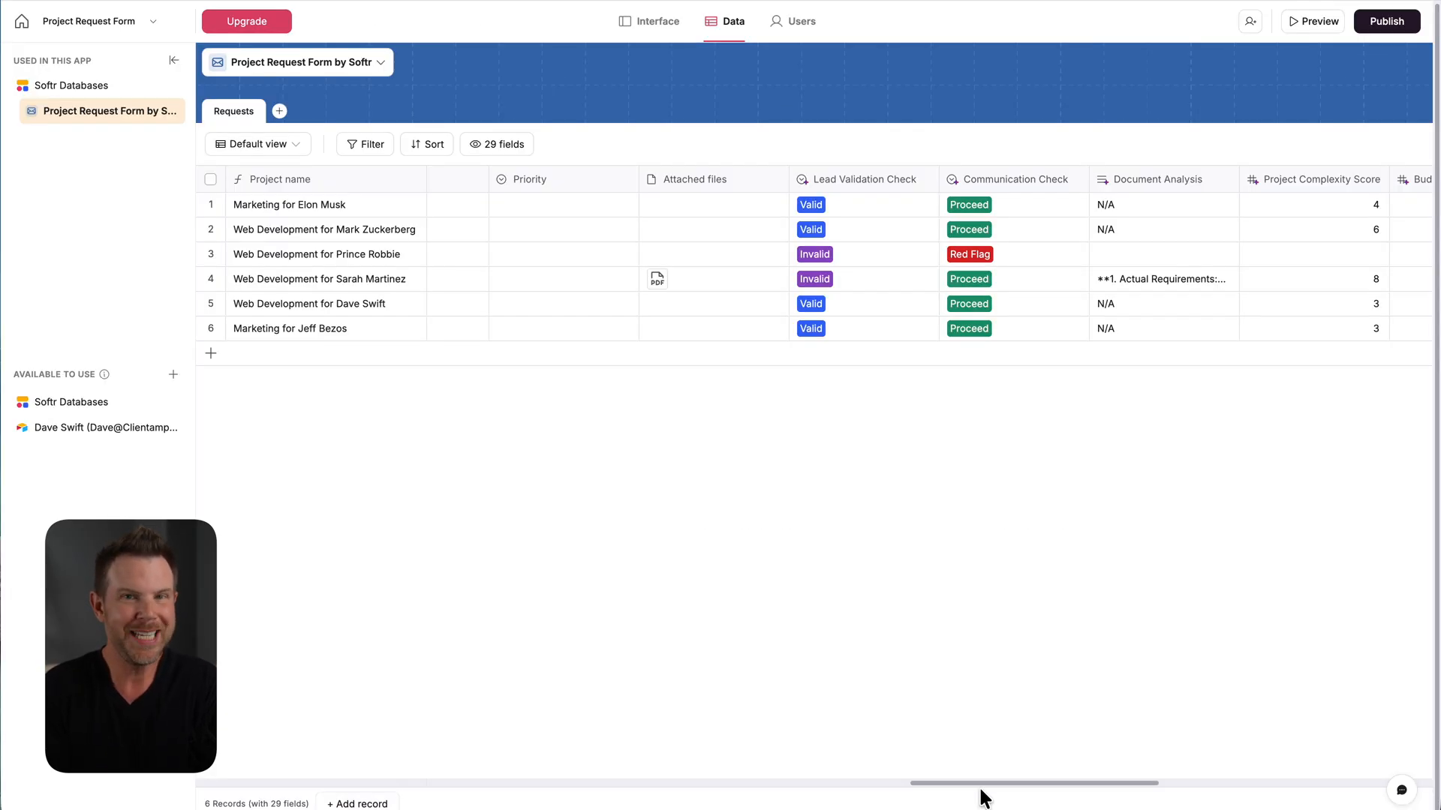
mouse_move(1001, 769)
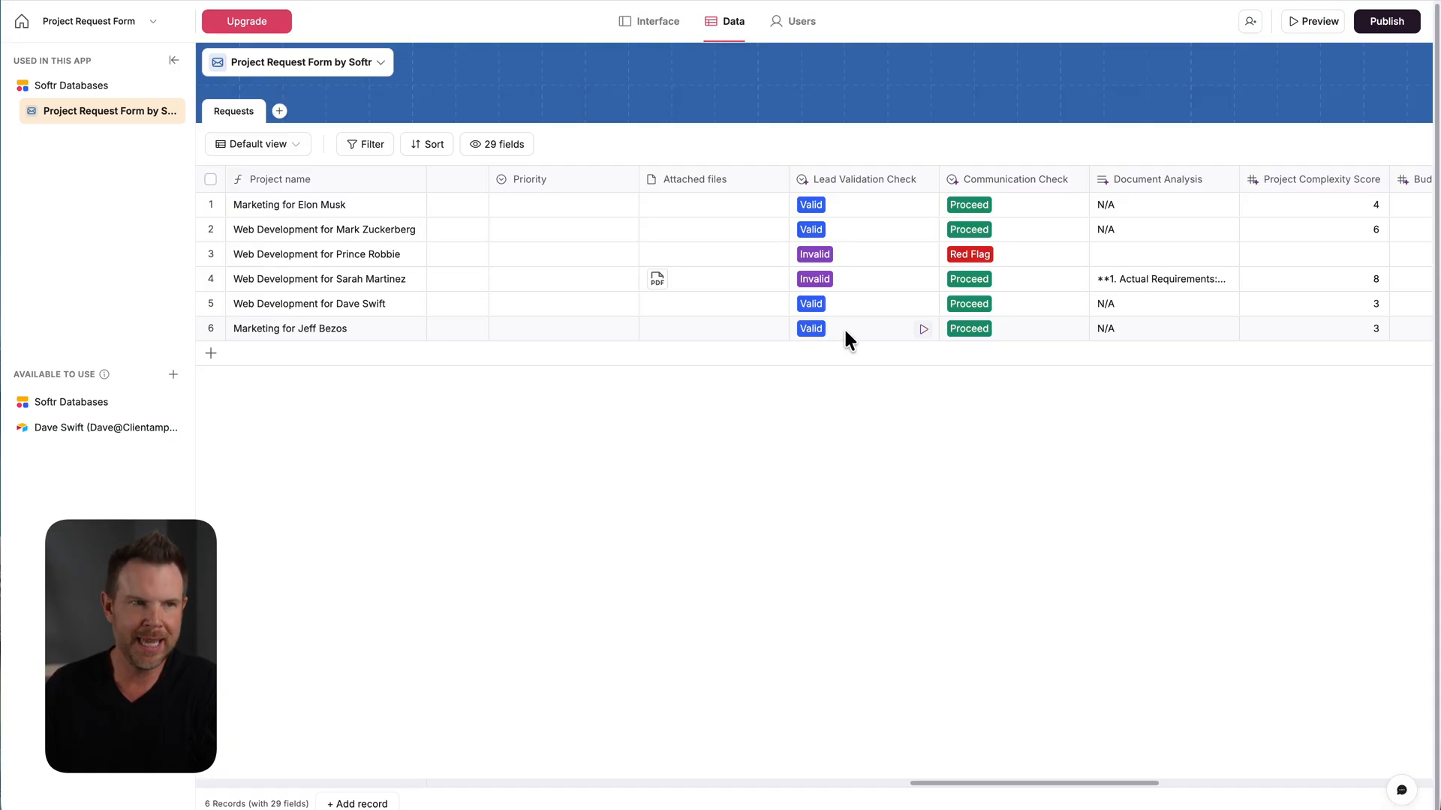
left_click(923, 179)
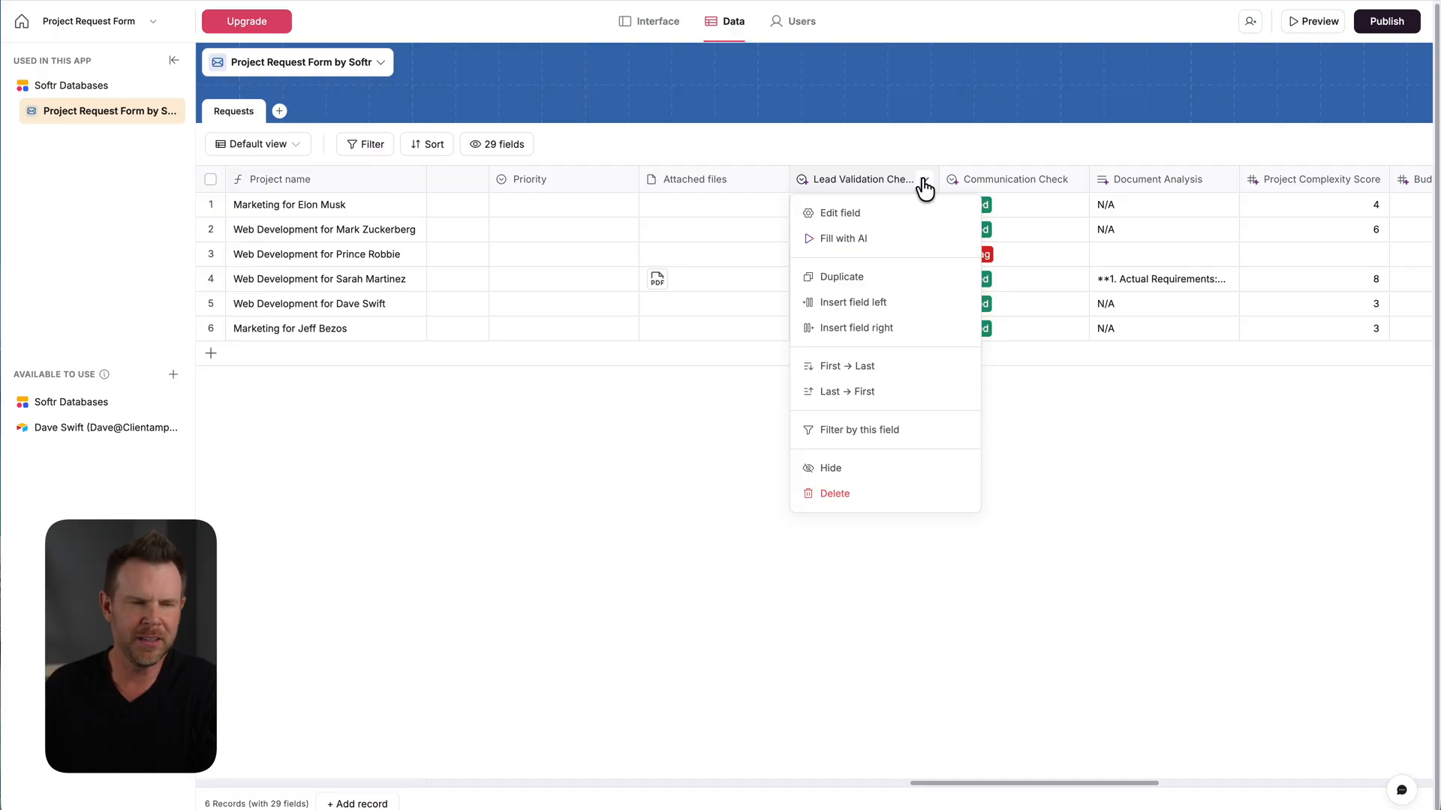
Edit the Lead Validation Check field, checking its type, Valid/Invalid options and AI Agent setup.
left_click(840, 212)
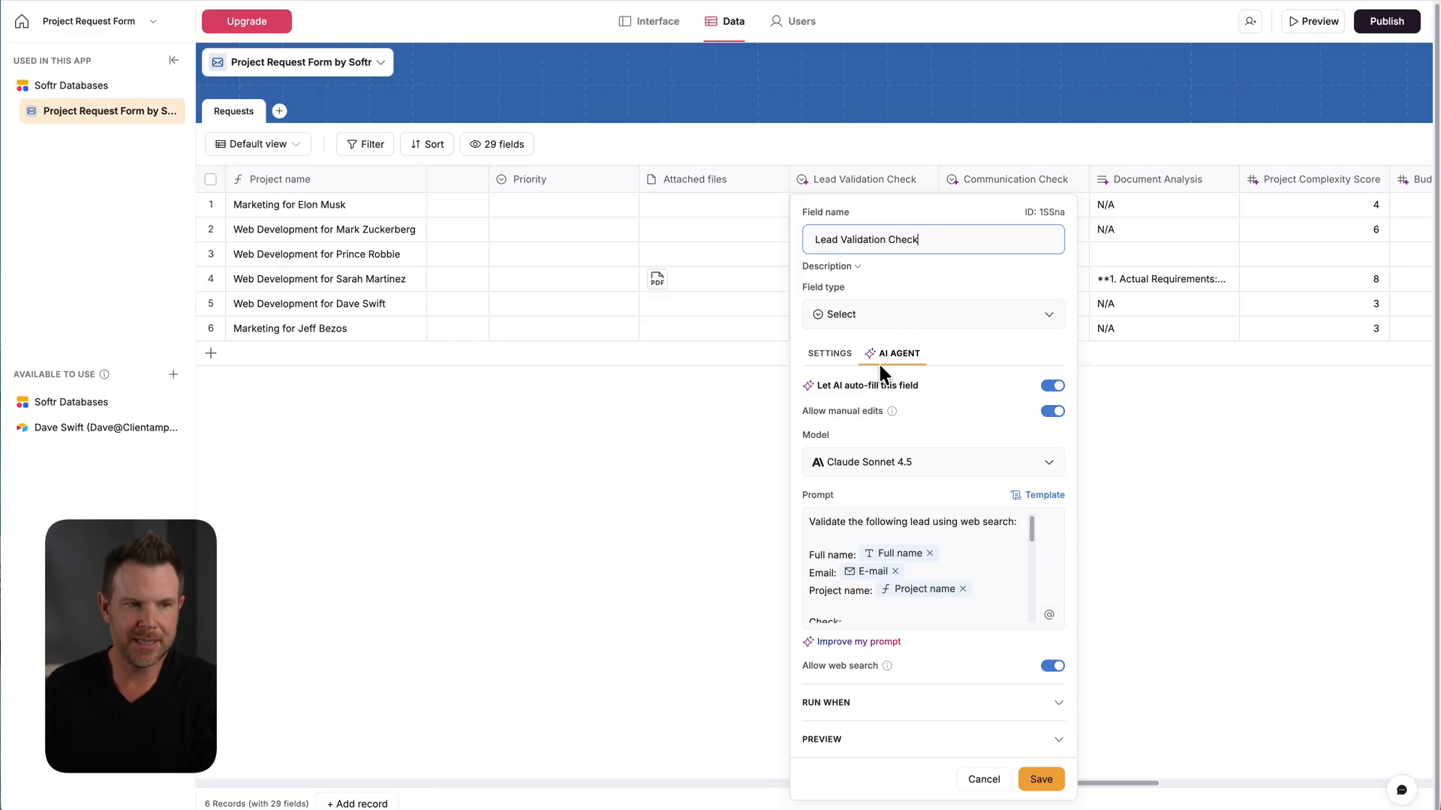
mouse_move(805, 411)
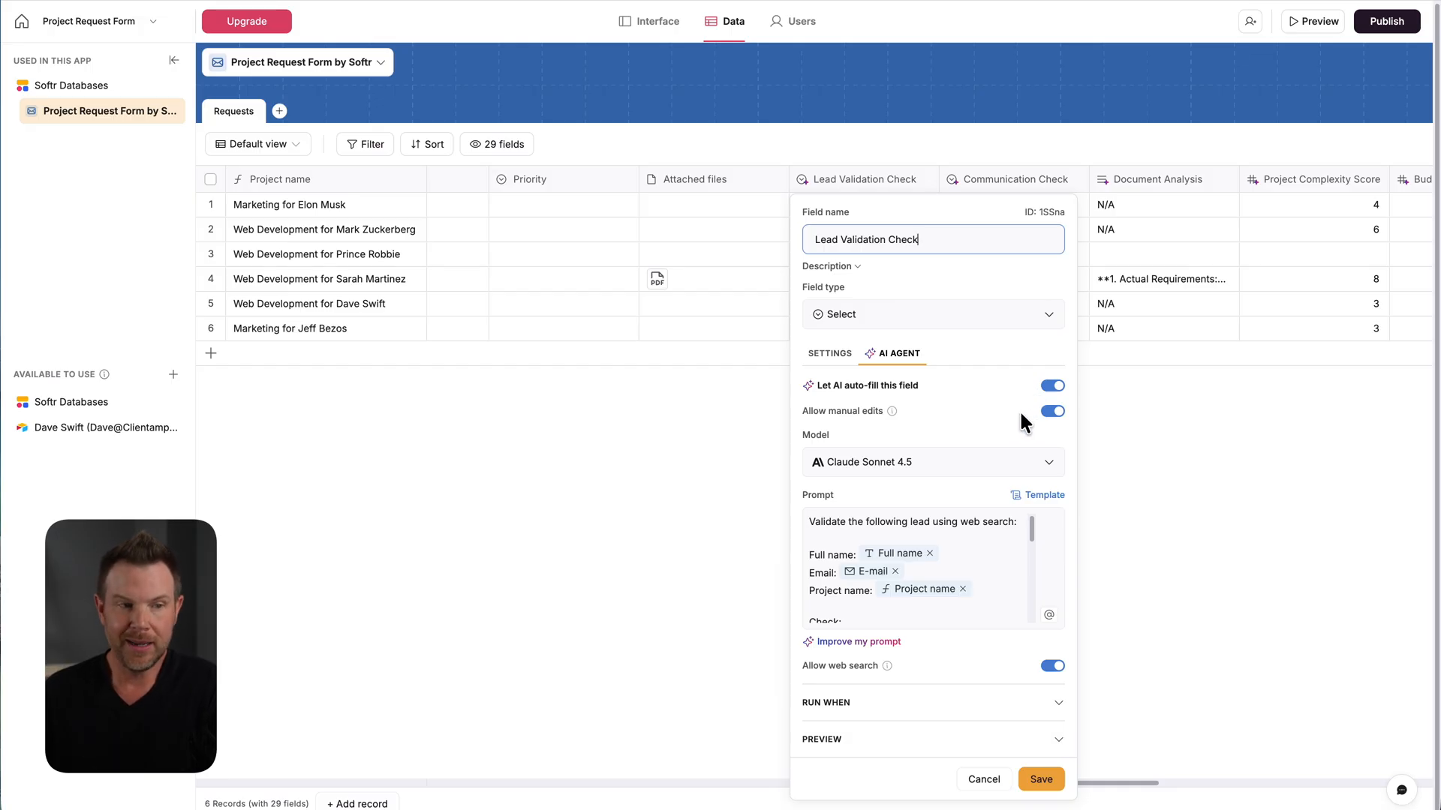
mouse_move(1053, 424)
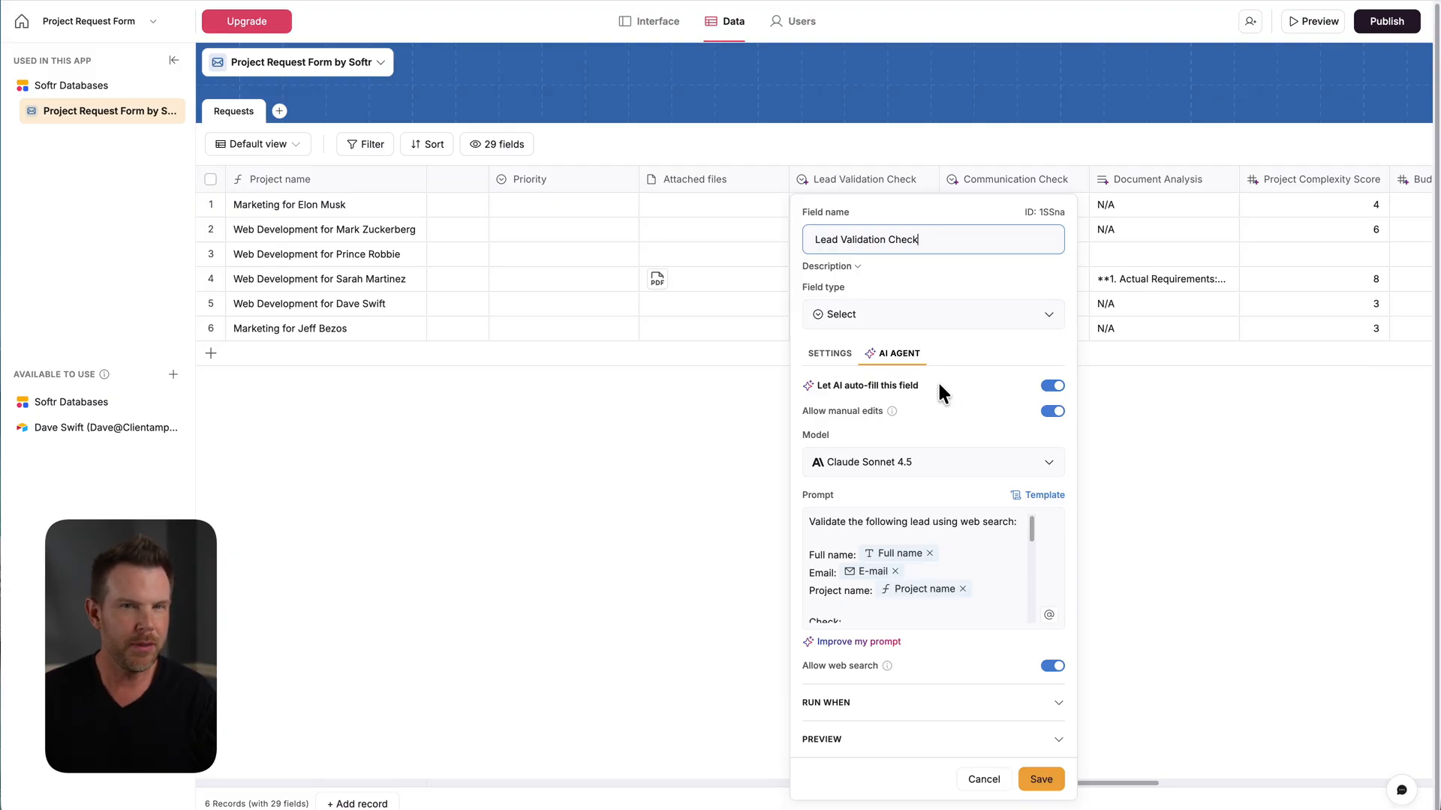
mouse_move(1026, 341)
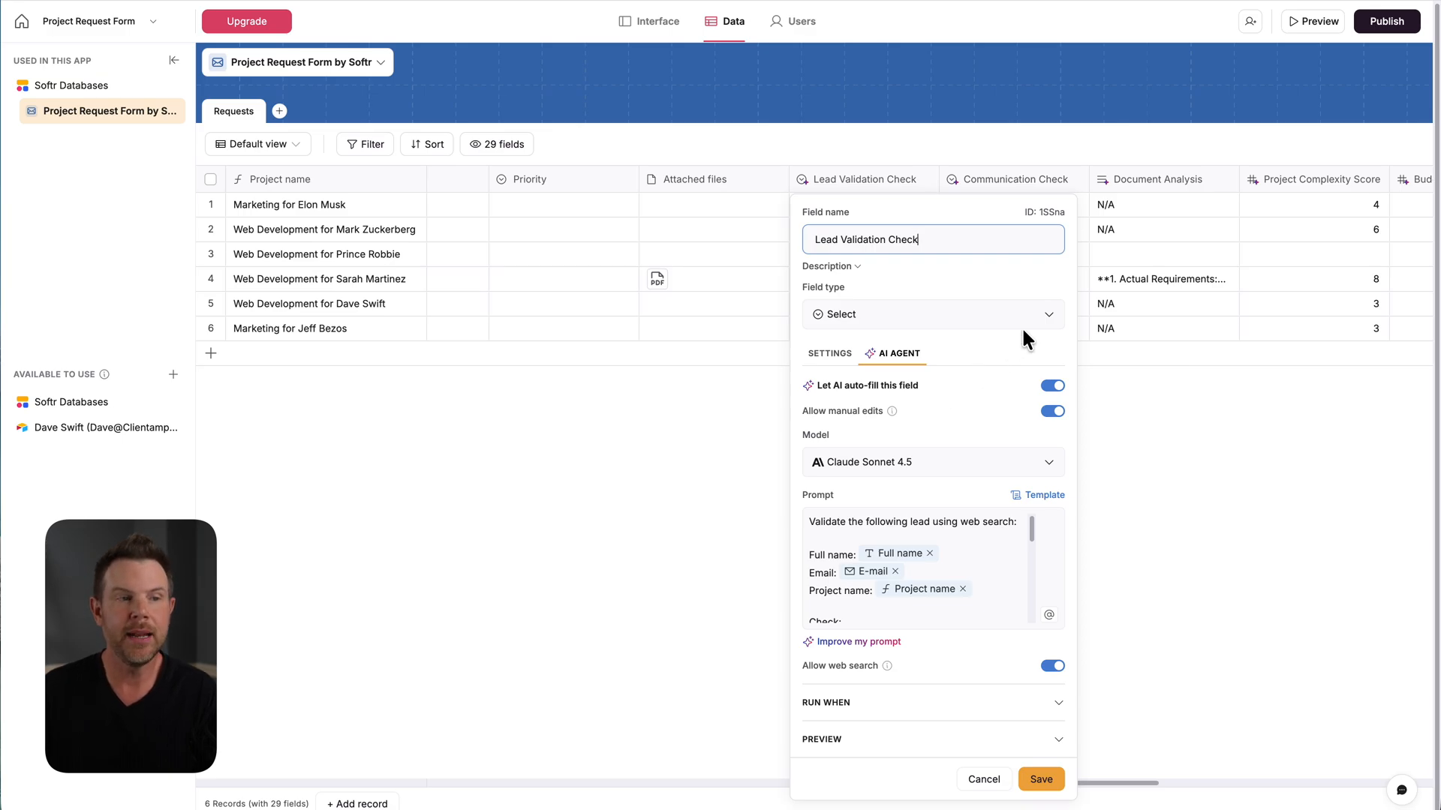
left_click(932, 313)
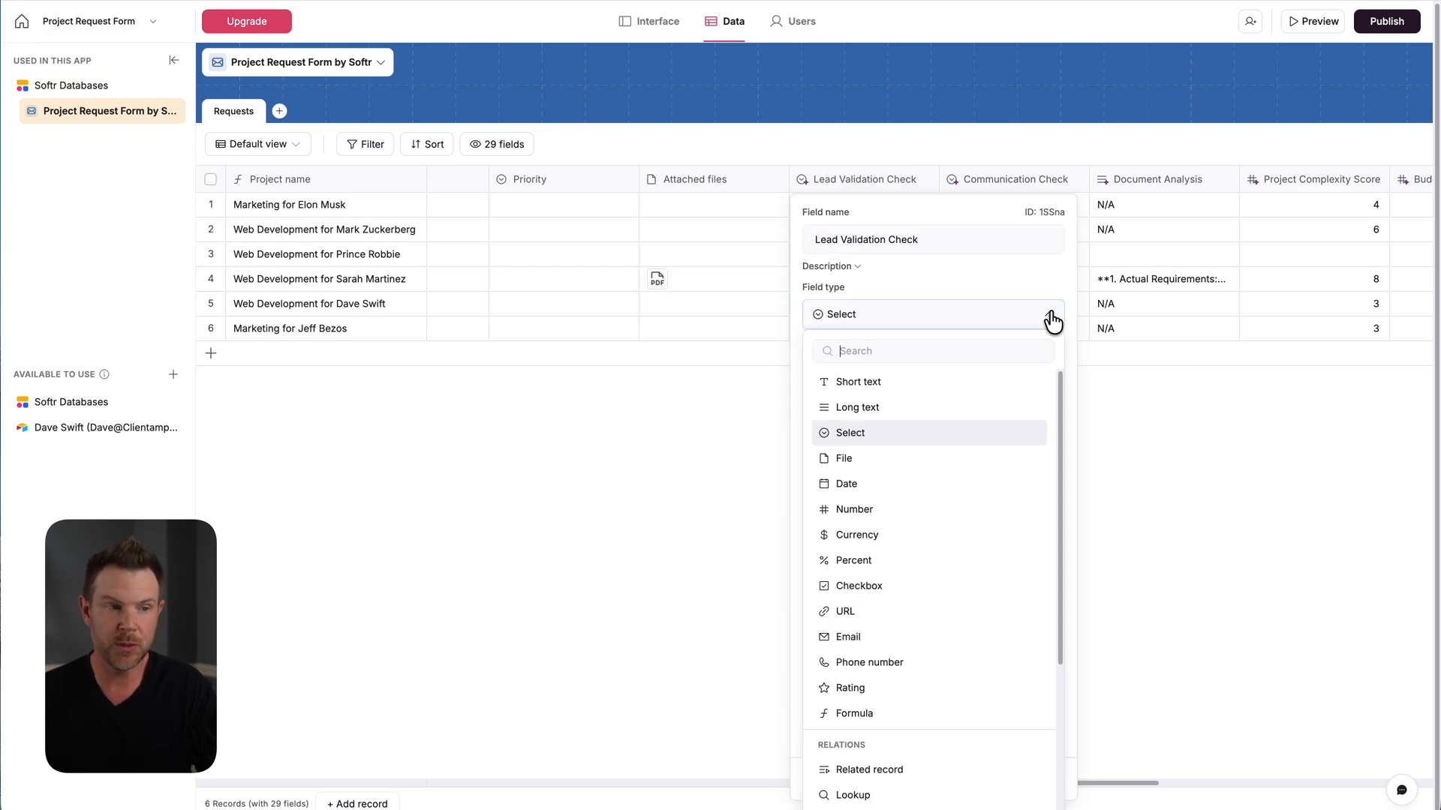
left_click(850, 432)
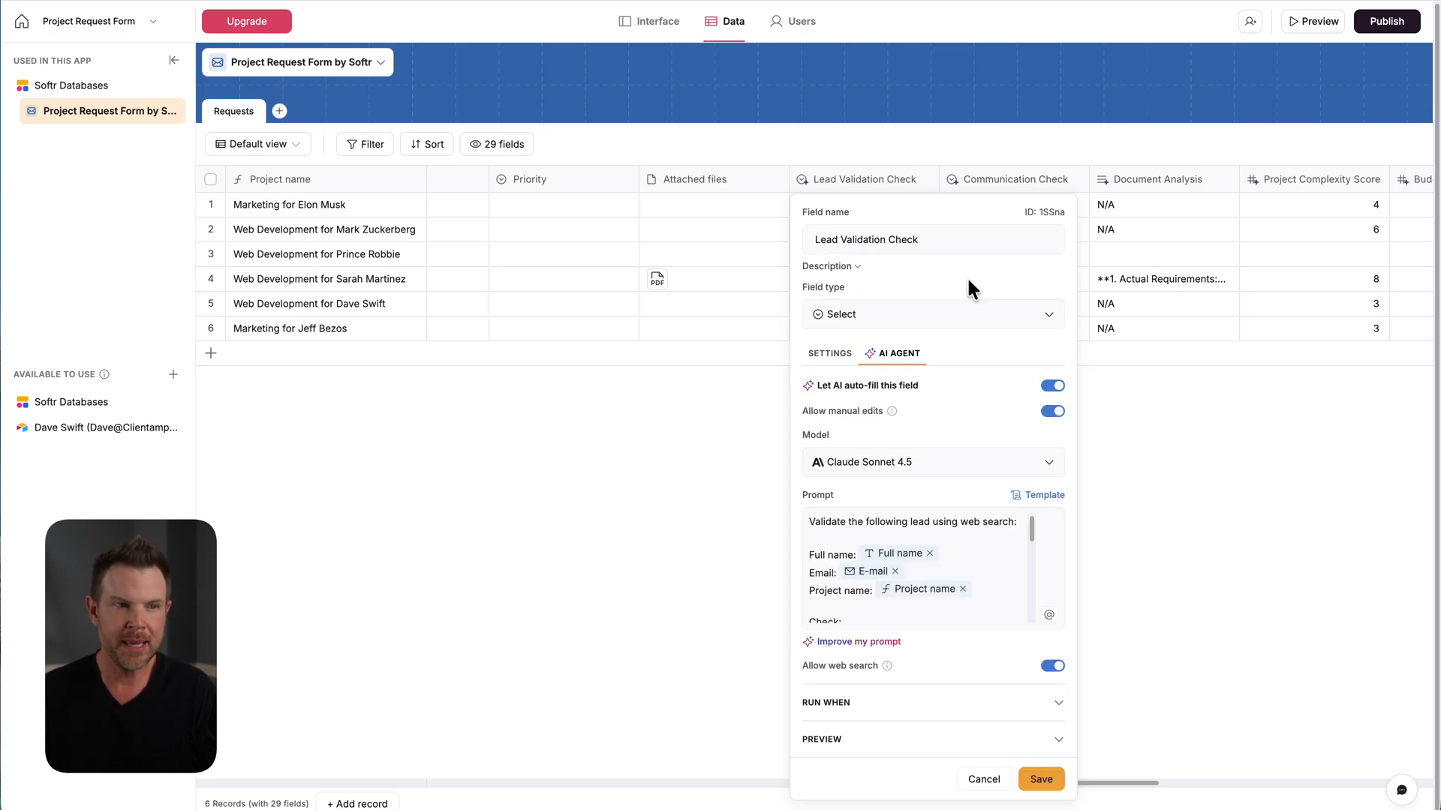
left_click(829, 353)
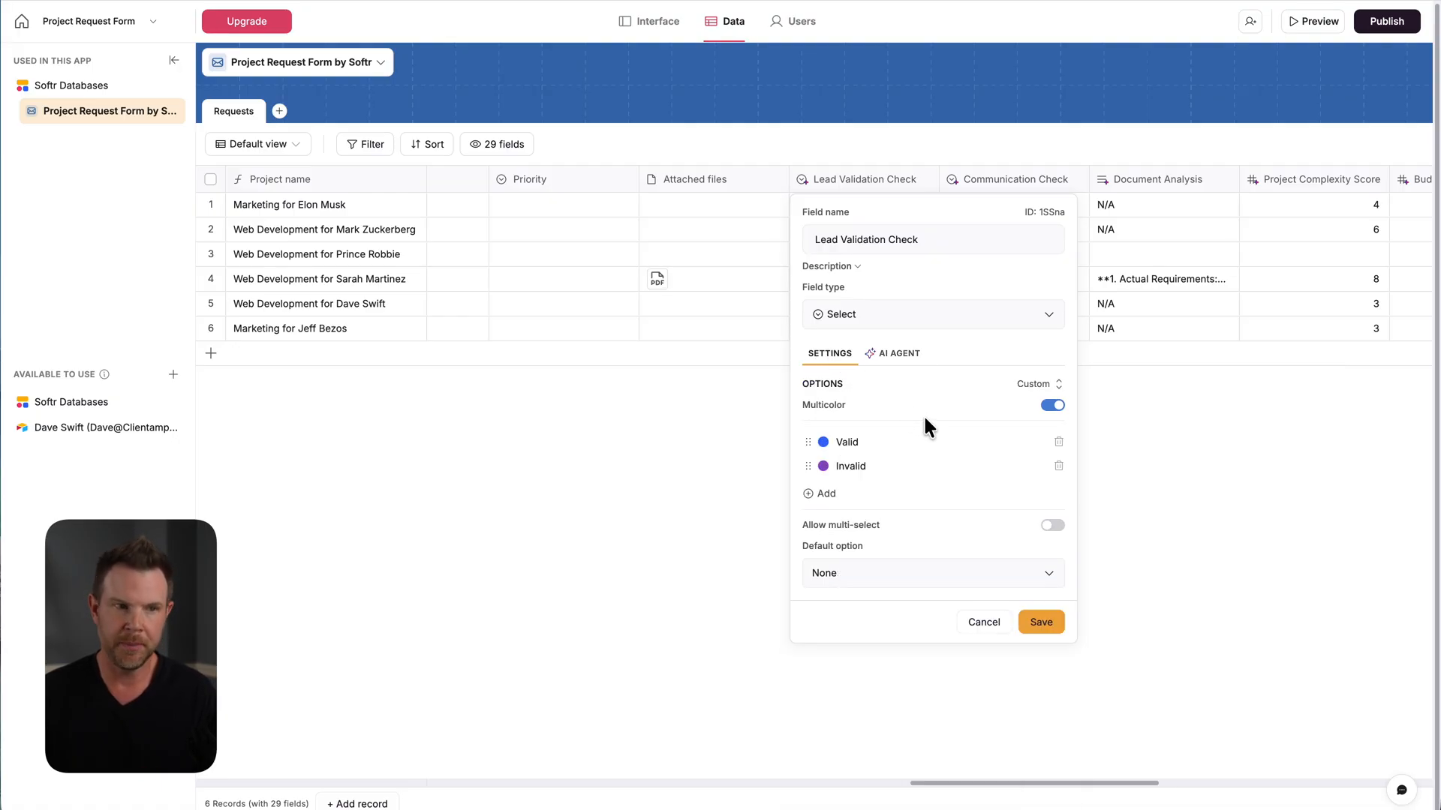
mouse_move(923, 437)
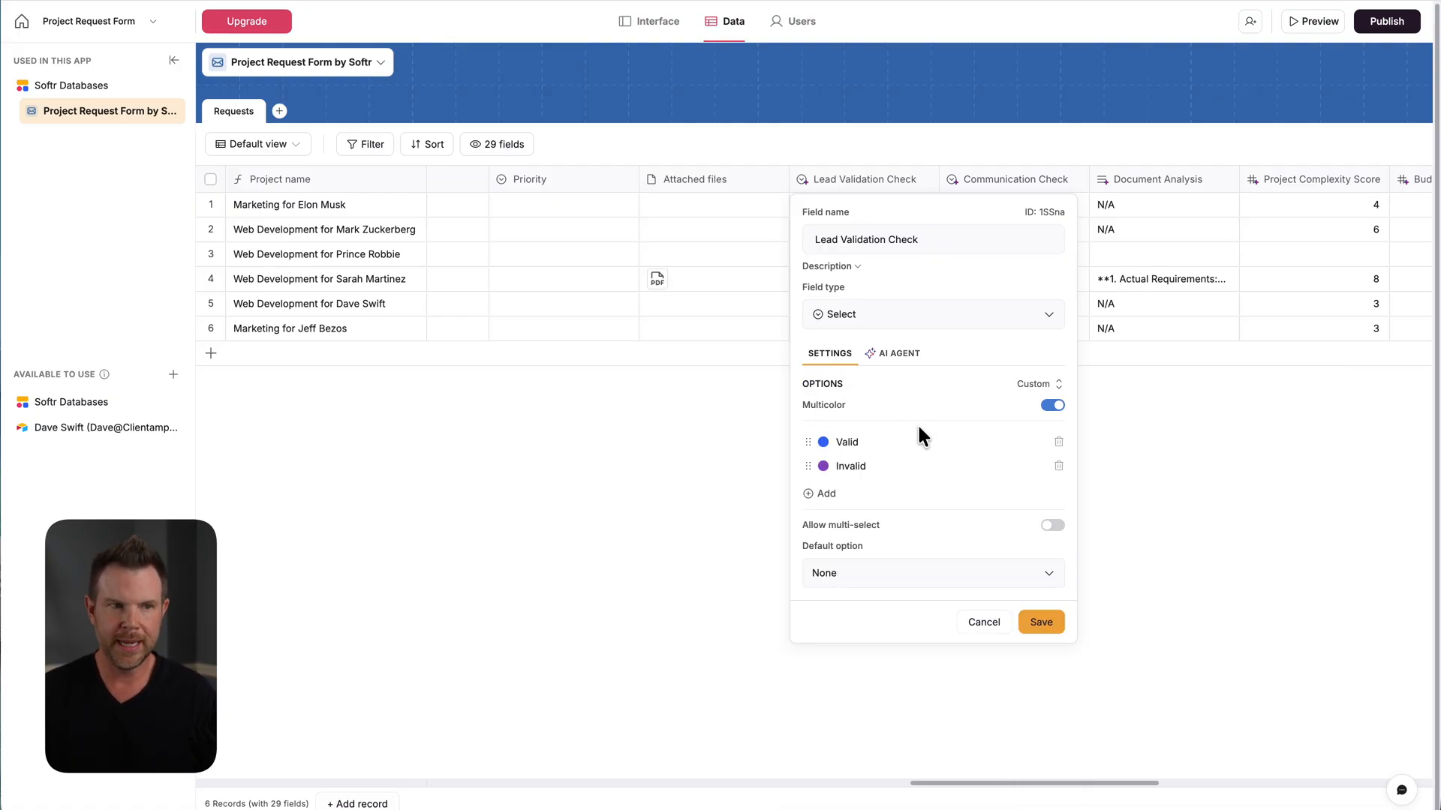
left_click(890, 353)
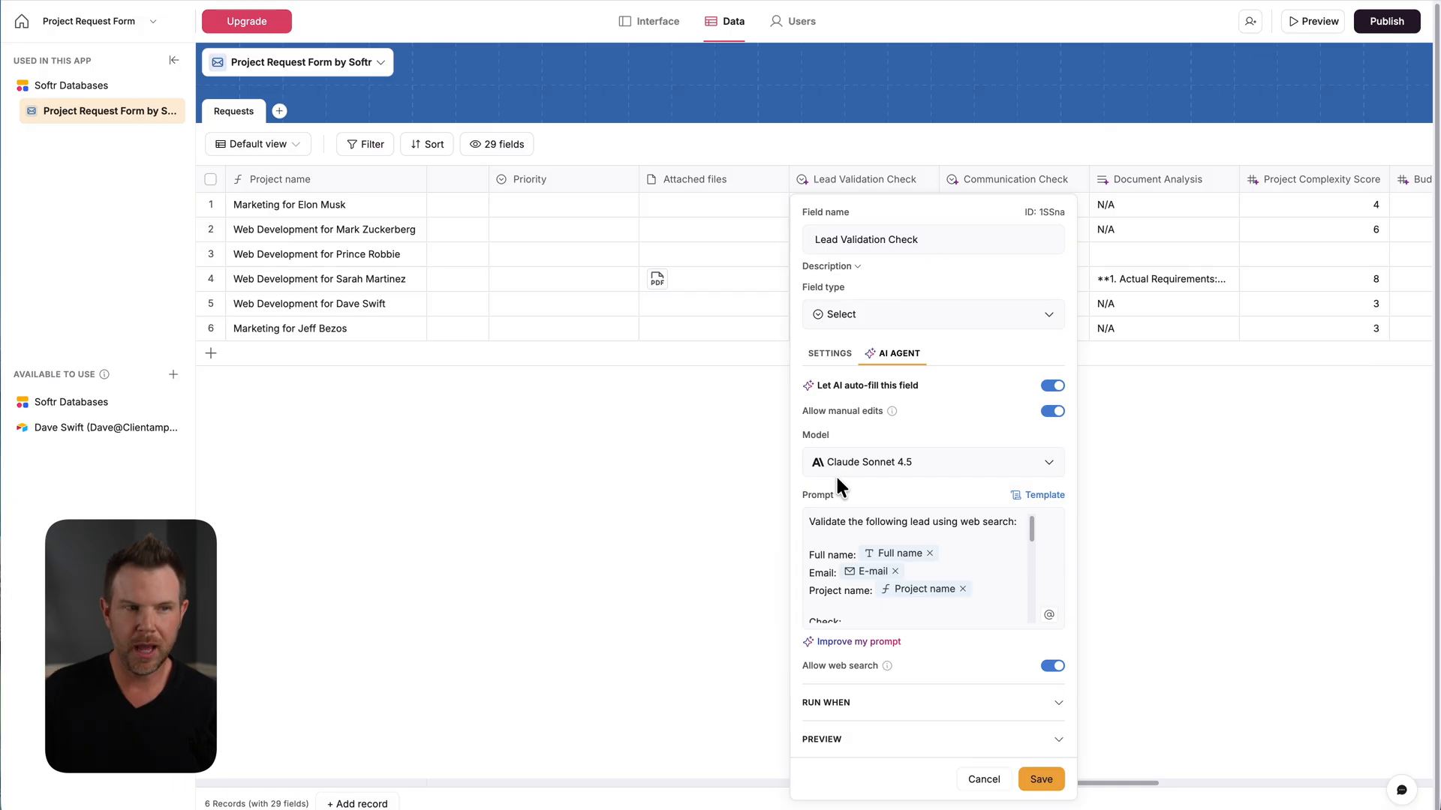
Browse the GPT and Claude model options, keeping Claude Sonnet 4.5 for the field.
left_click(930, 461)
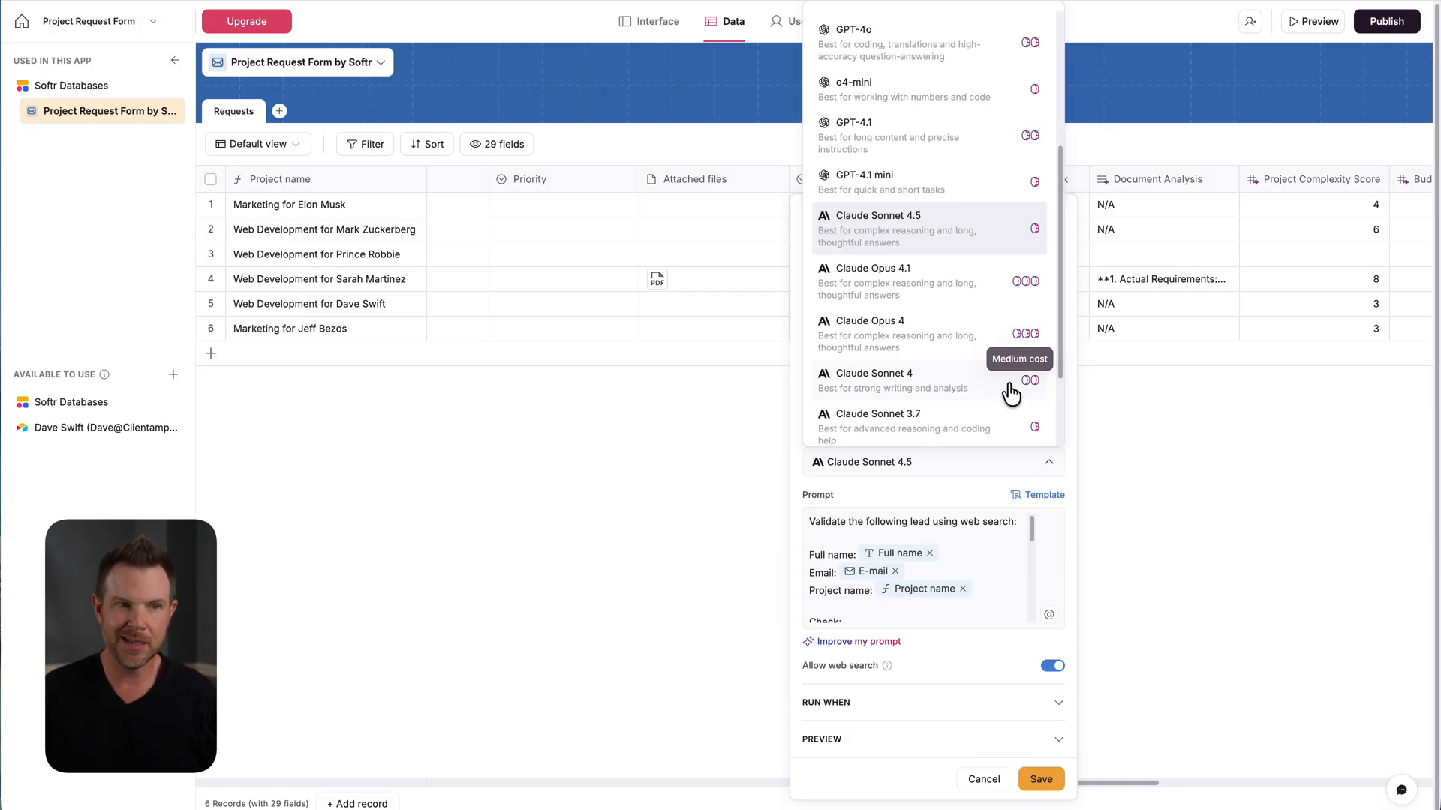
mouse_move(1038, 234)
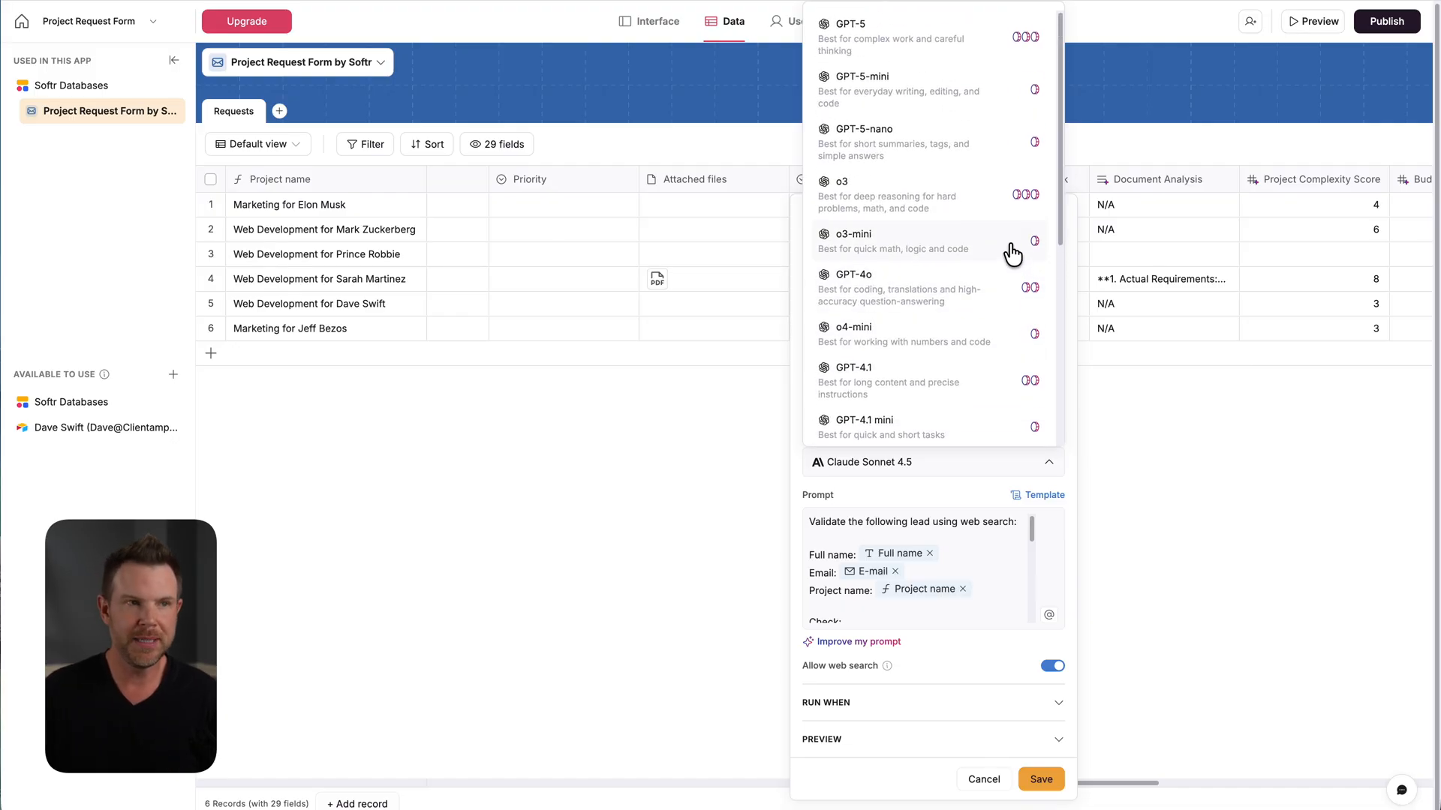
mouse_move(1011, 48)
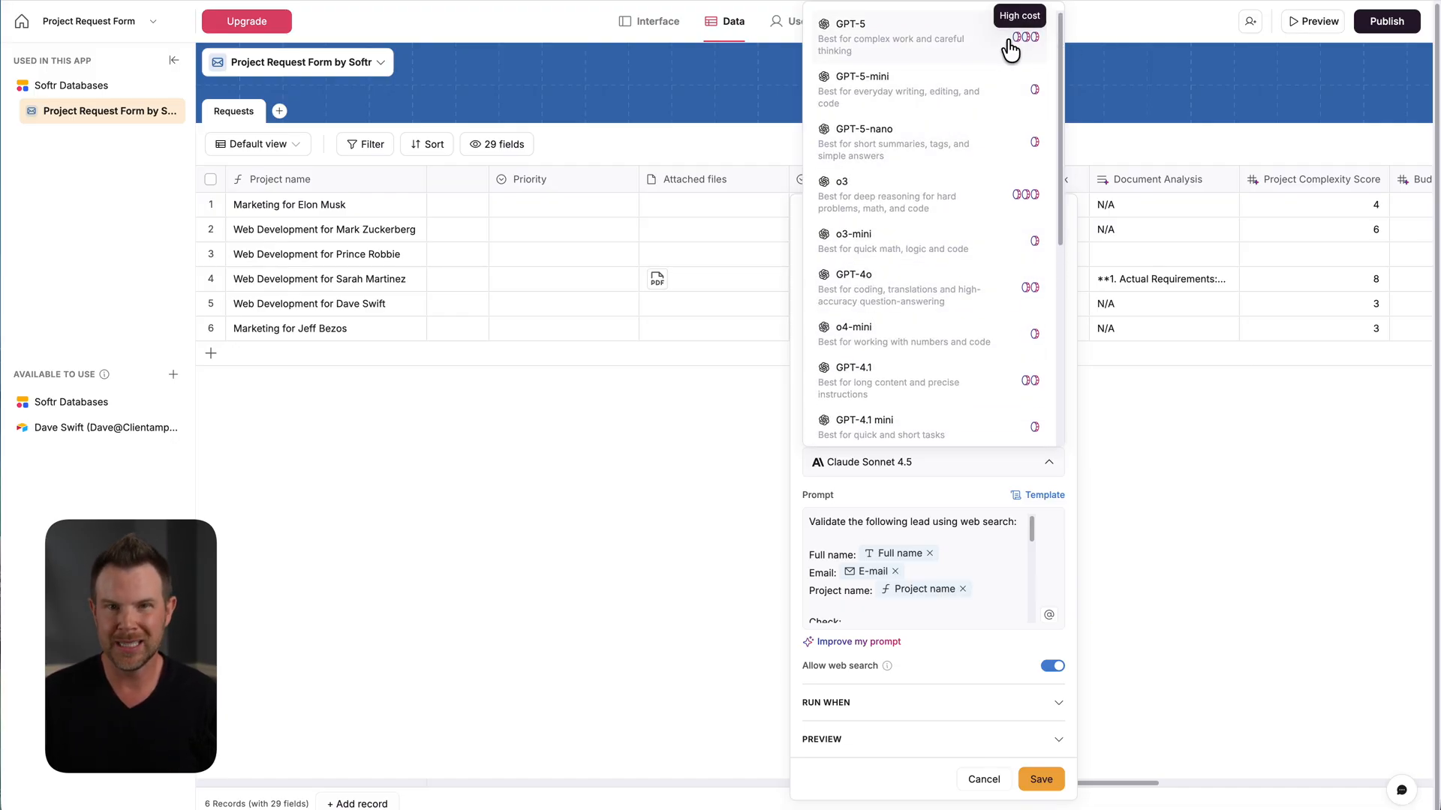
scroll("down", 3)
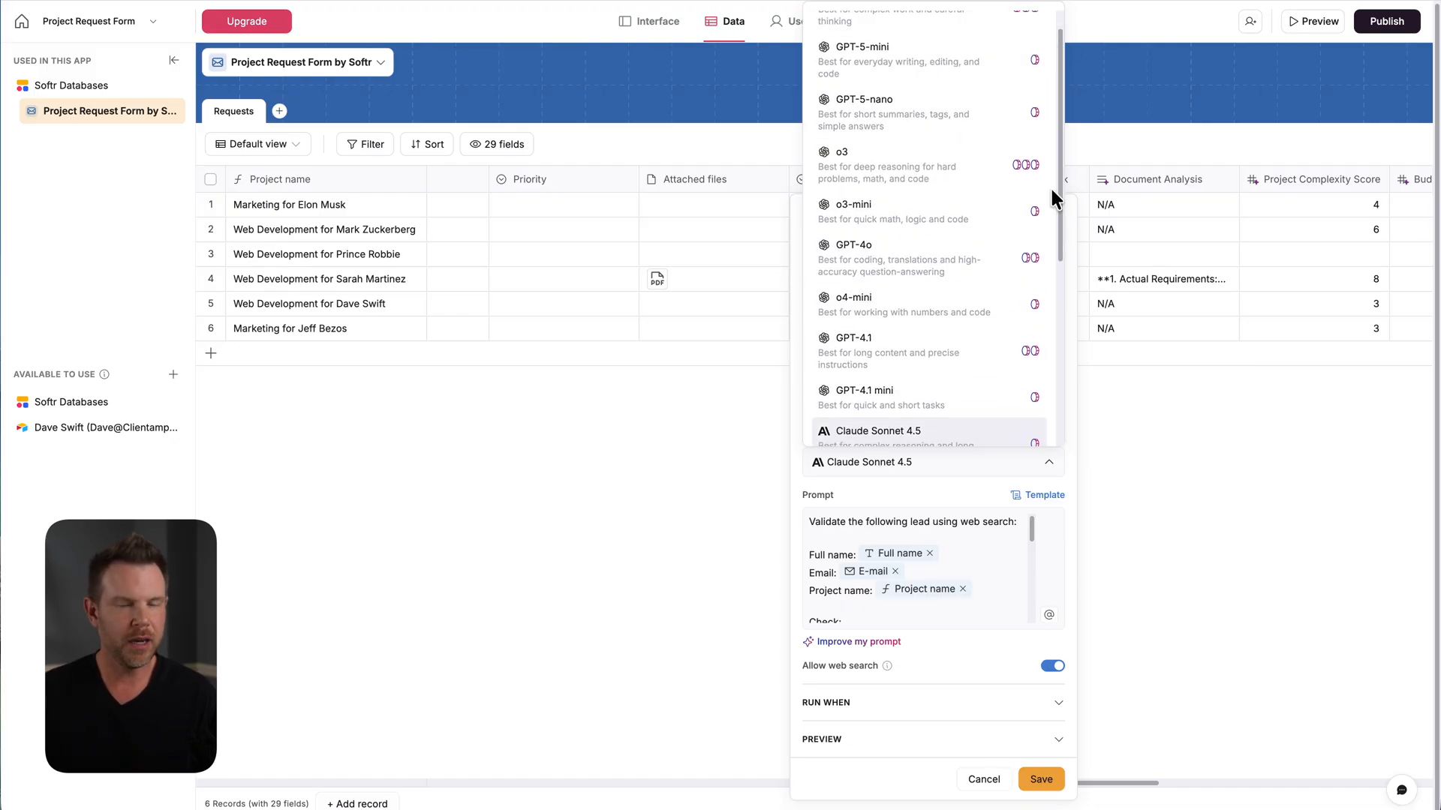
scroll("down", 3)
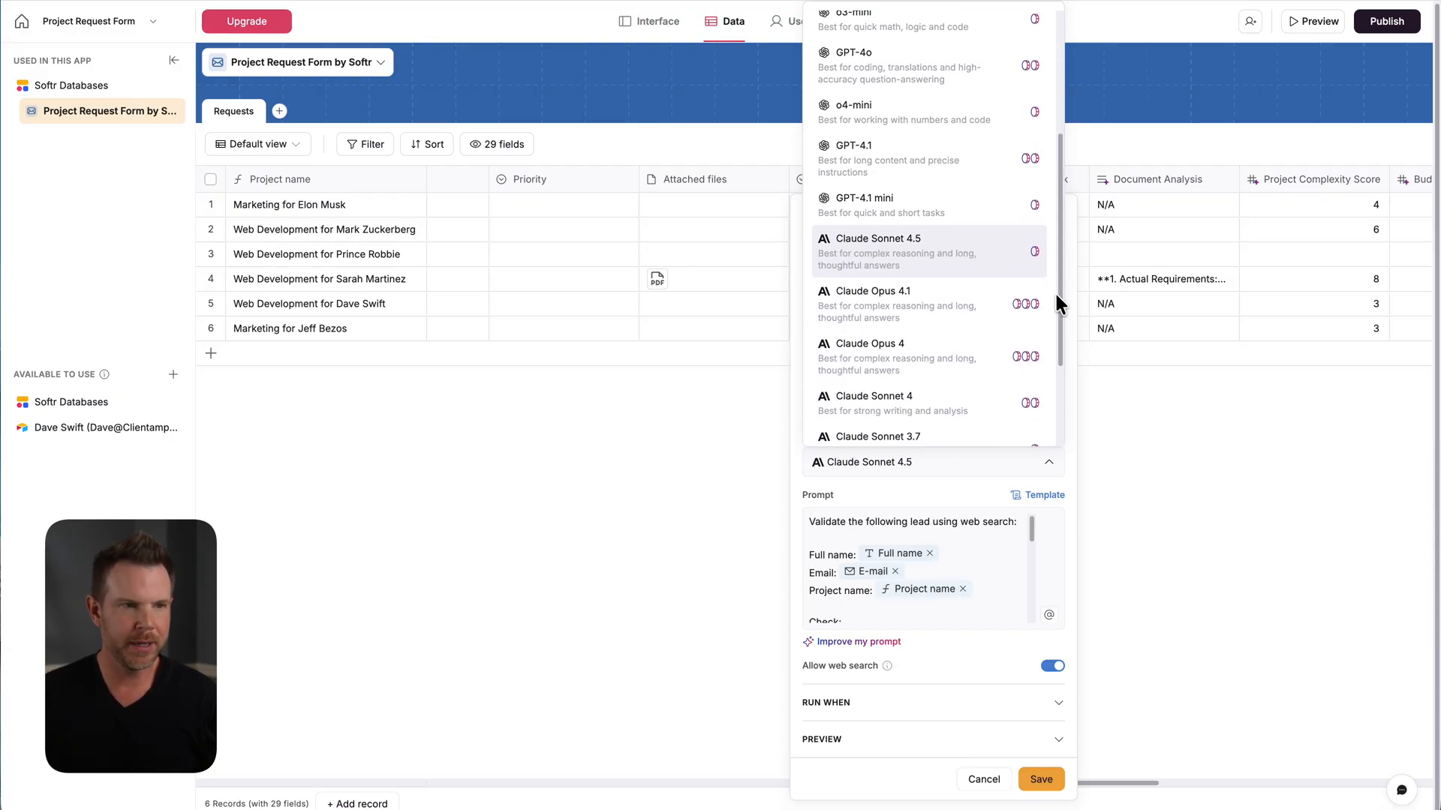
scroll("down", 3)
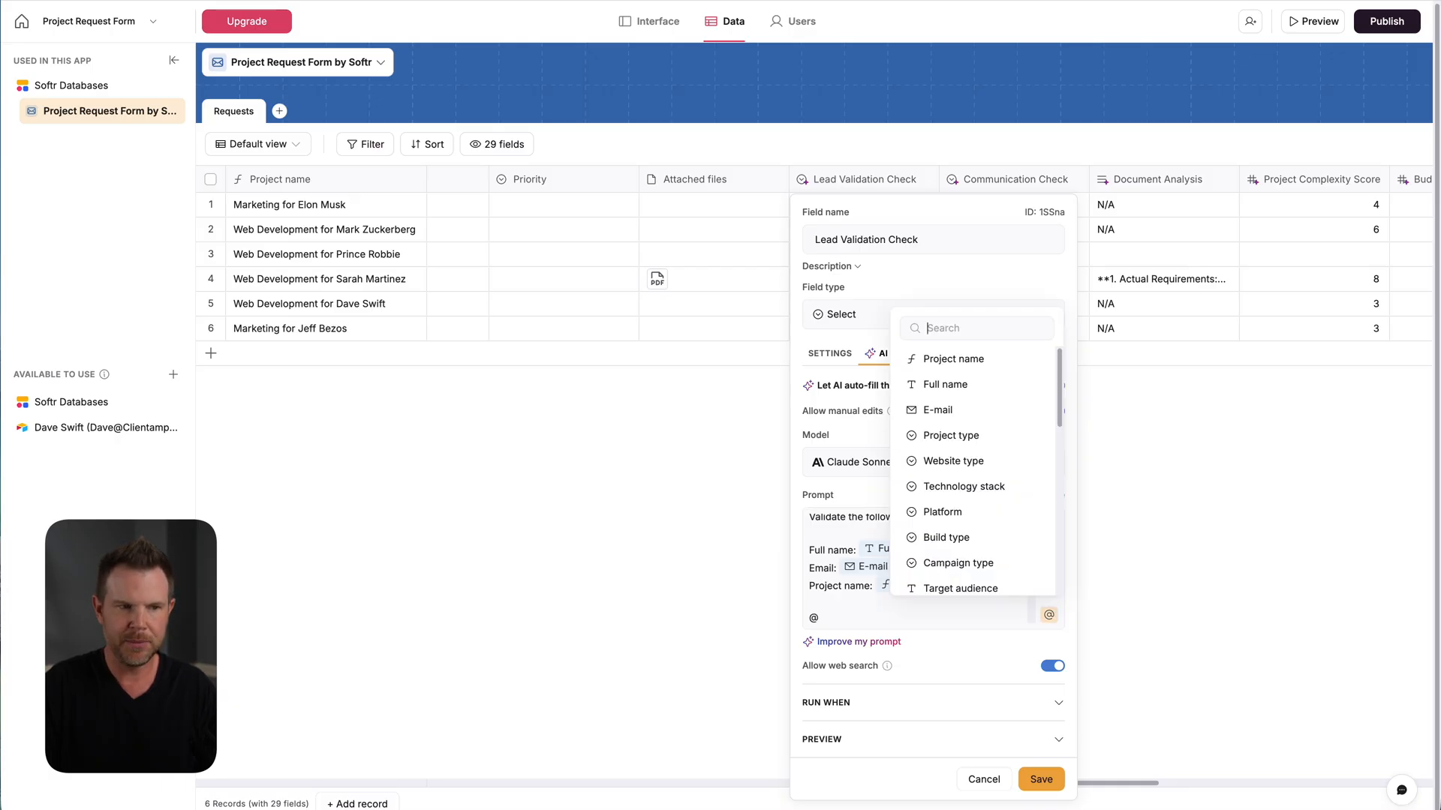
mouse_move(1060, 390)
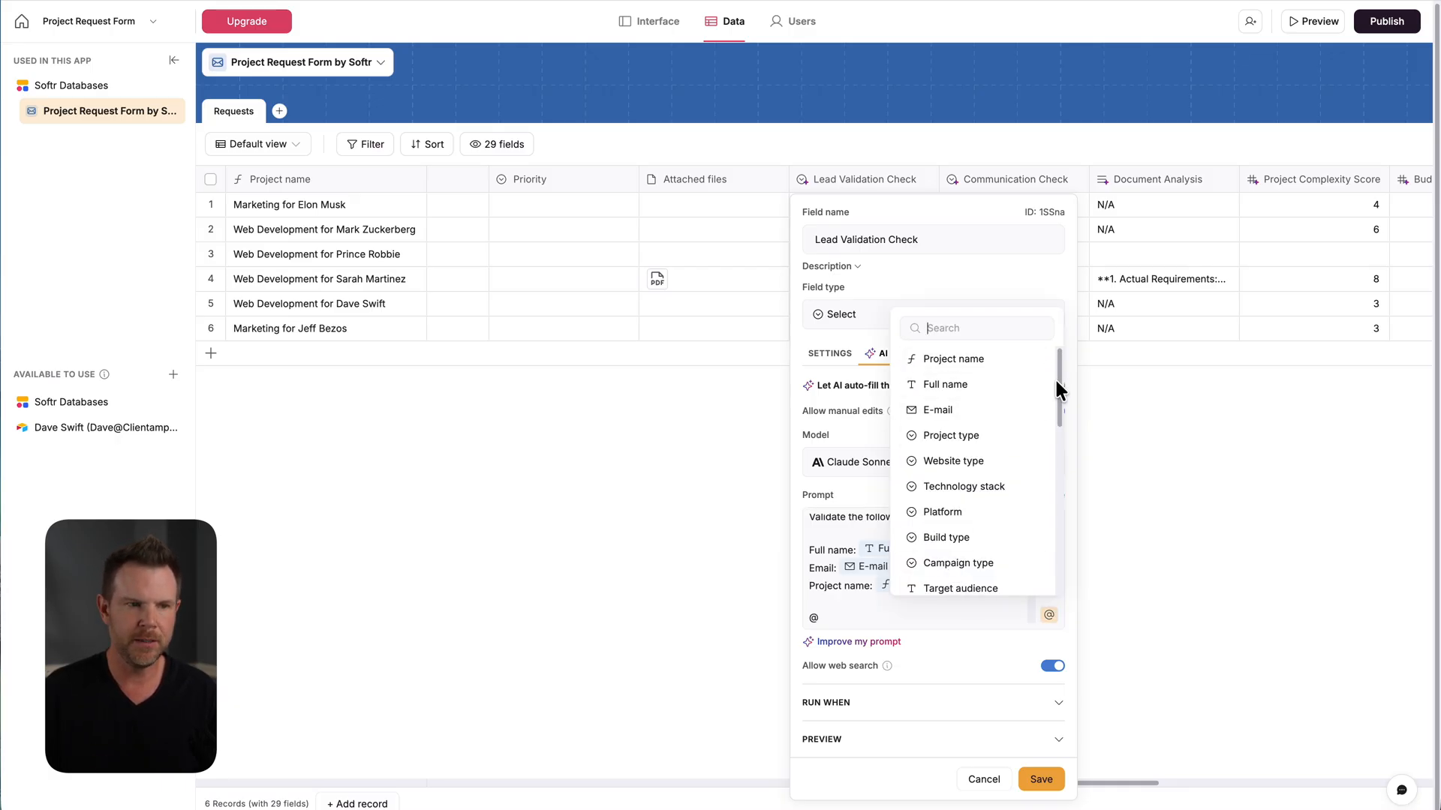
Read the prompt's classification options and reveal the Run When triggers on record creation and updates.
scroll("down", 3)
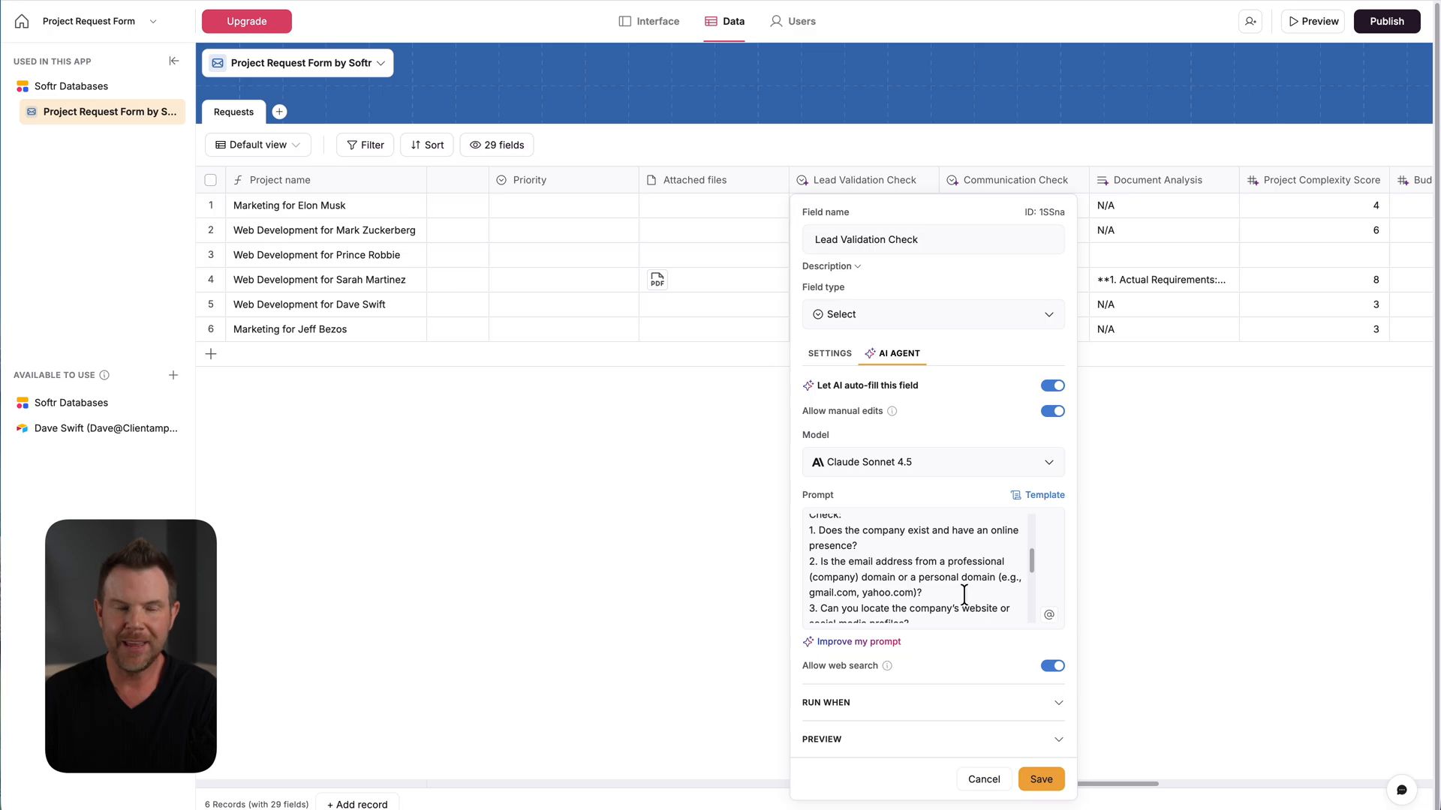
scroll("down", 3)
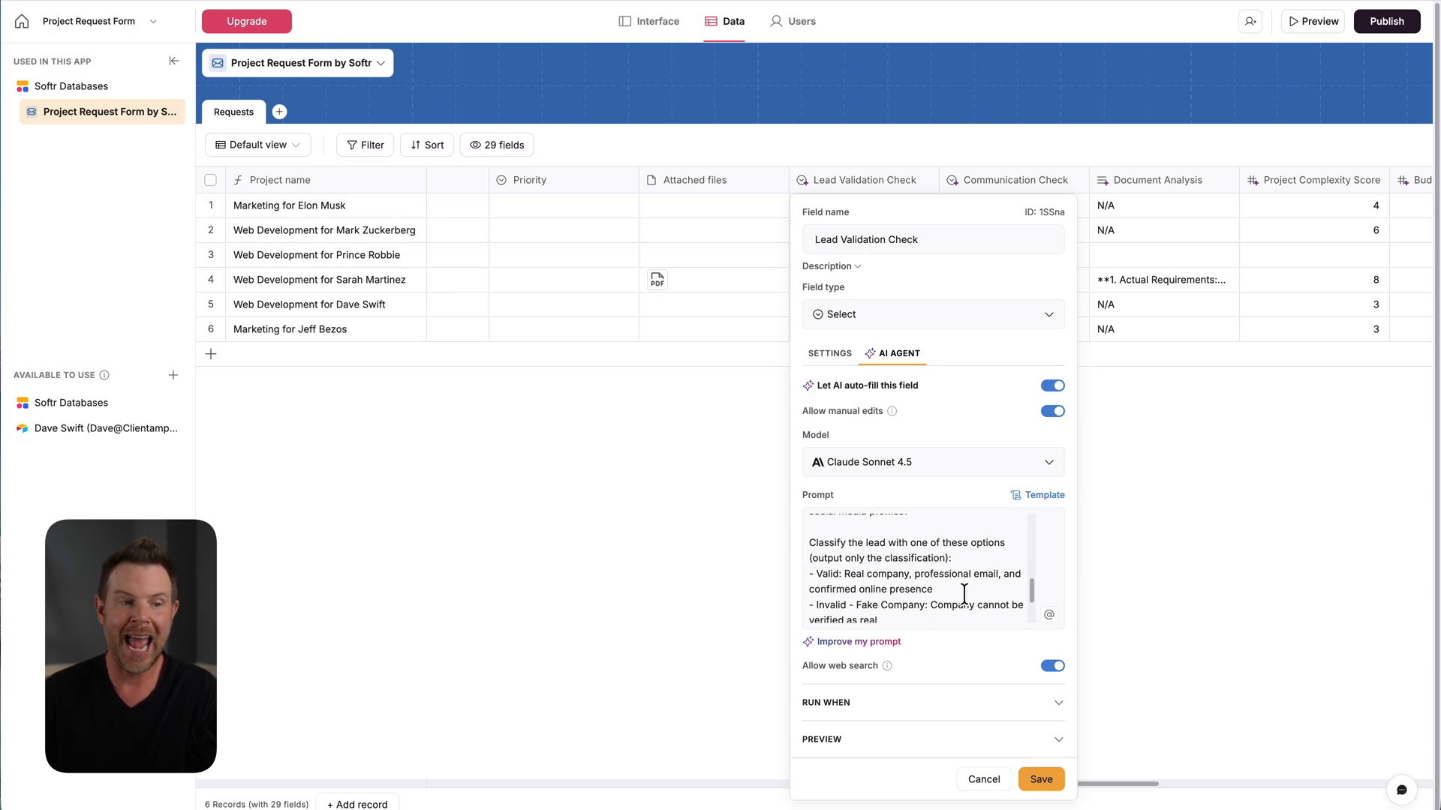
scroll("down", 3)
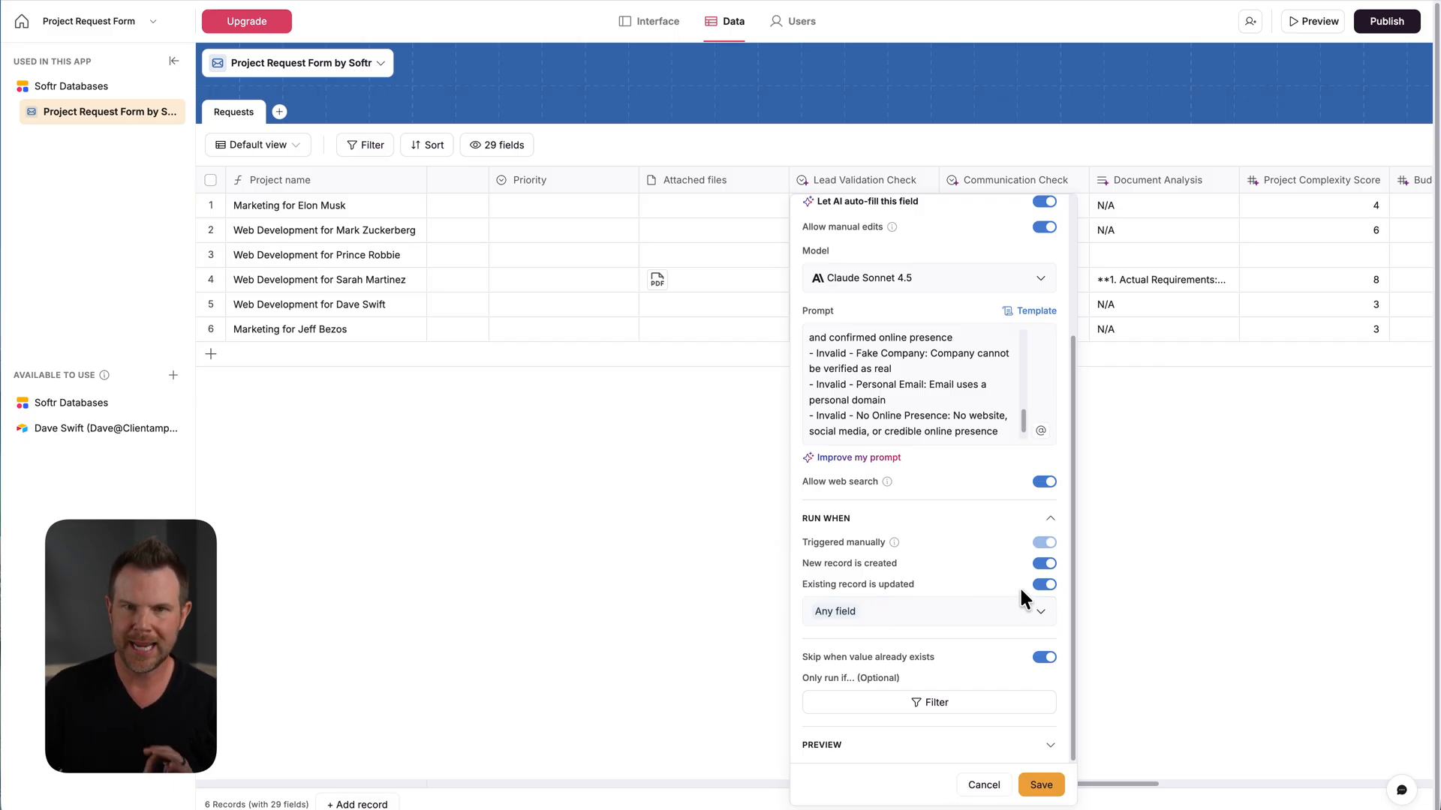
Cancel the field editor, returning to the Requests table with its Valid/Invalid results.
left_click(1040, 785)
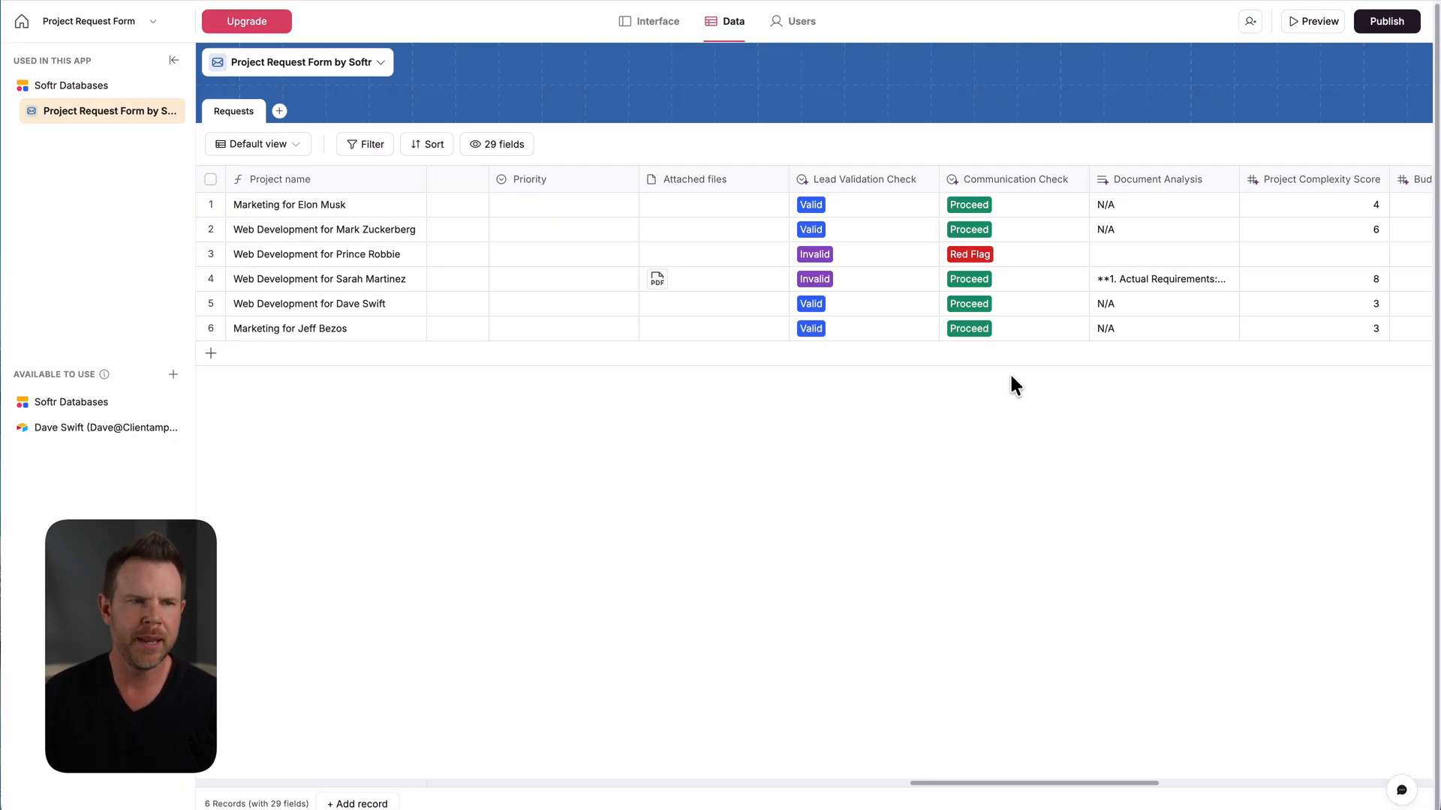
mouse_move(203, 274)
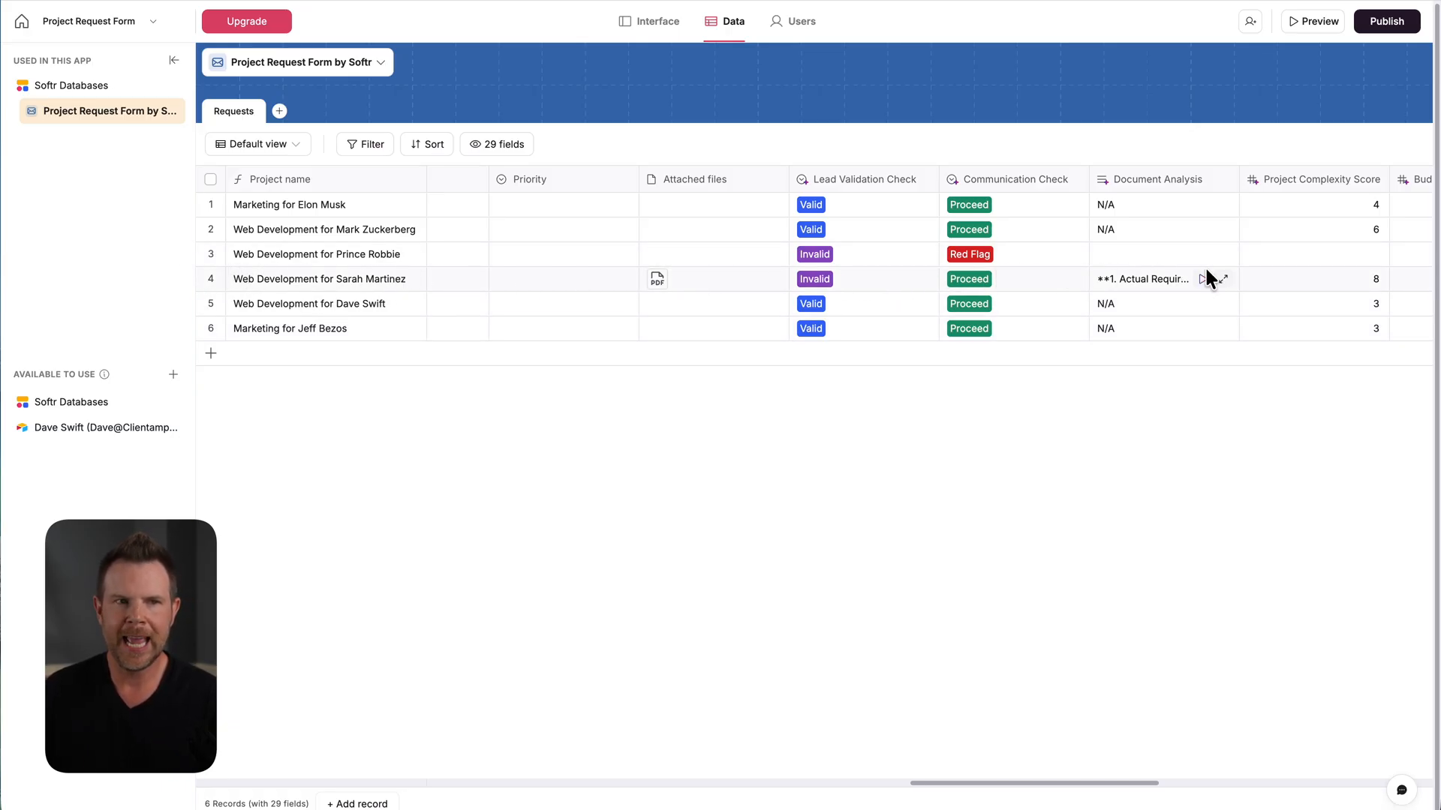
left_click(1369, 179)
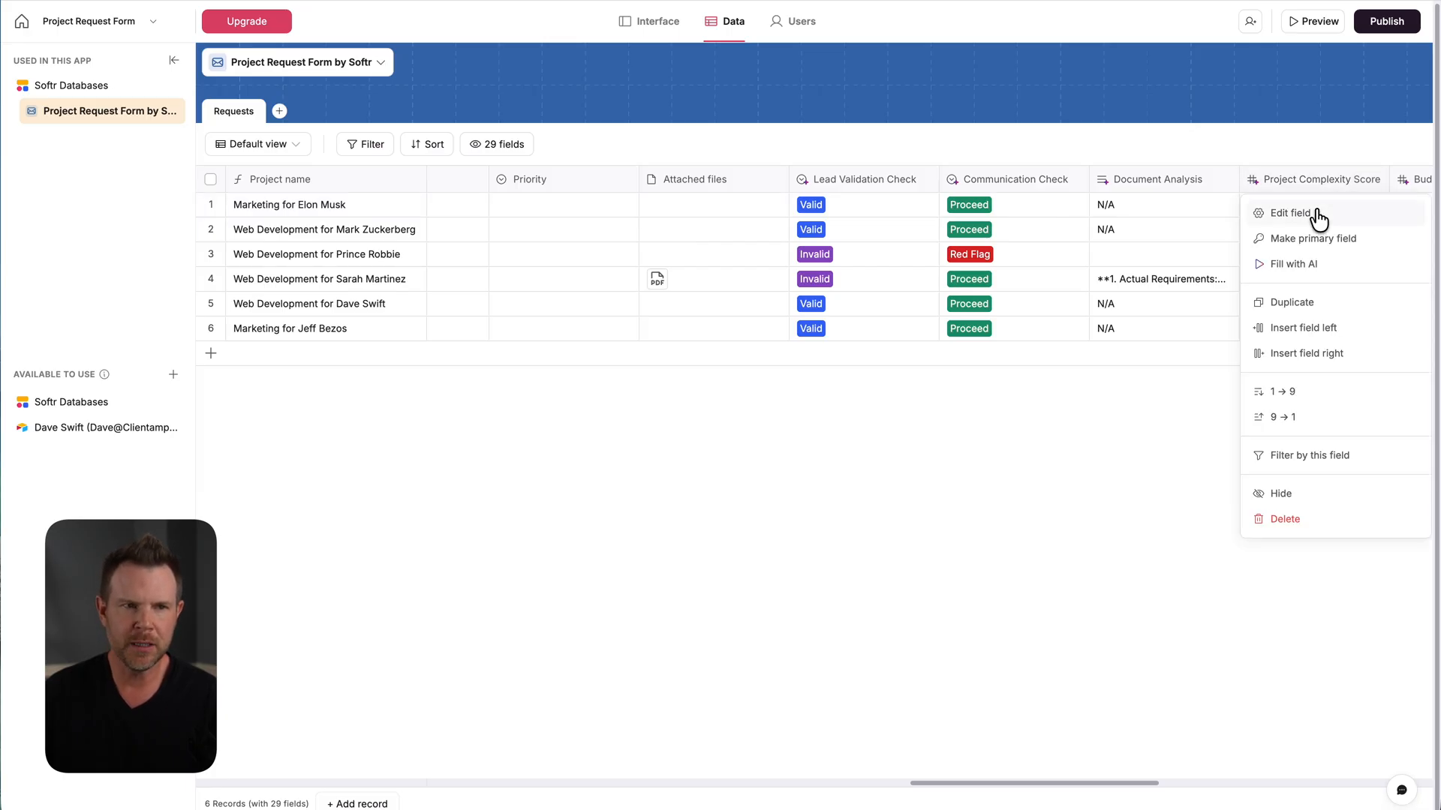
left_click(1292, 212)
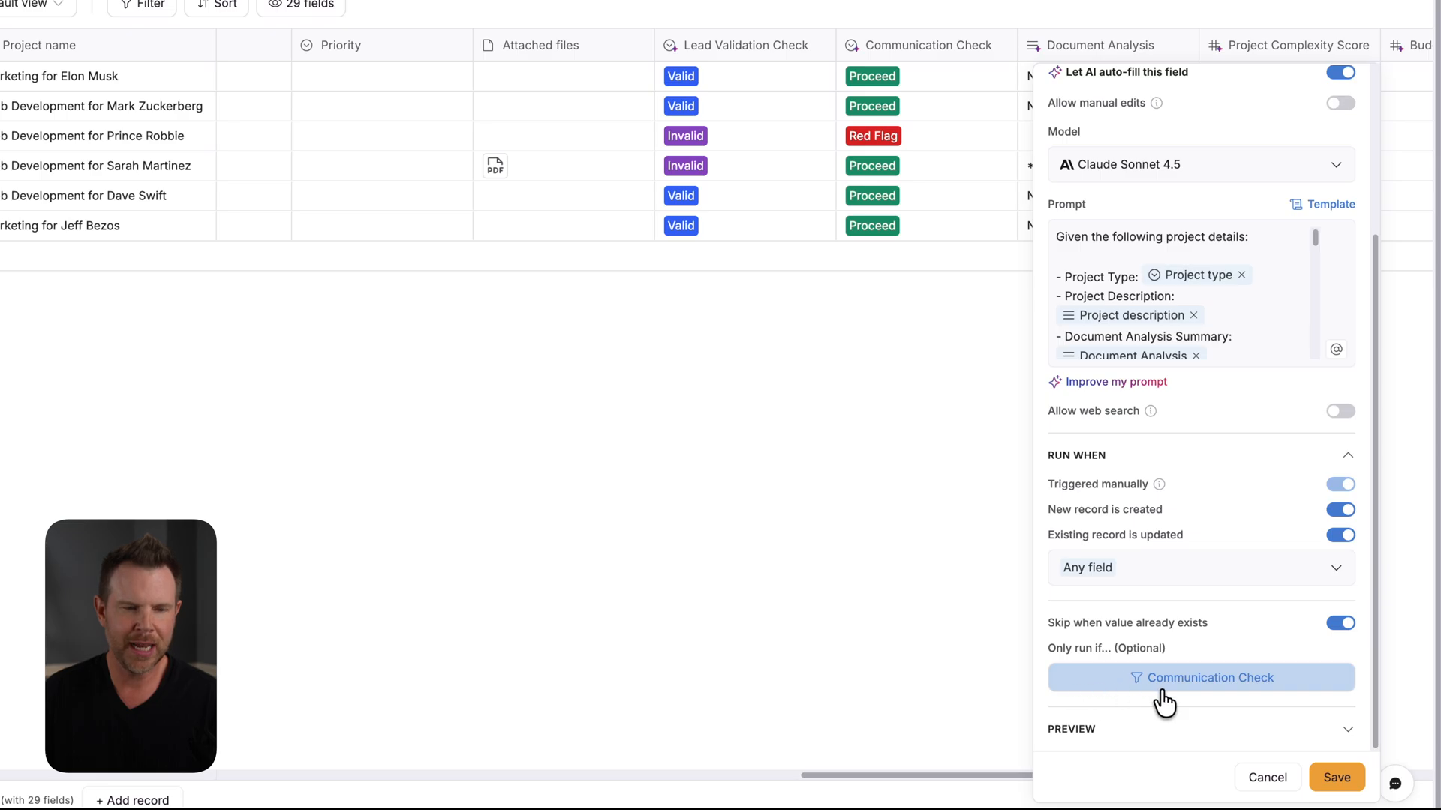
left_click(1201, 678)
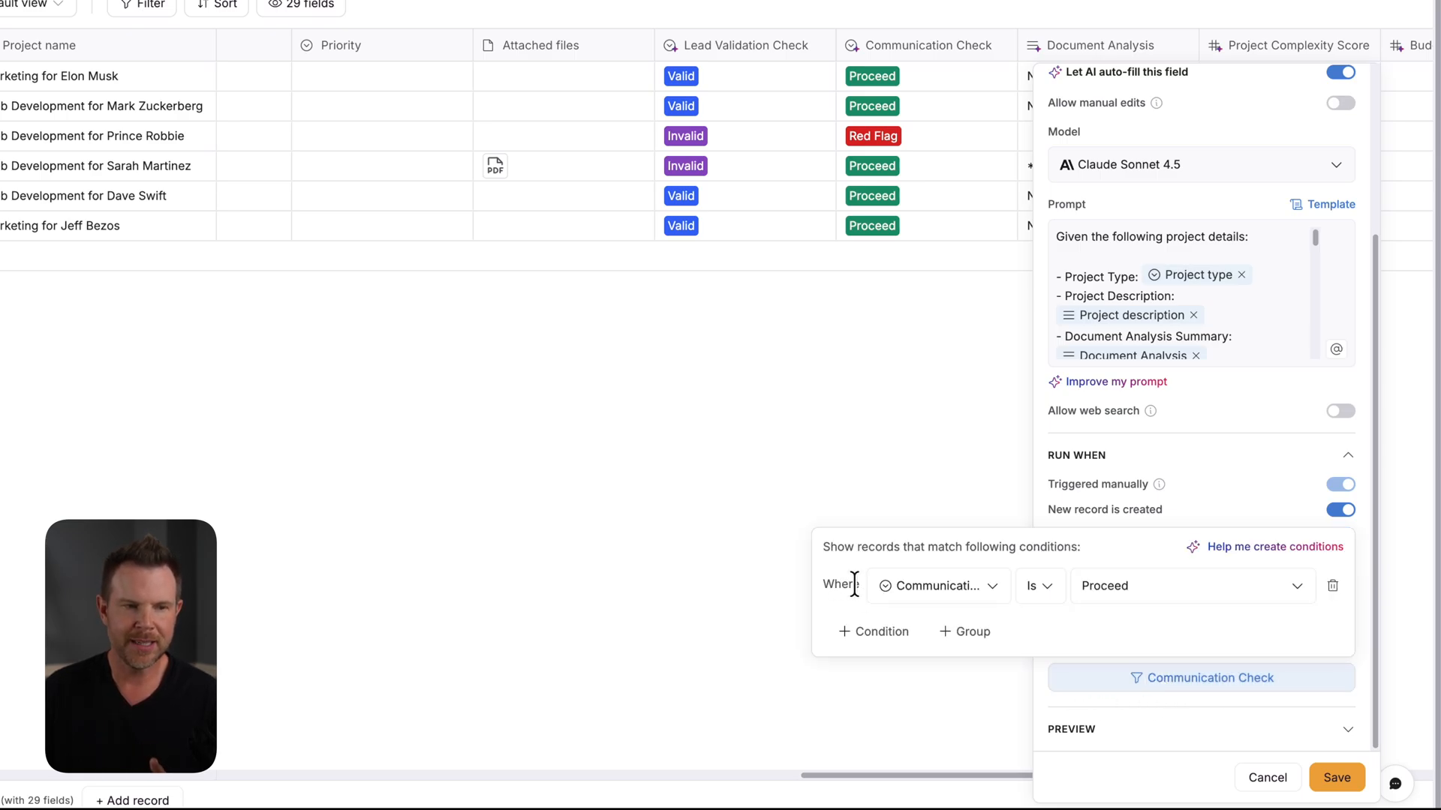
mouse_move(1006, 236)
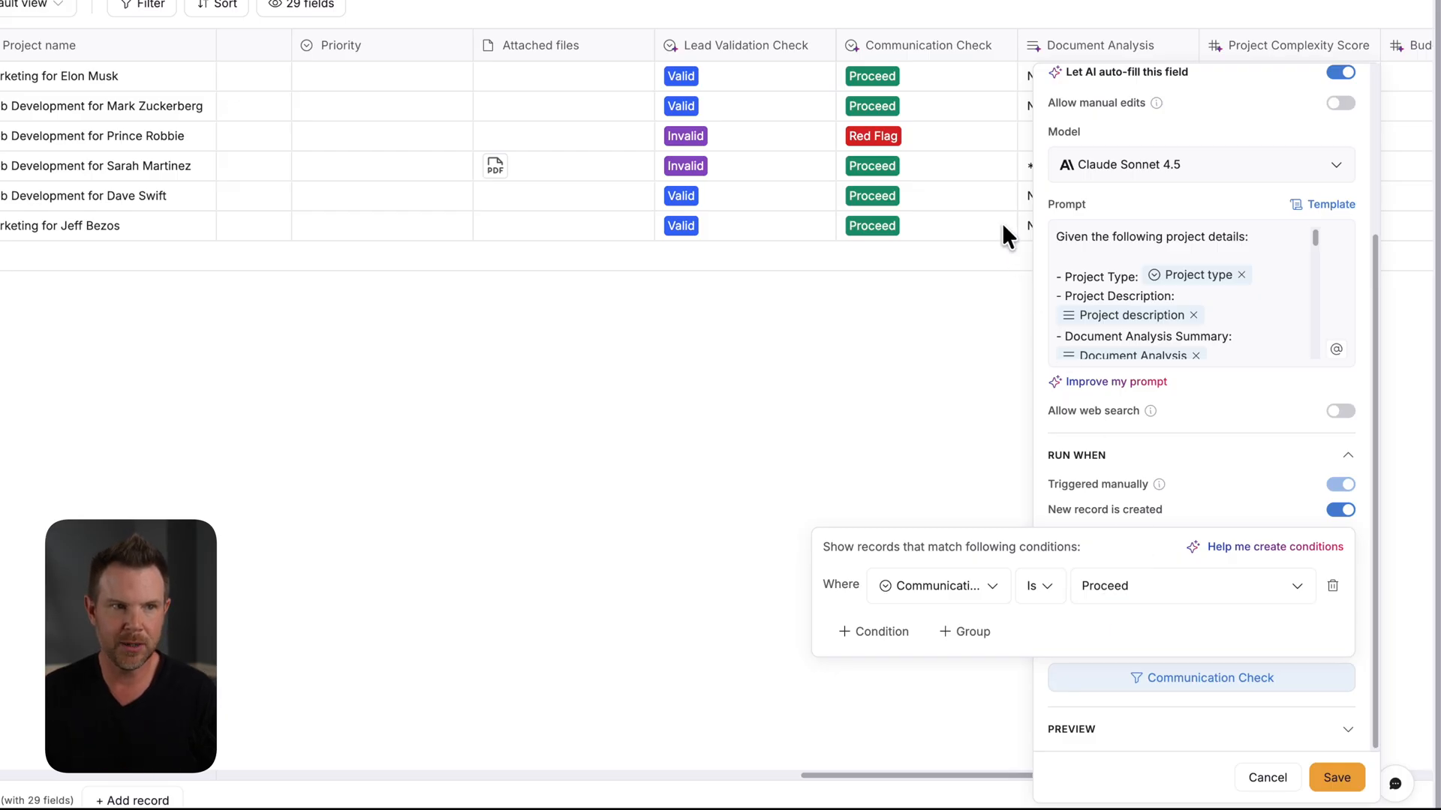
mouse_move(869, 175)
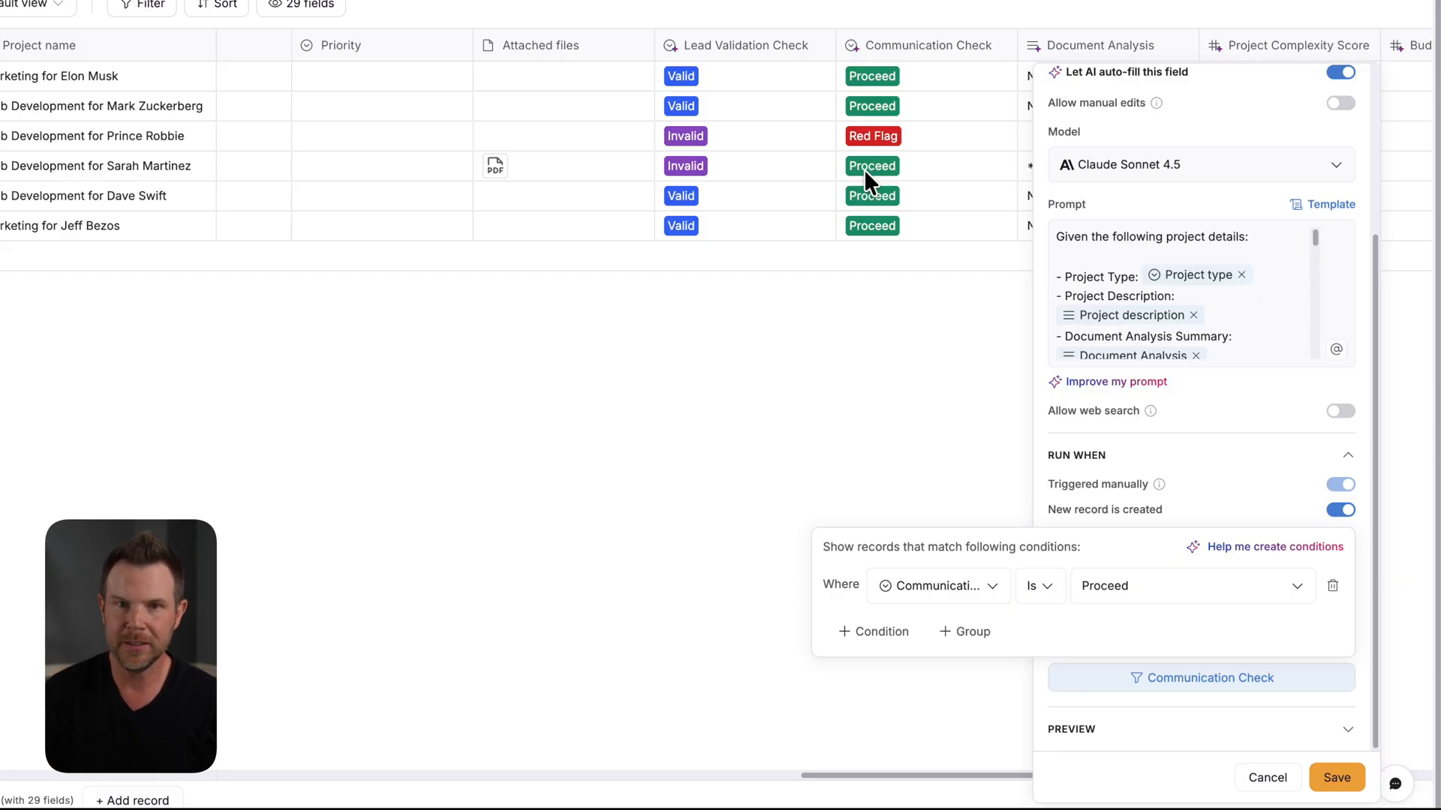
left_click(1336, 778)
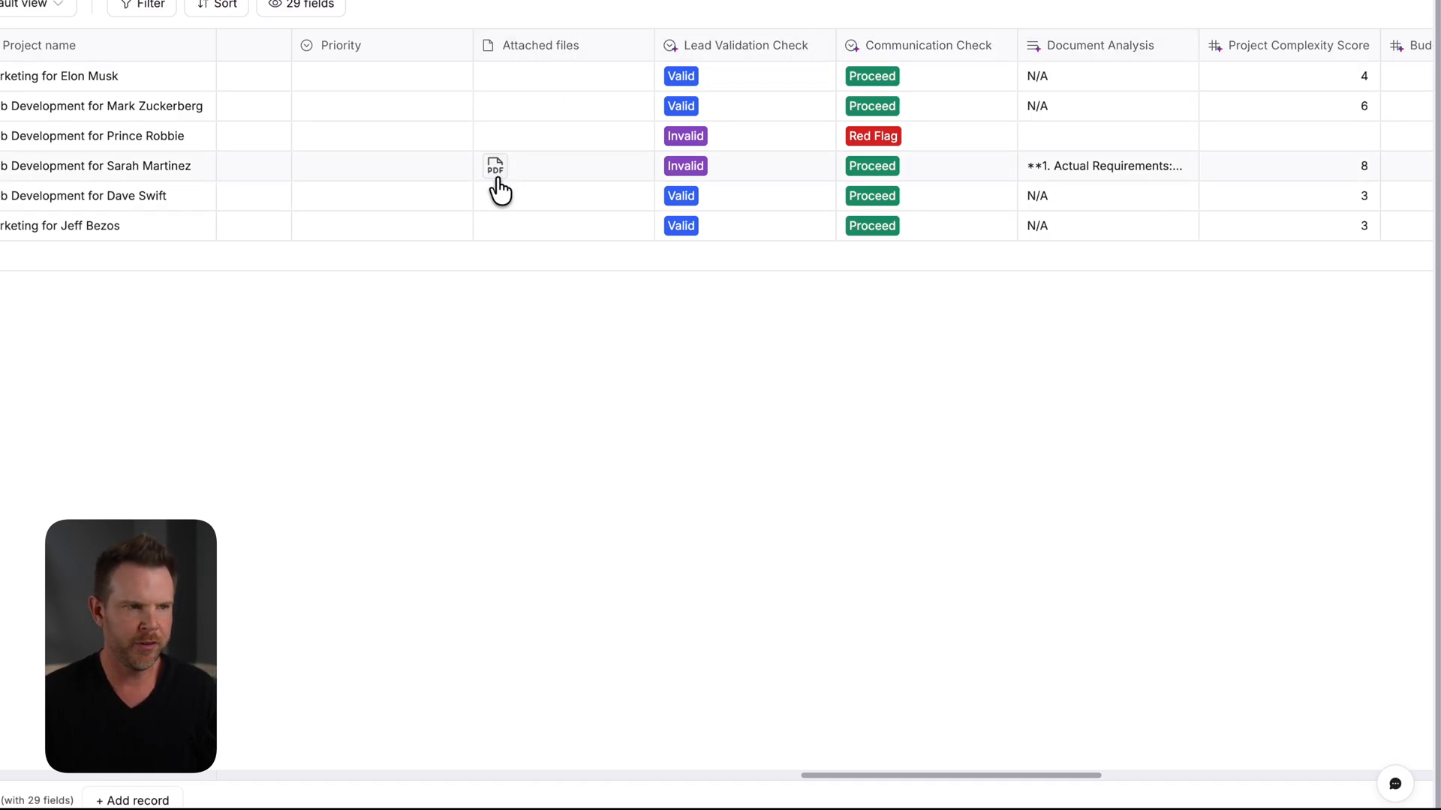
mouse_move(494, 167)
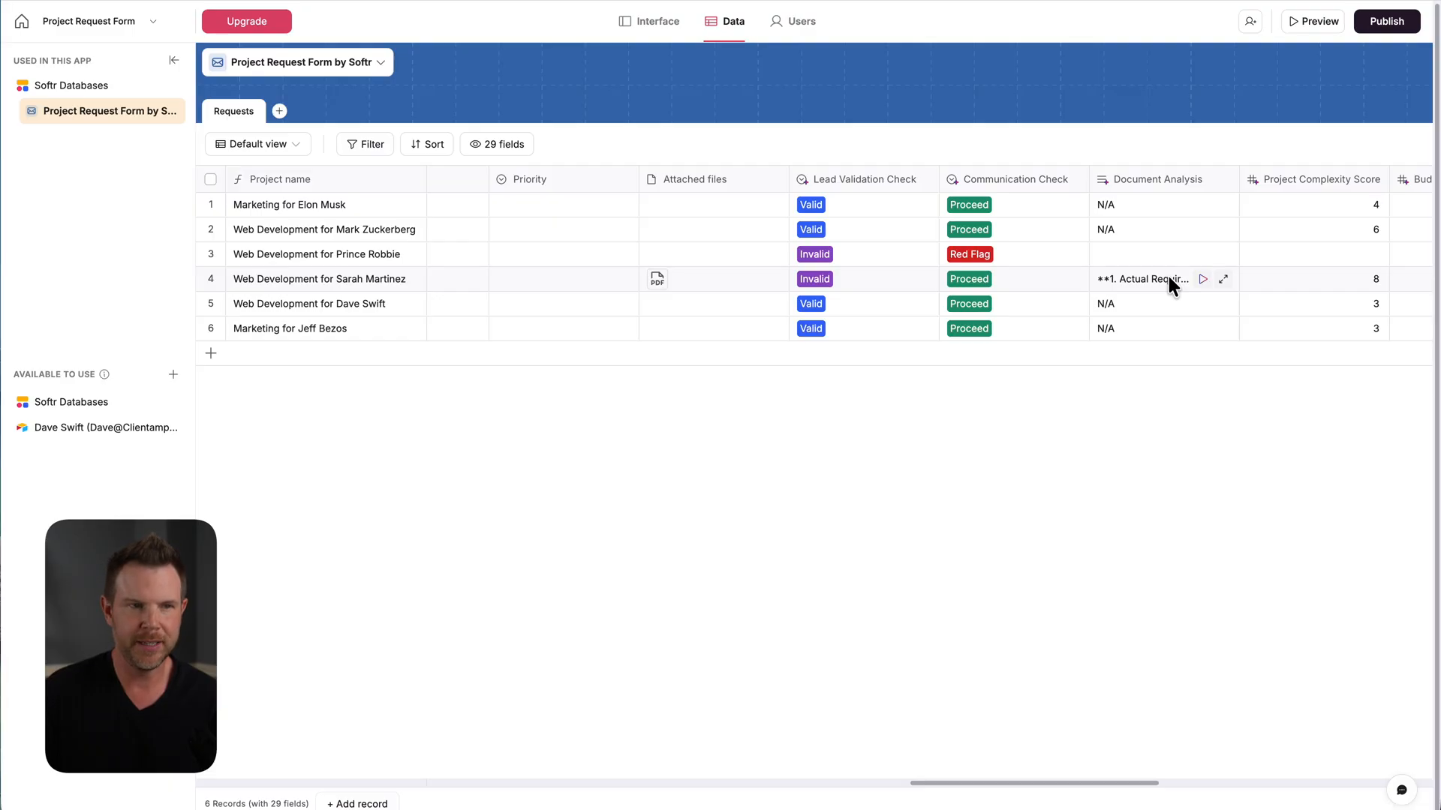
left_click(1162, 179)
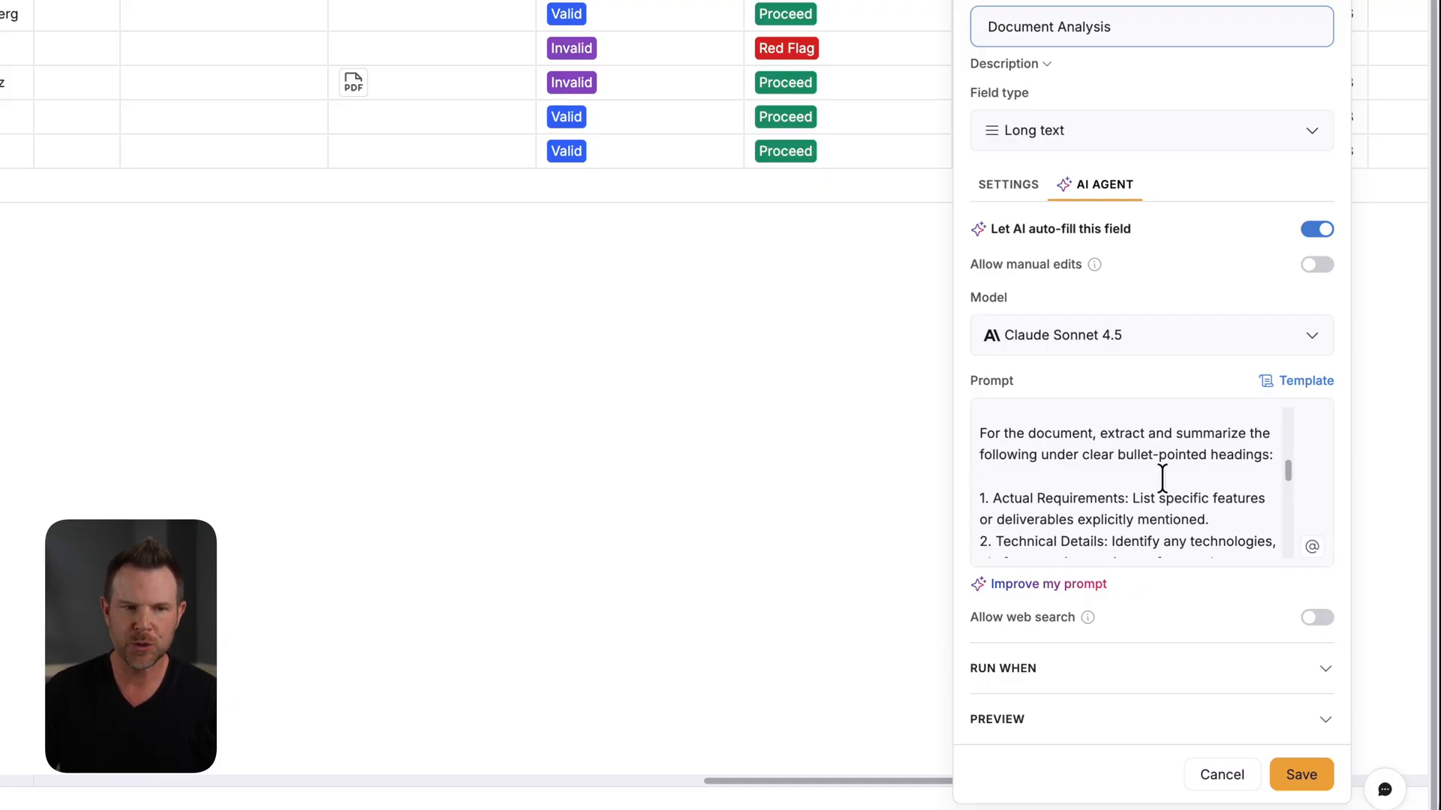
scroll("down", 3)
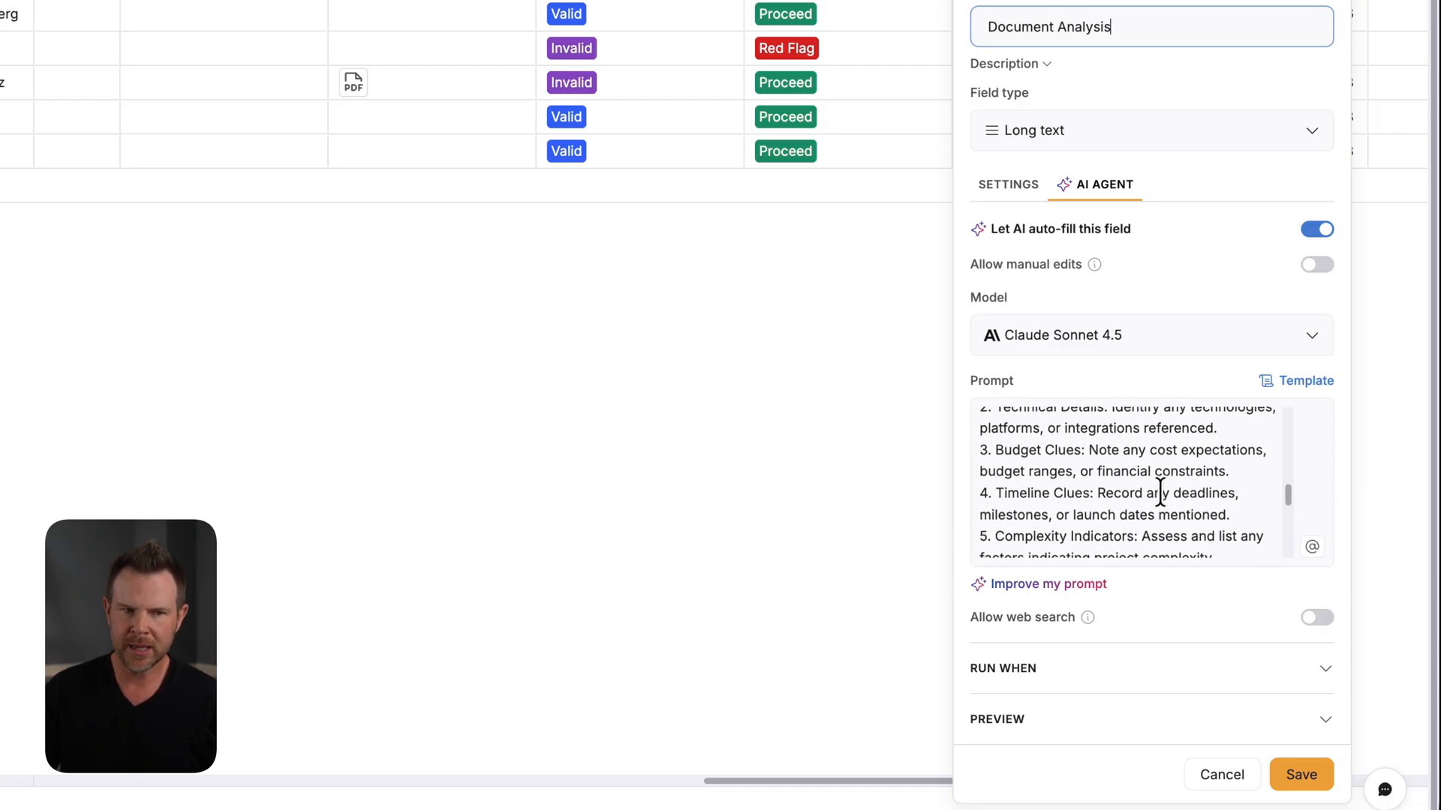
scroll("down", 3)
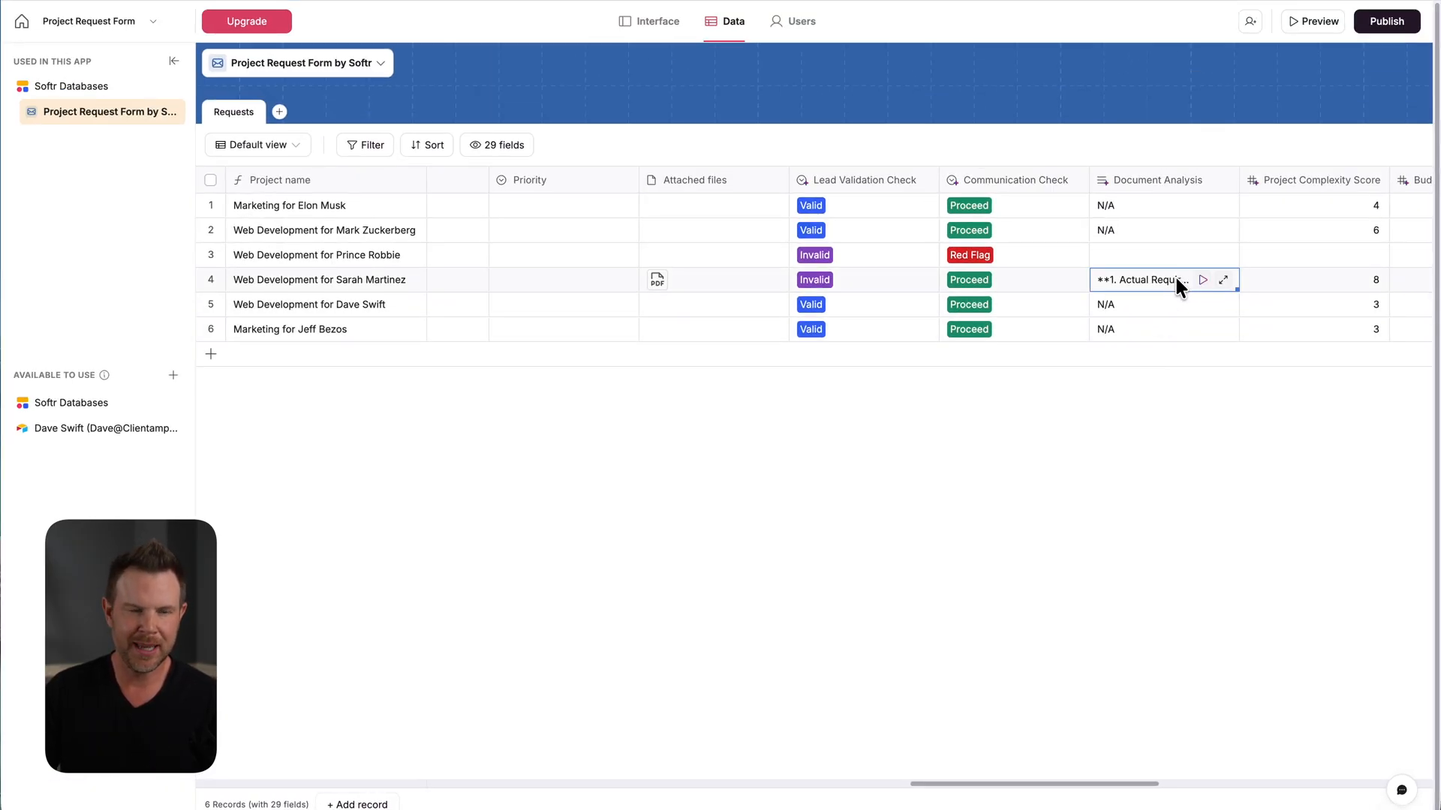
left_click(1223, 279)
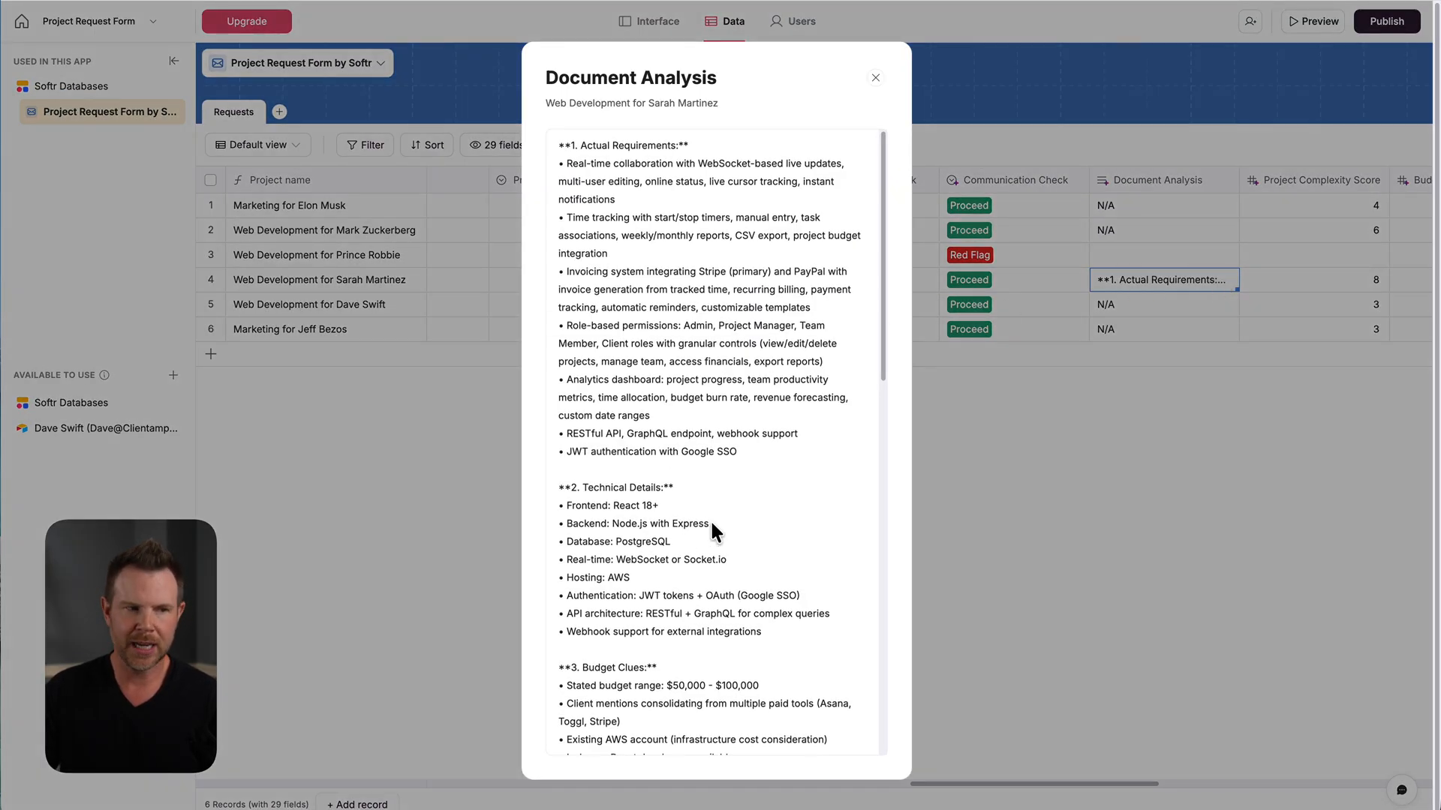
scroll("down", 3)
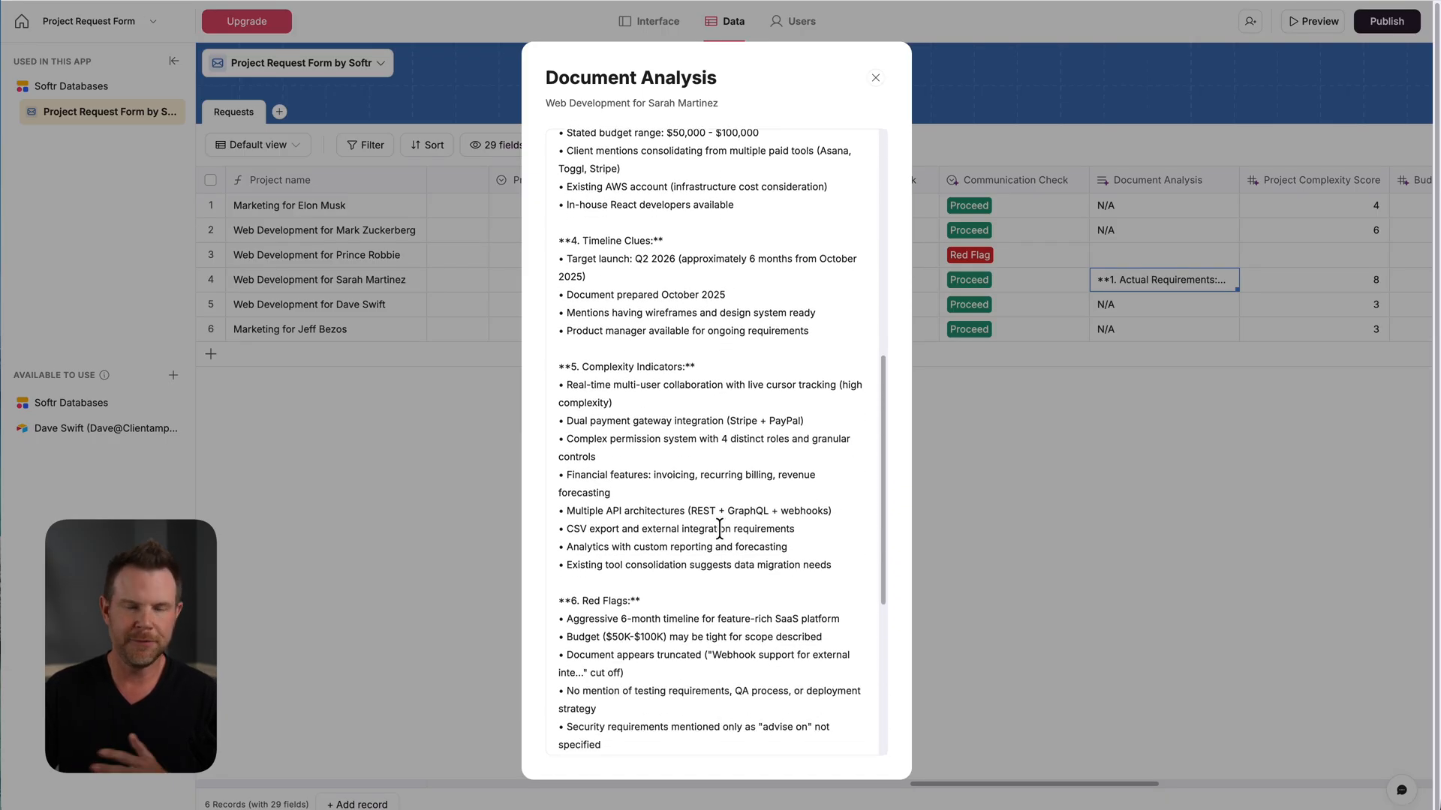
scroll("down", 3)
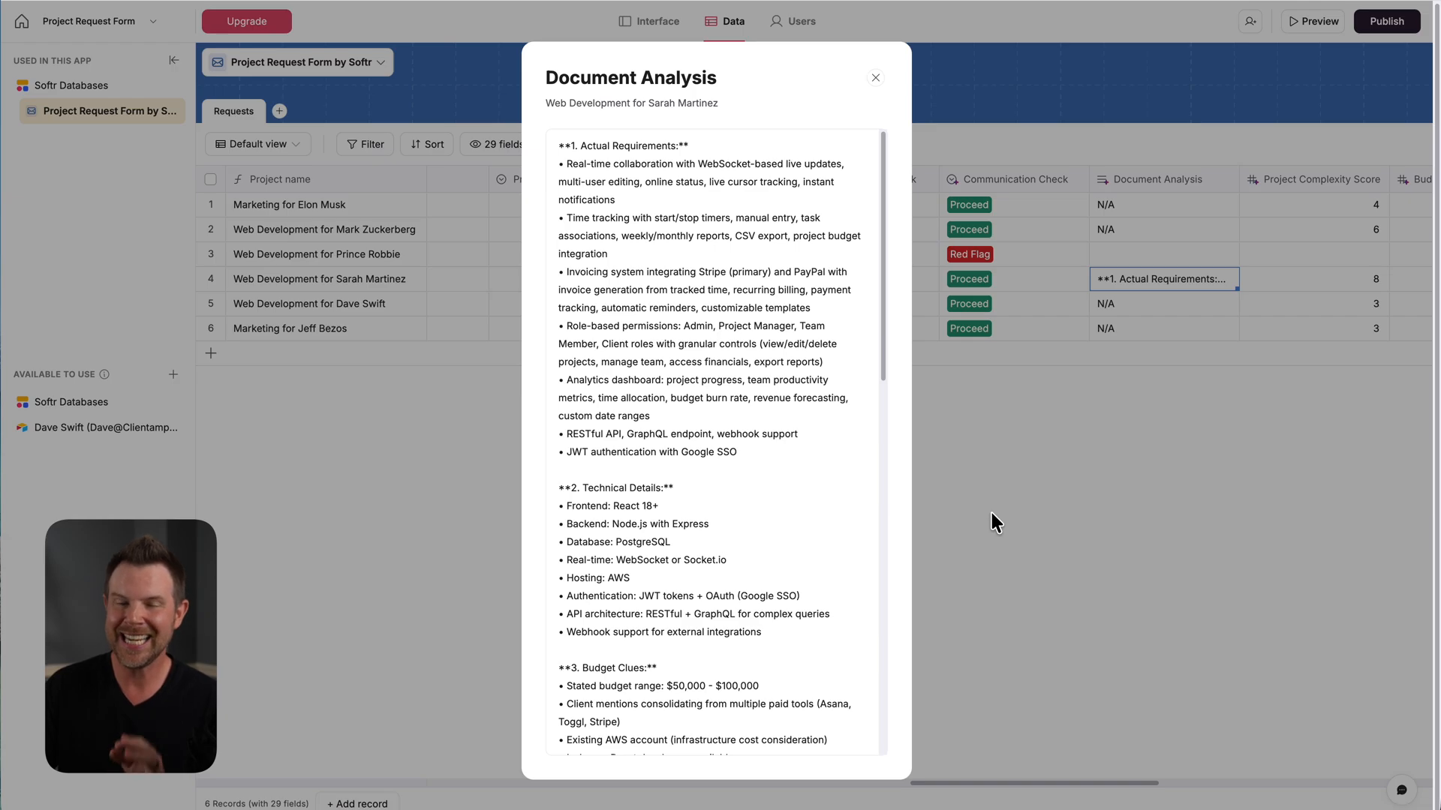
left_click(873, 76)
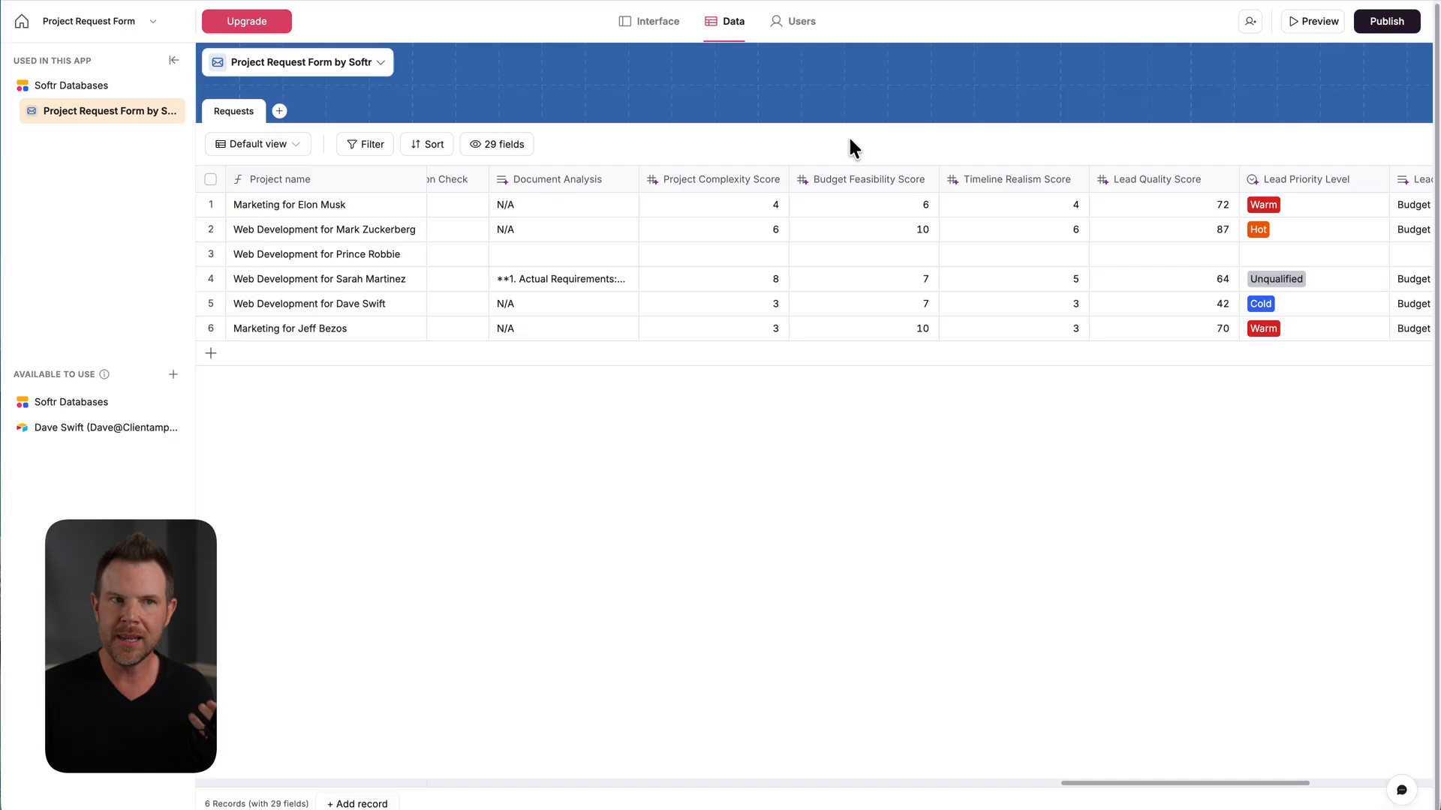
mouse_move(1190, 158)
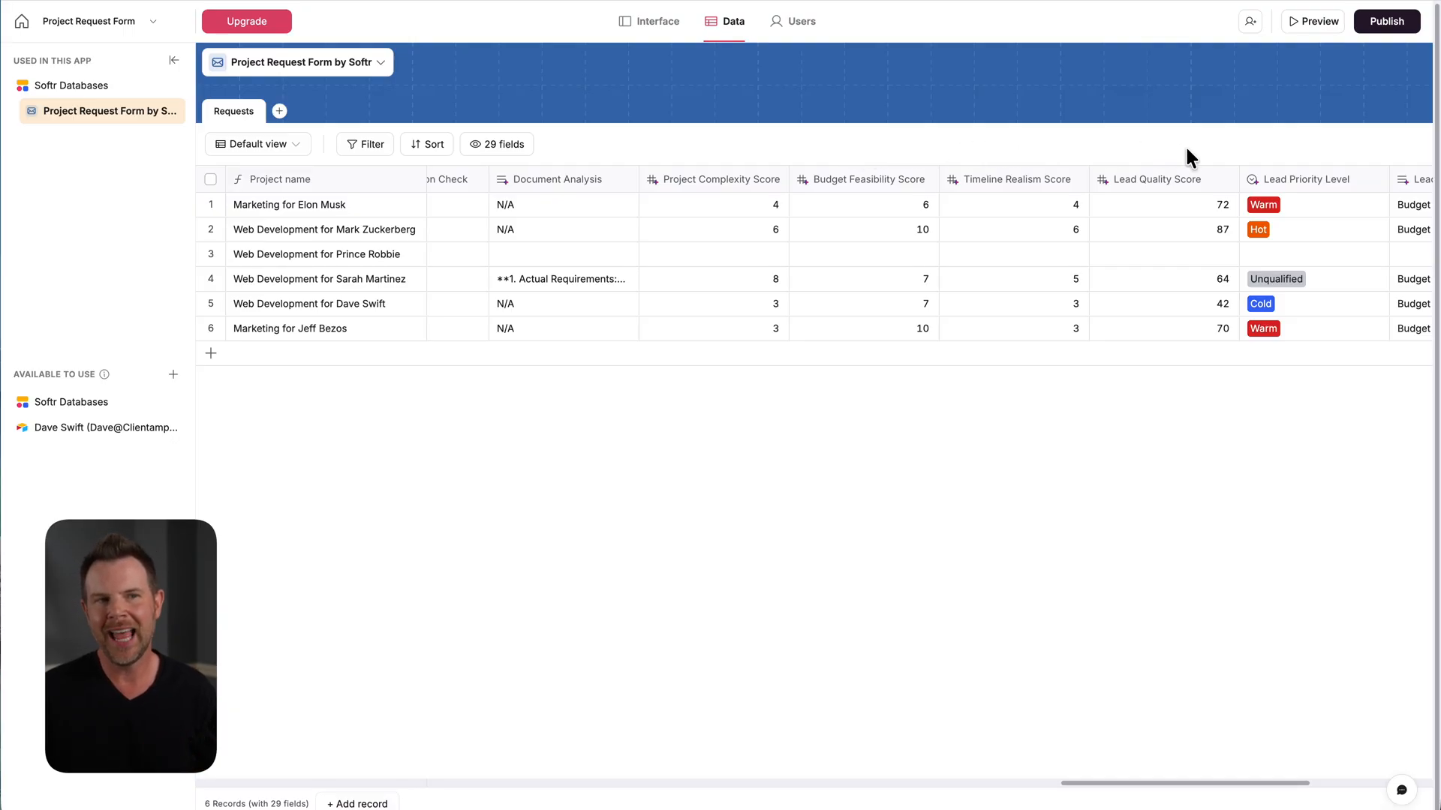
mouse_move(1186, 158)
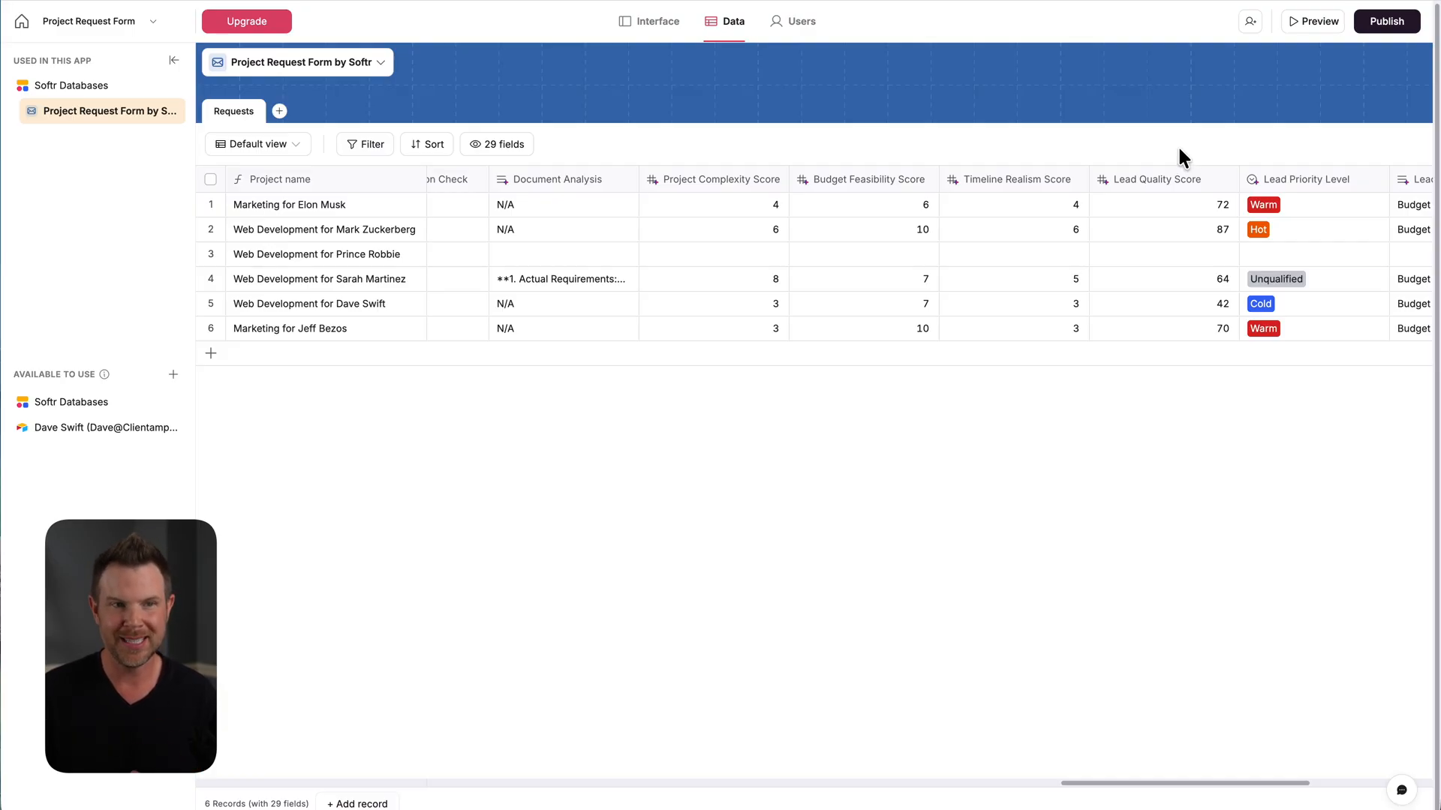
Scroll the grid right to reveal Lead Quality Score, Lead Priority Level and Lead Status columns.
scroll("right", 3)
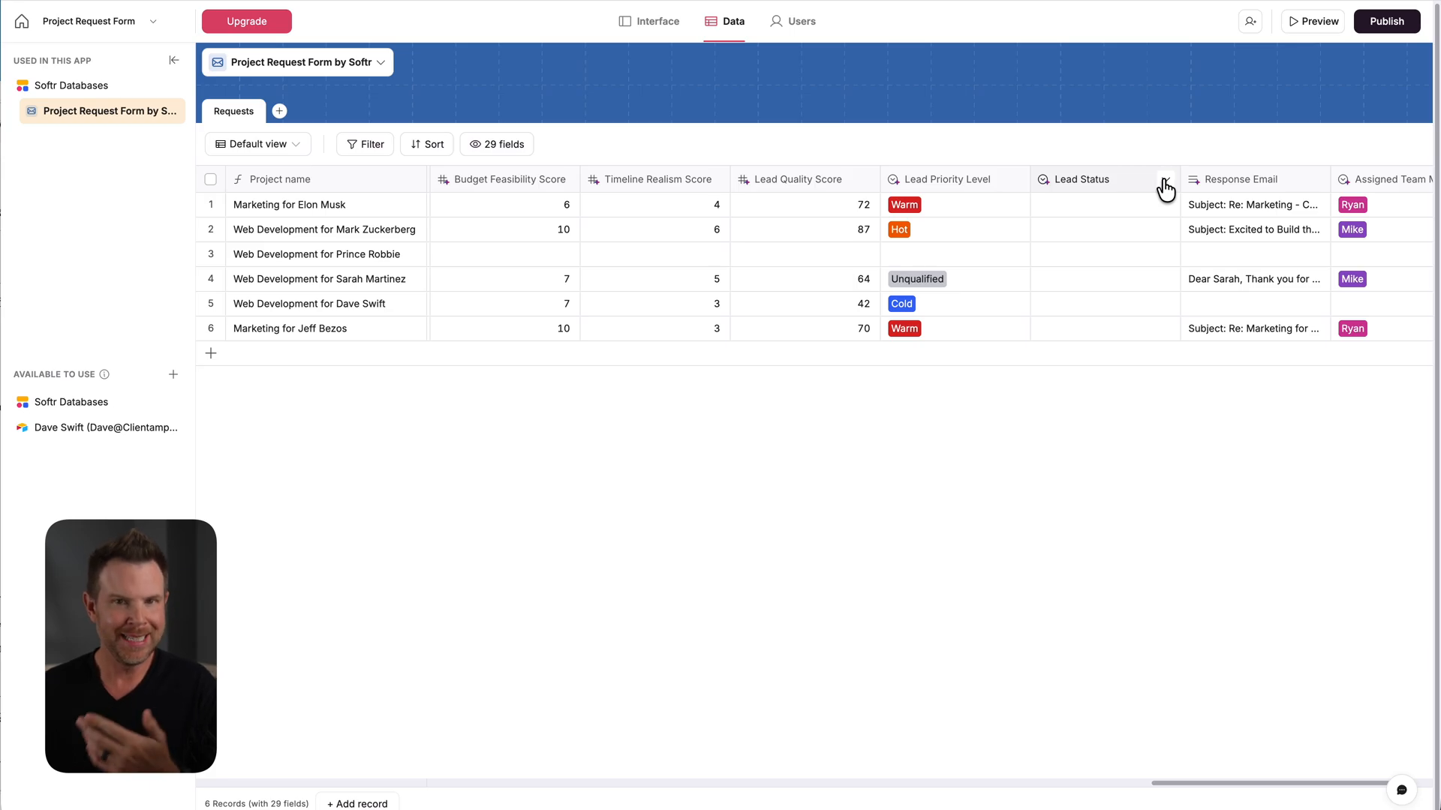
left_click(1165, 178)
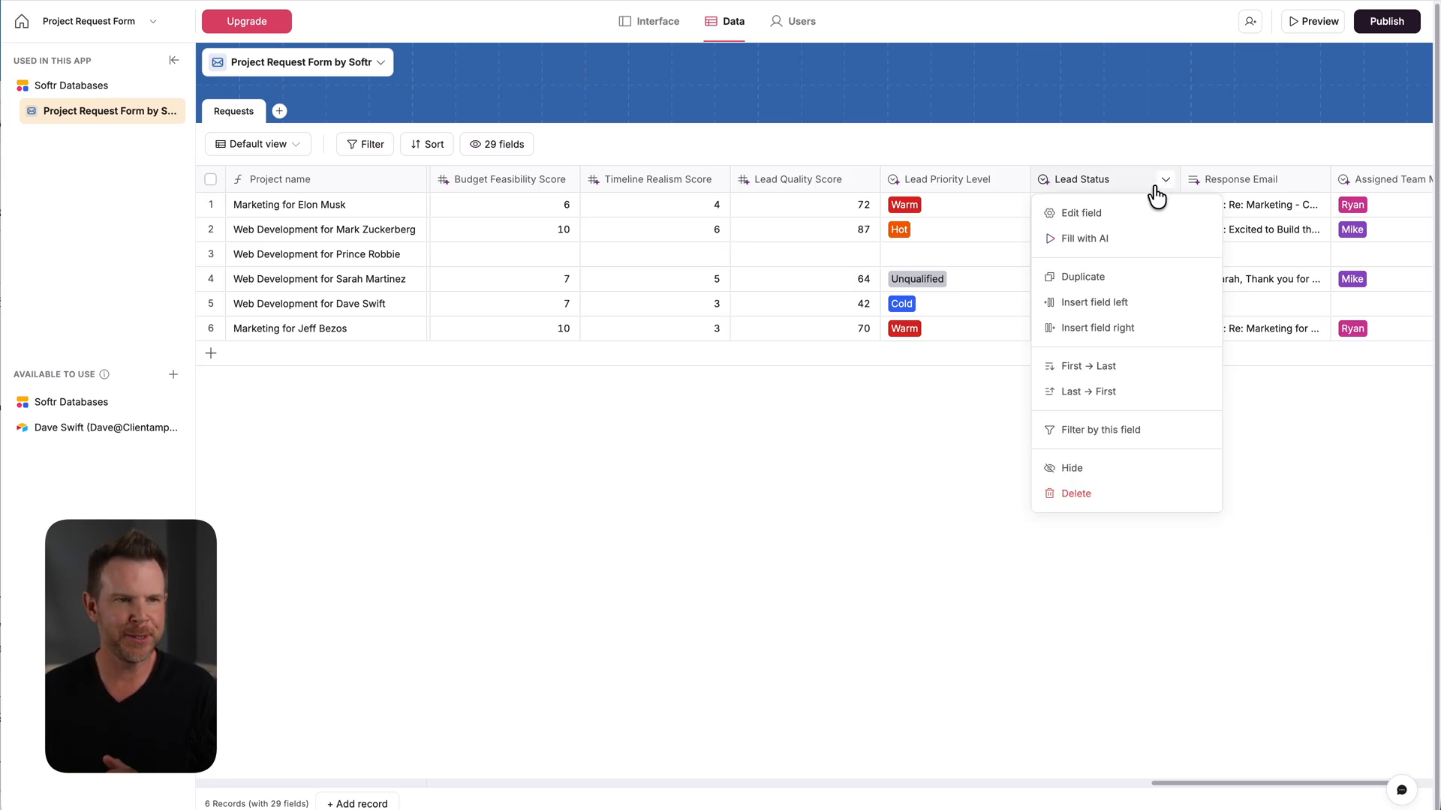
left_click(1079, 212)
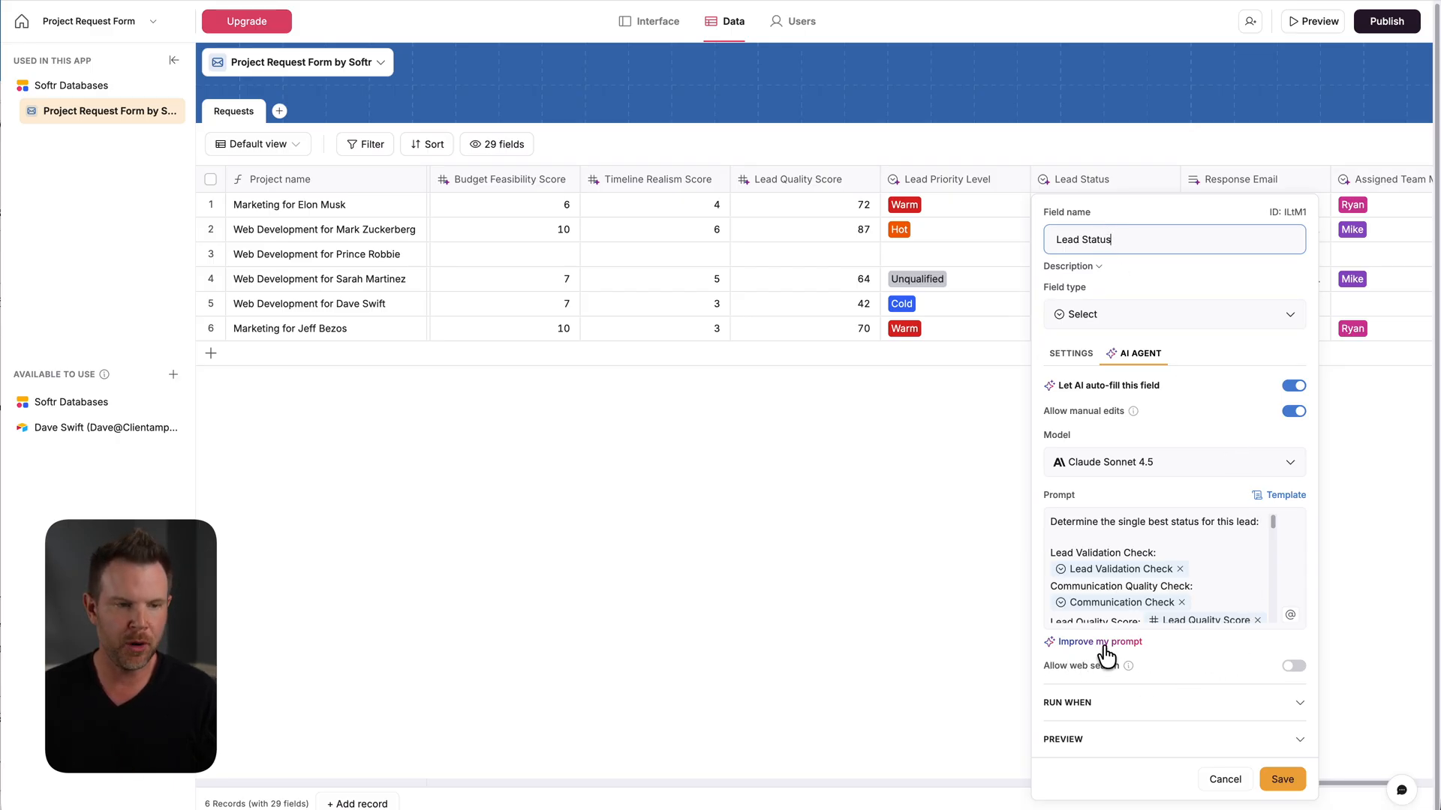
left_click(1100, 641)
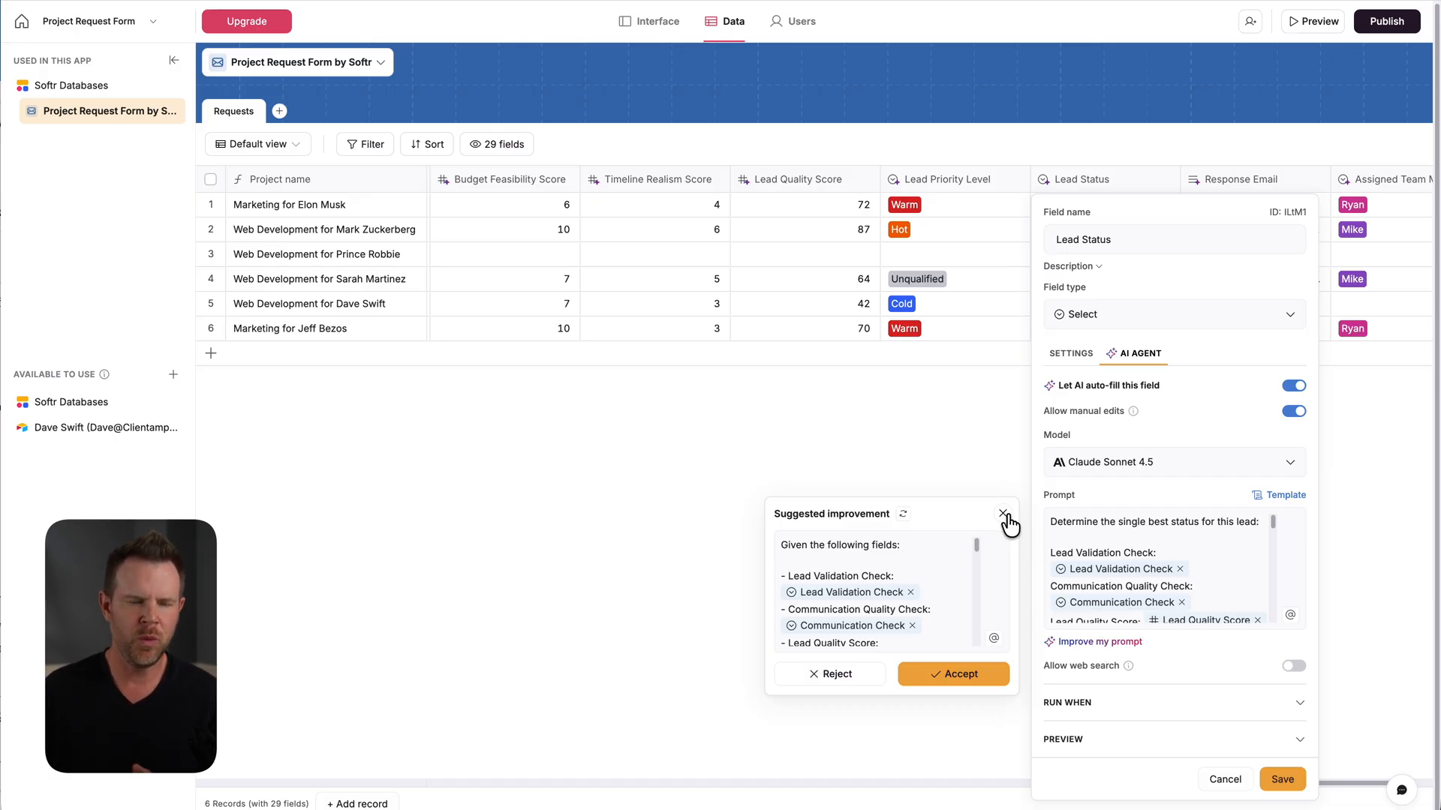
left_click(1004, 513)
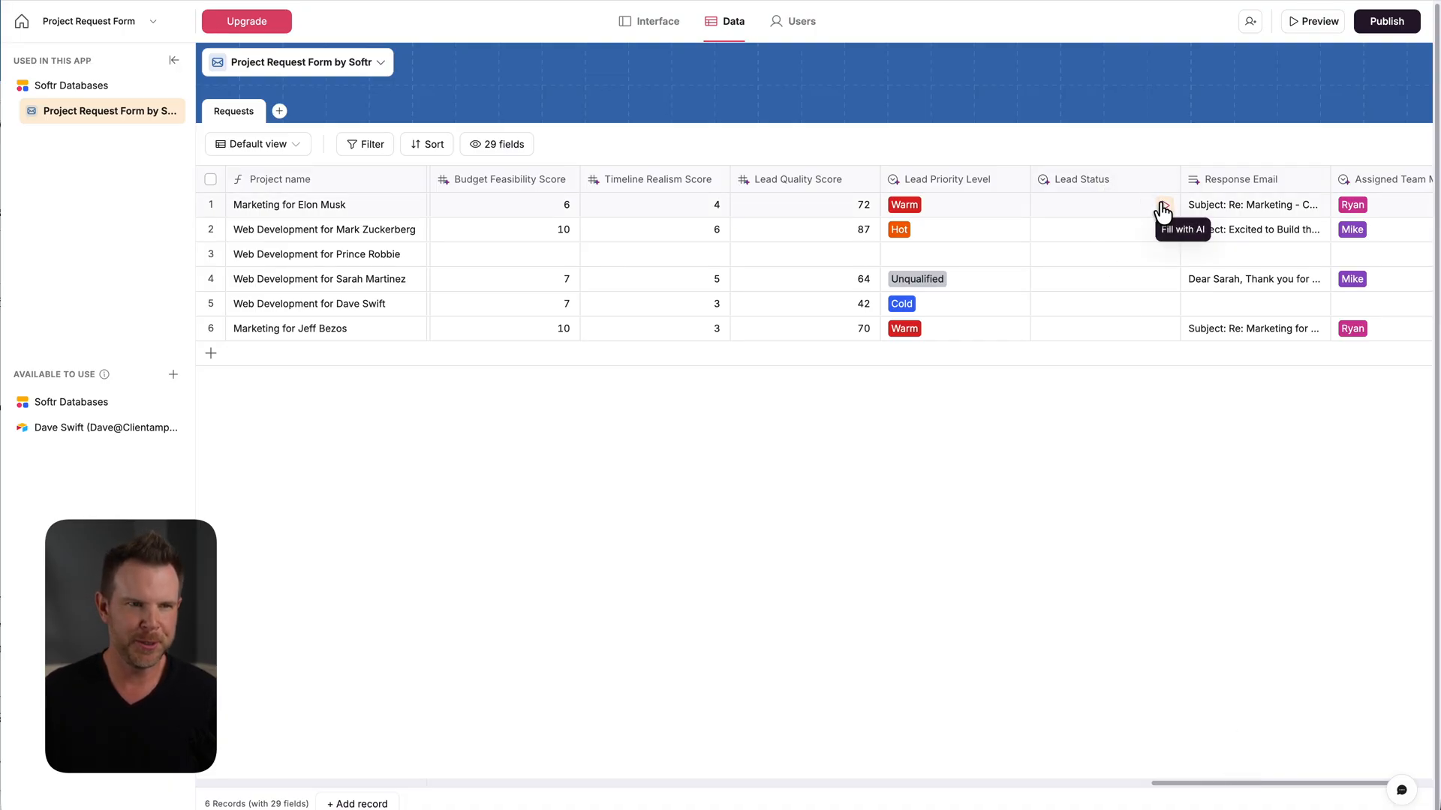
Run Fill with AI on Lead Status, yielding Qualified - Standard, Invalid Lead and Timeline Issue.
left_click(1163, 204)
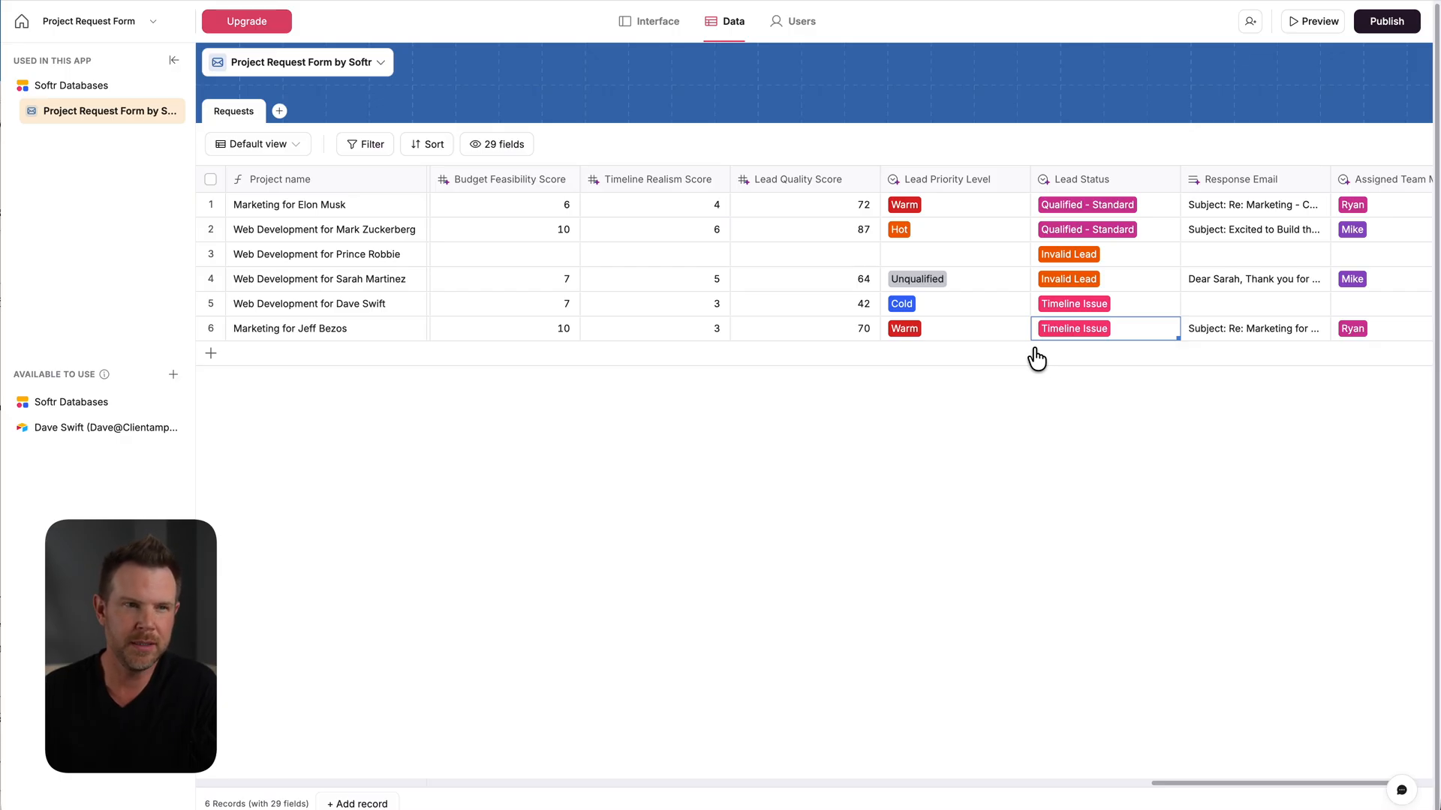
mouse_move(1016, 352)
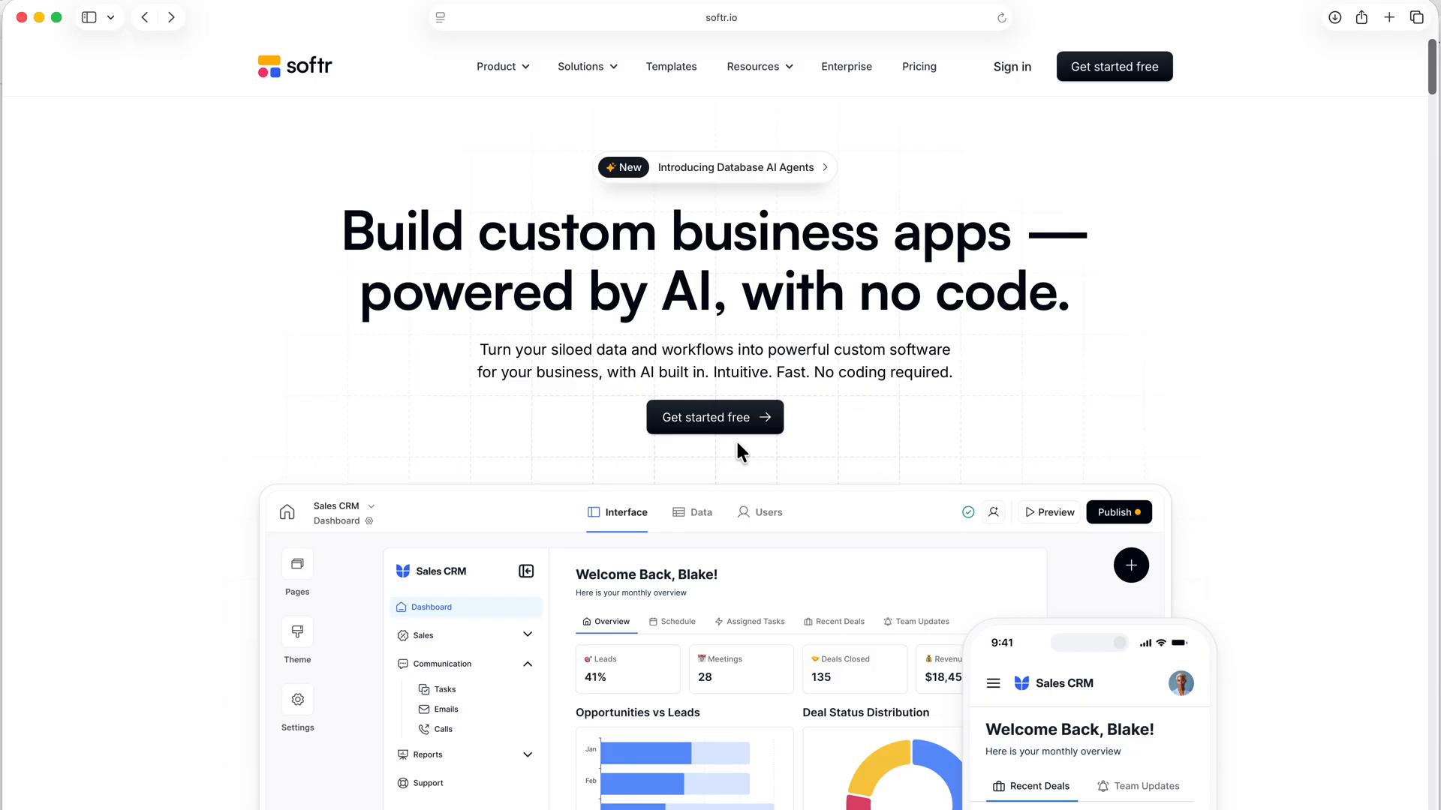
Go to softr.io Pricing and view the Free, Basic, Professional, Business and Enterprise plans.
left_click(918, 66)
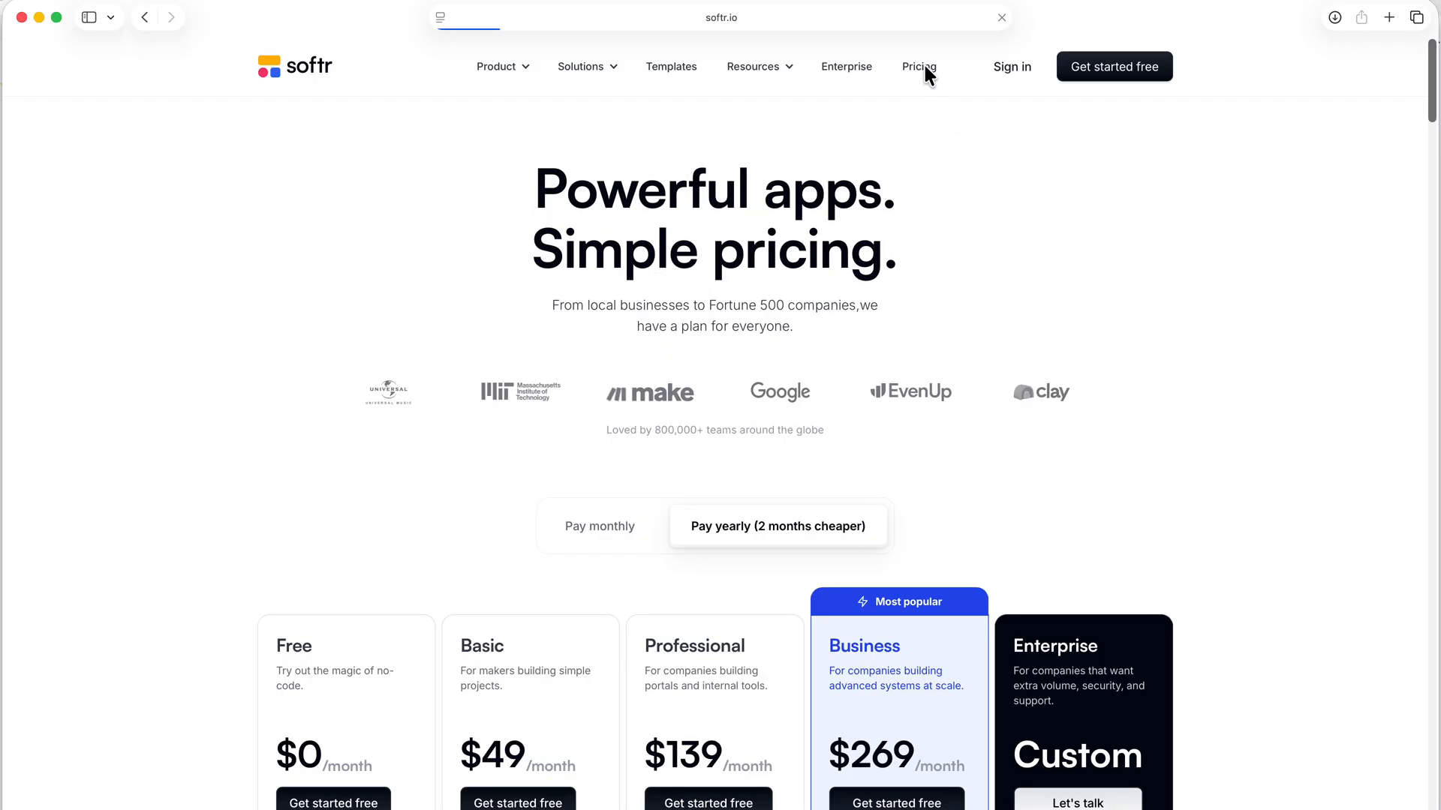
scroll("down", 3)
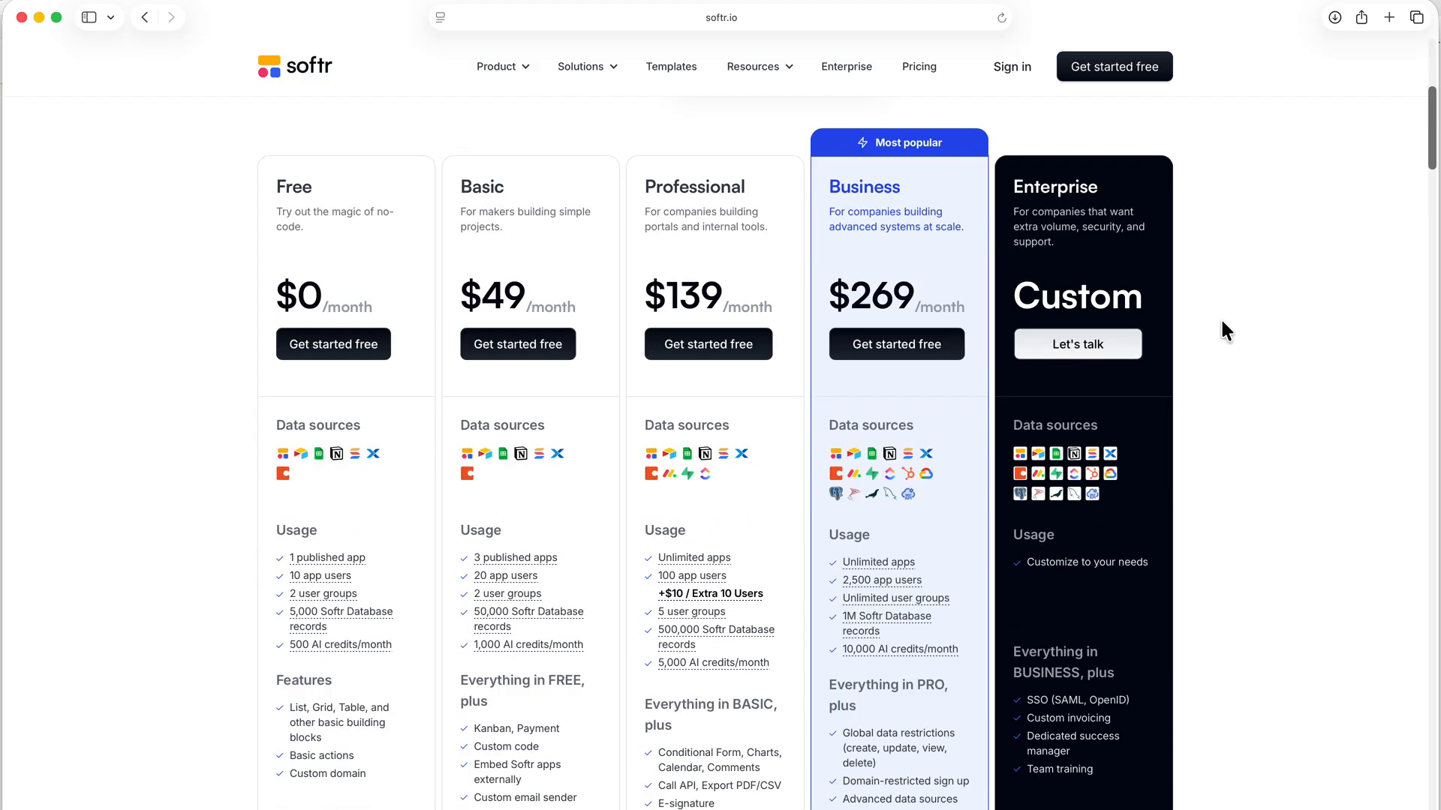